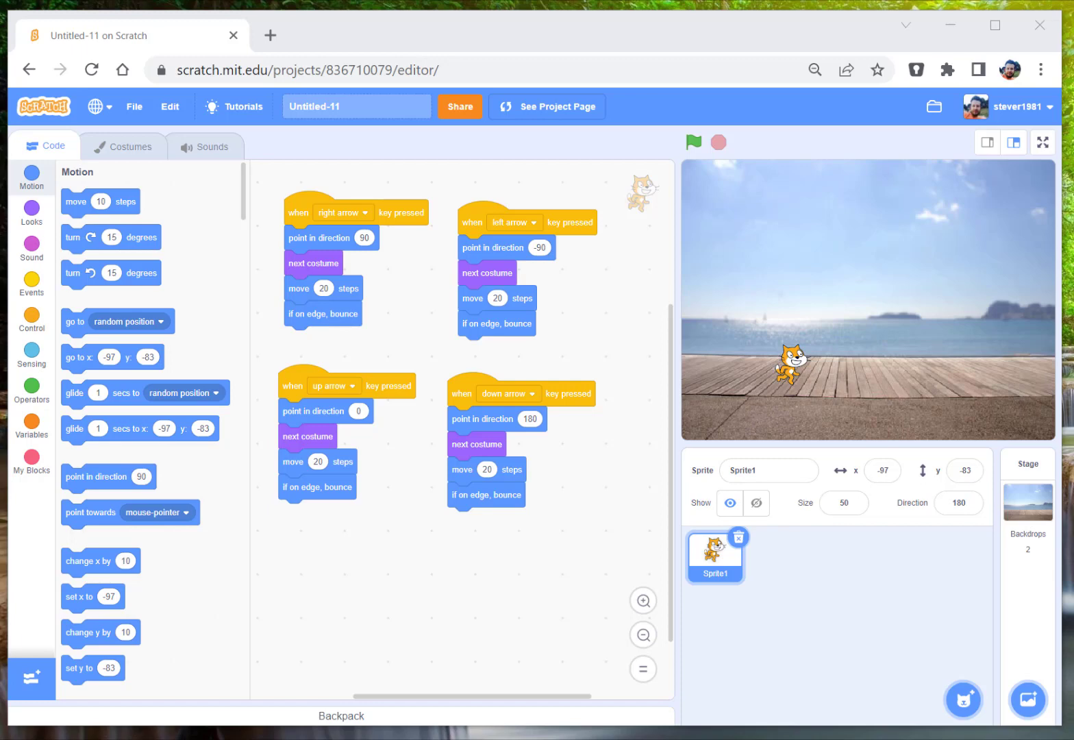
mouse_move(971, 705)
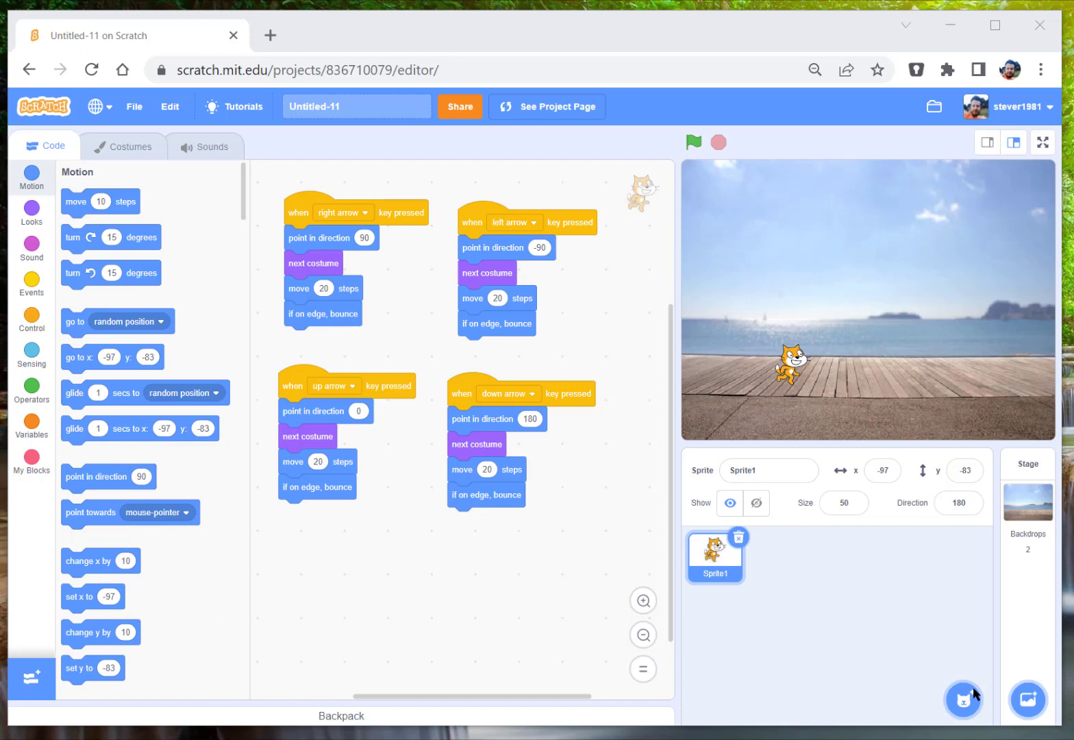
mouse_move(904, 668)
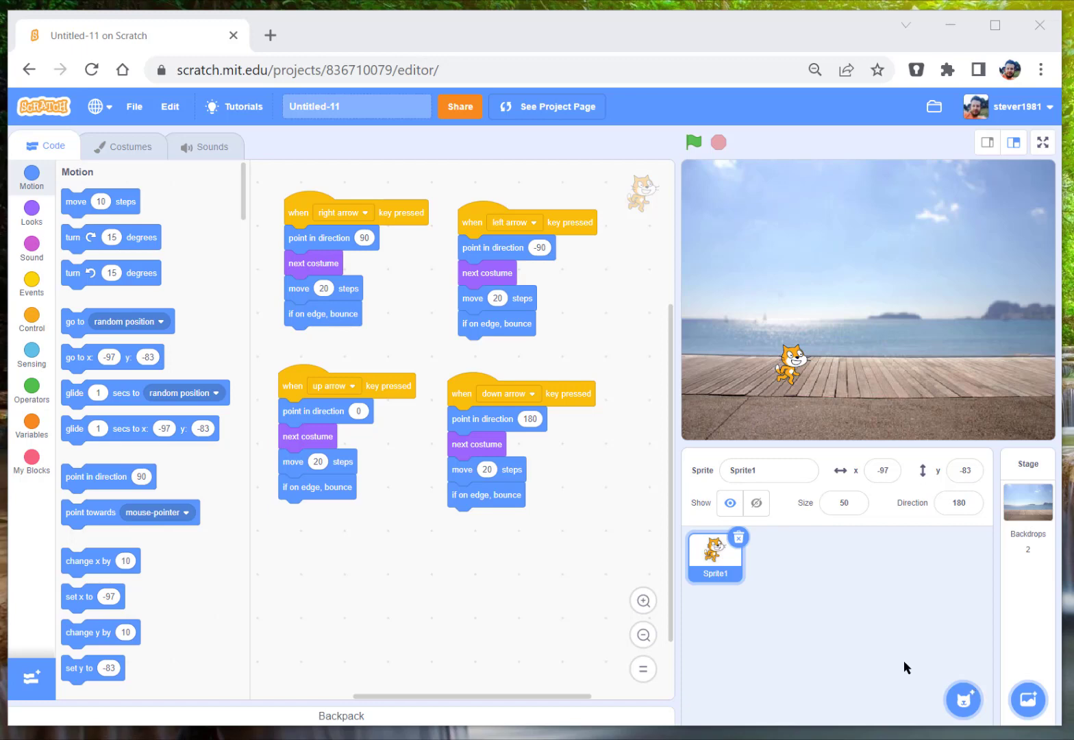
mouse_move(568, 583)
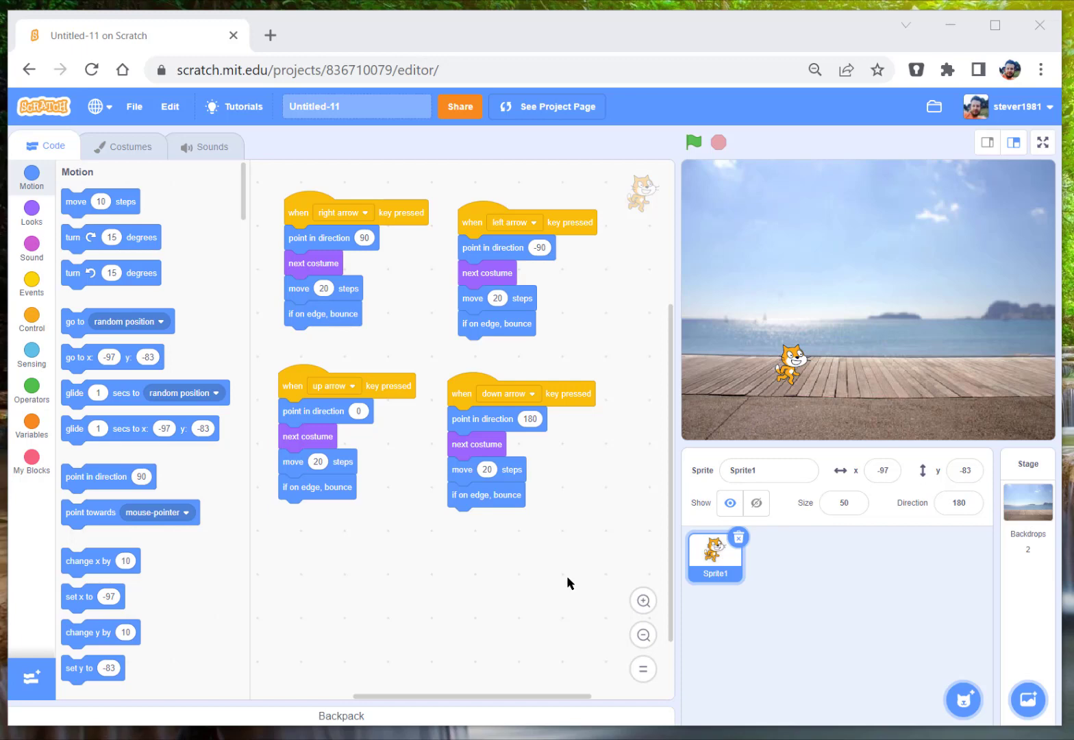
mouse_move(651, 633)
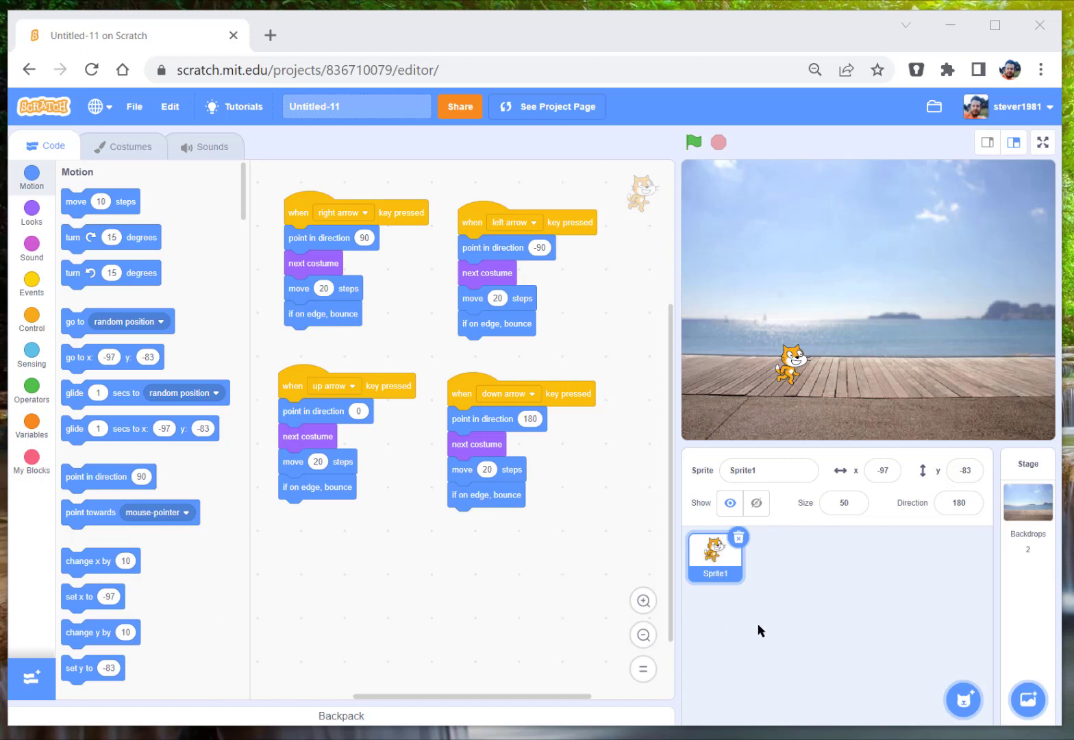
mouse_move(789, 644)
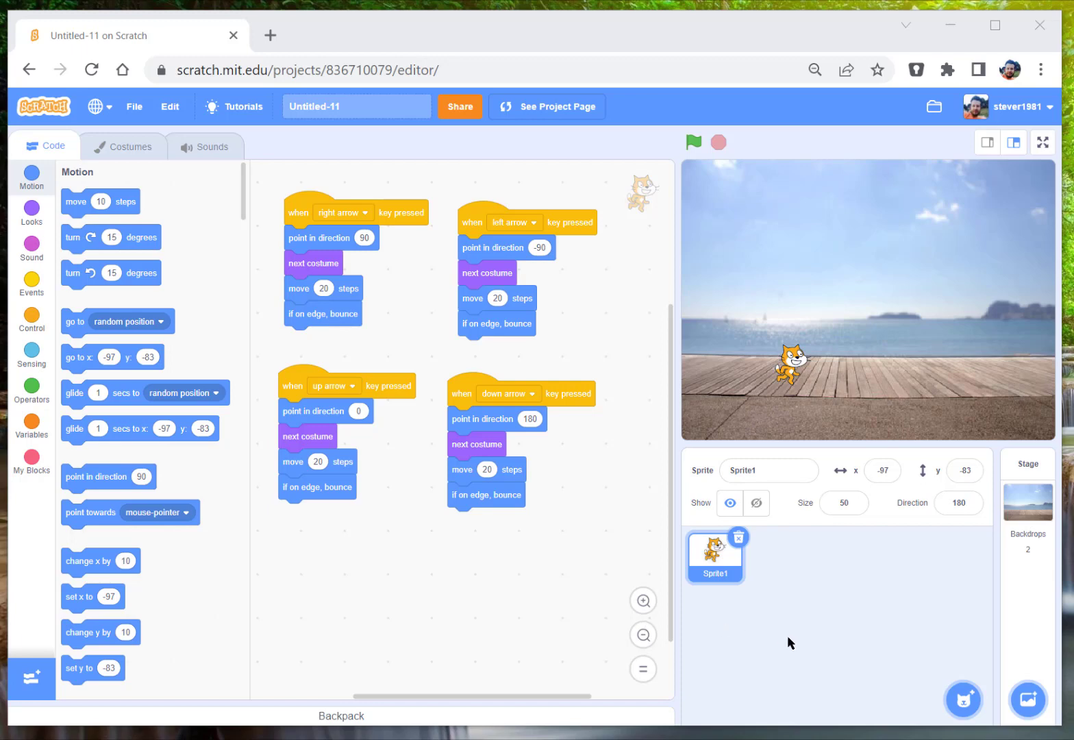
mouse_move(965, 700)
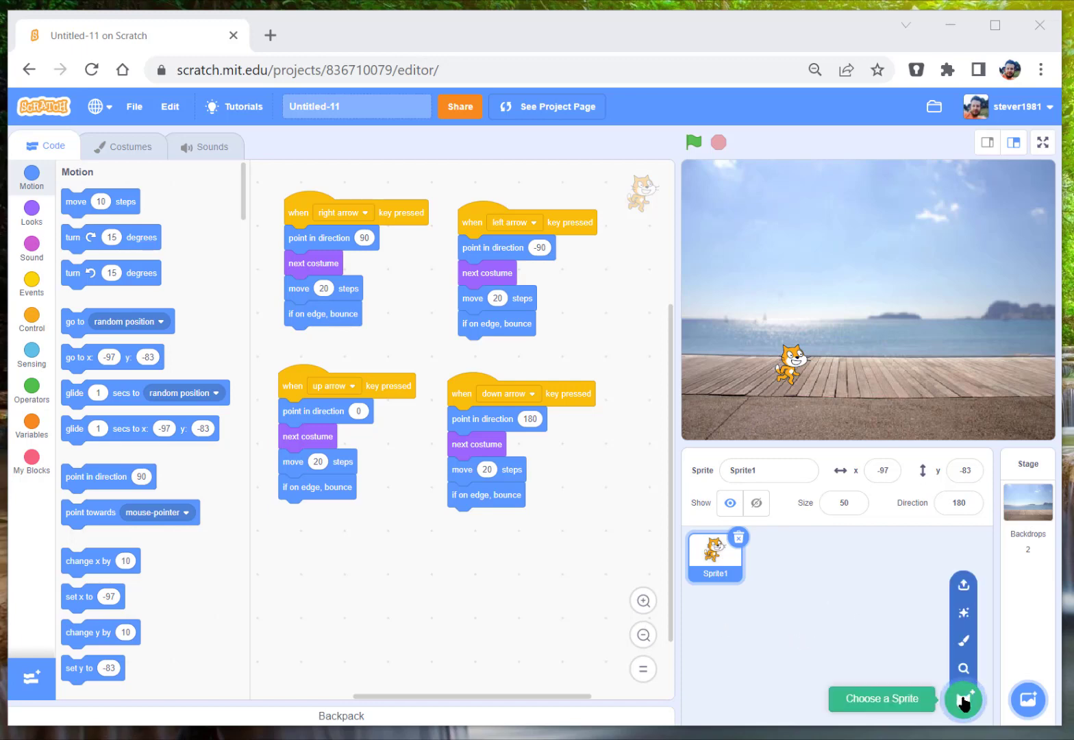
- Add the Sailboat sprite from the library to the boardwalk scene
left_click(962, 699)
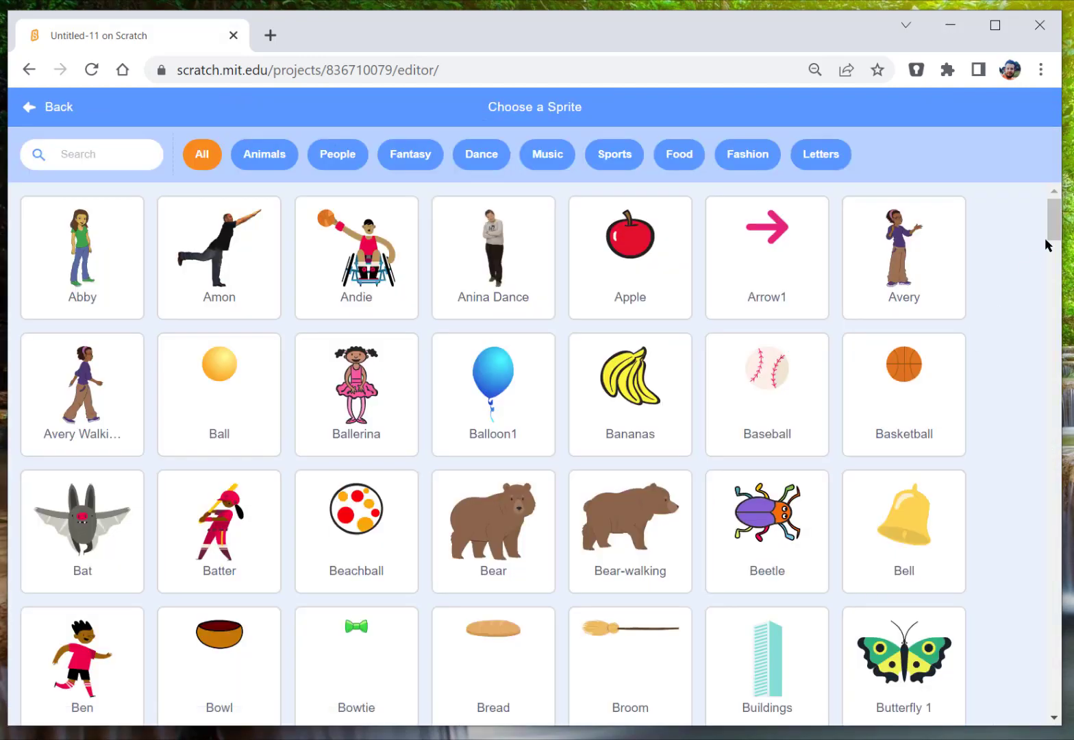
scroll("down", 3)
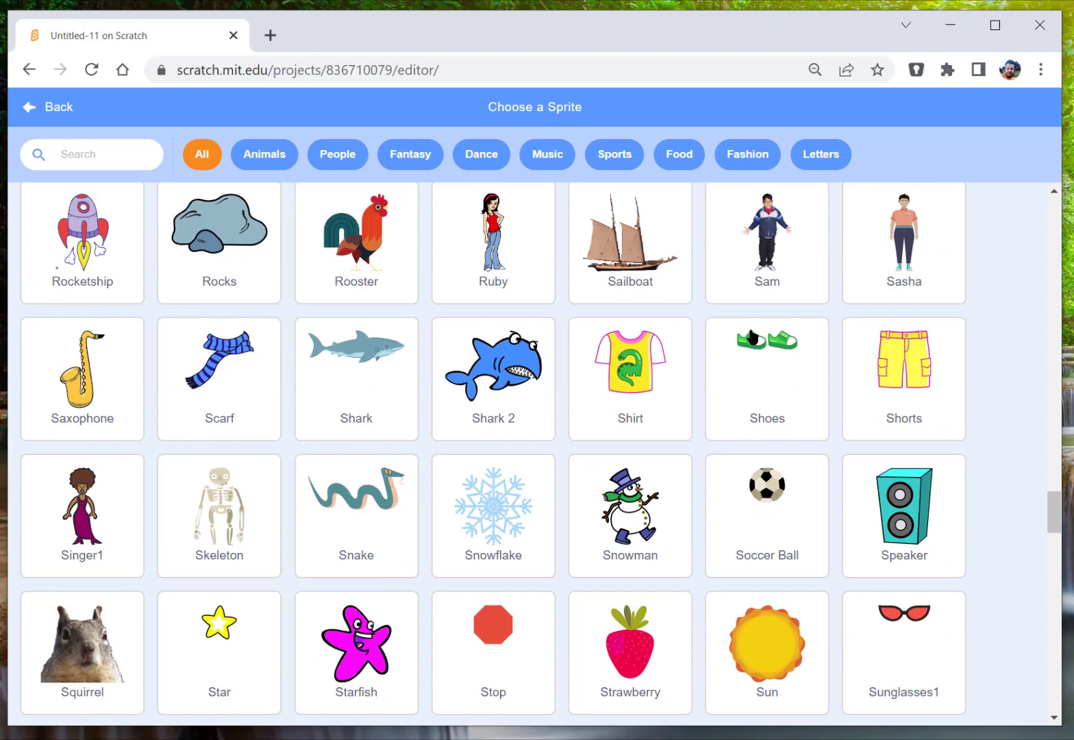
left_click(630, 235)
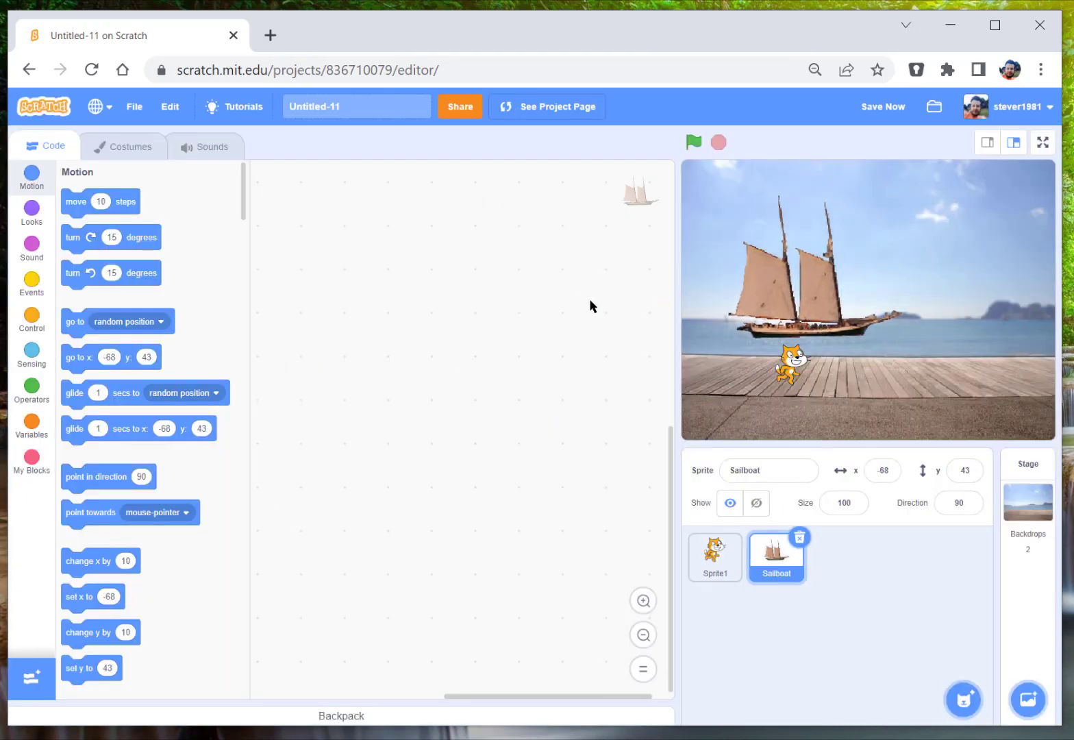
- Give the Sailboat a green-flag script setting its size to 30% and run it
left_click(30, 284)
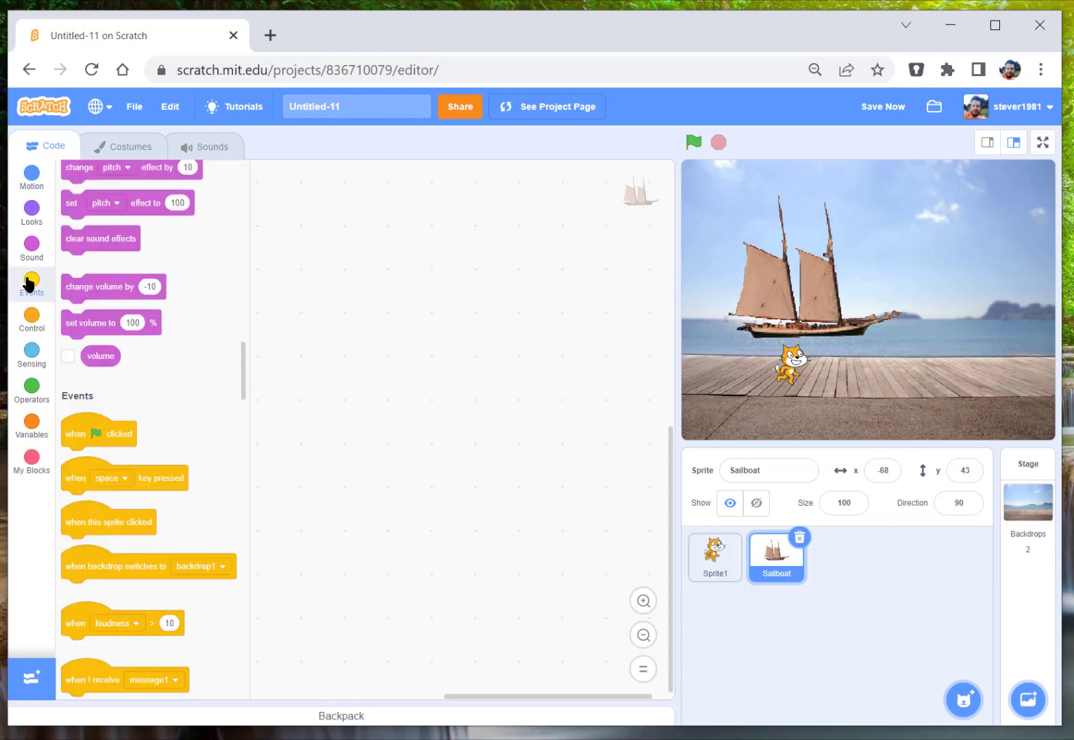
left_click_drag(99, 433, 313, 208)
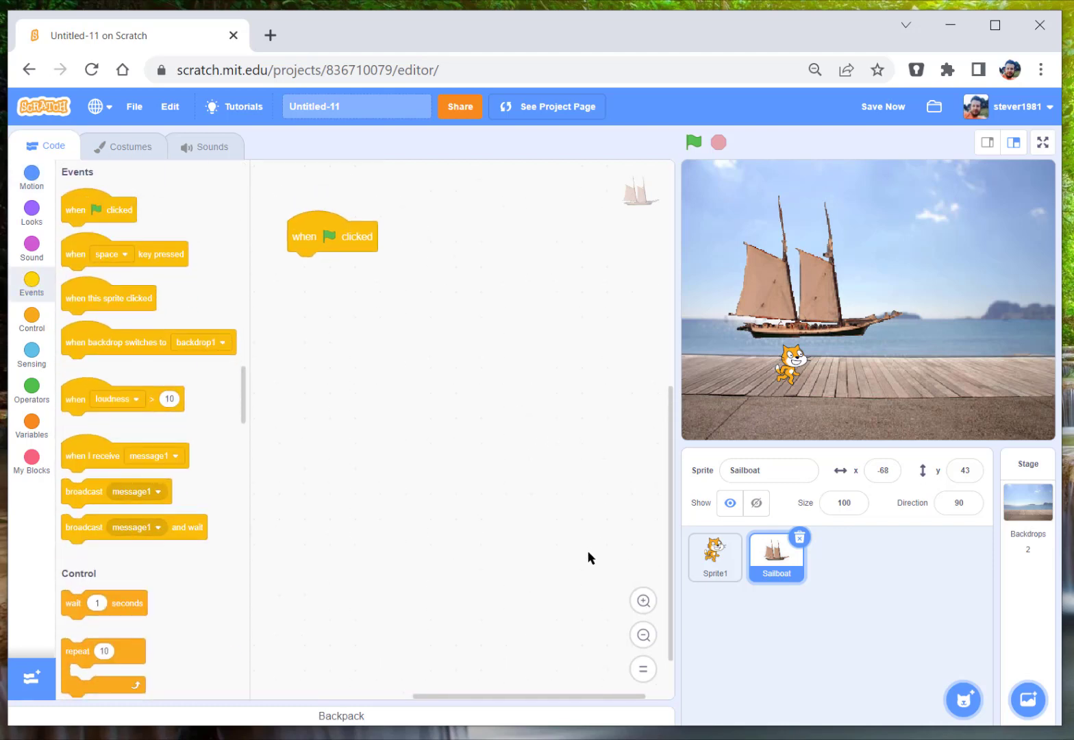
left_click(30, 207)
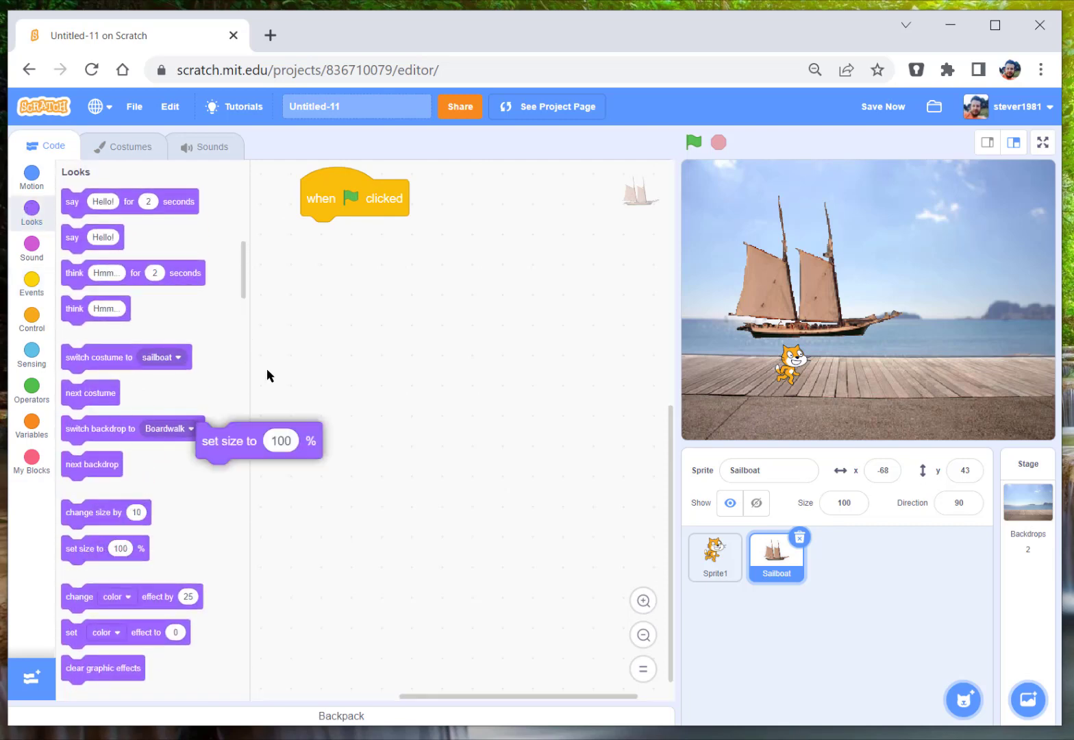
left_click_drag(230, 441, 336, 235)
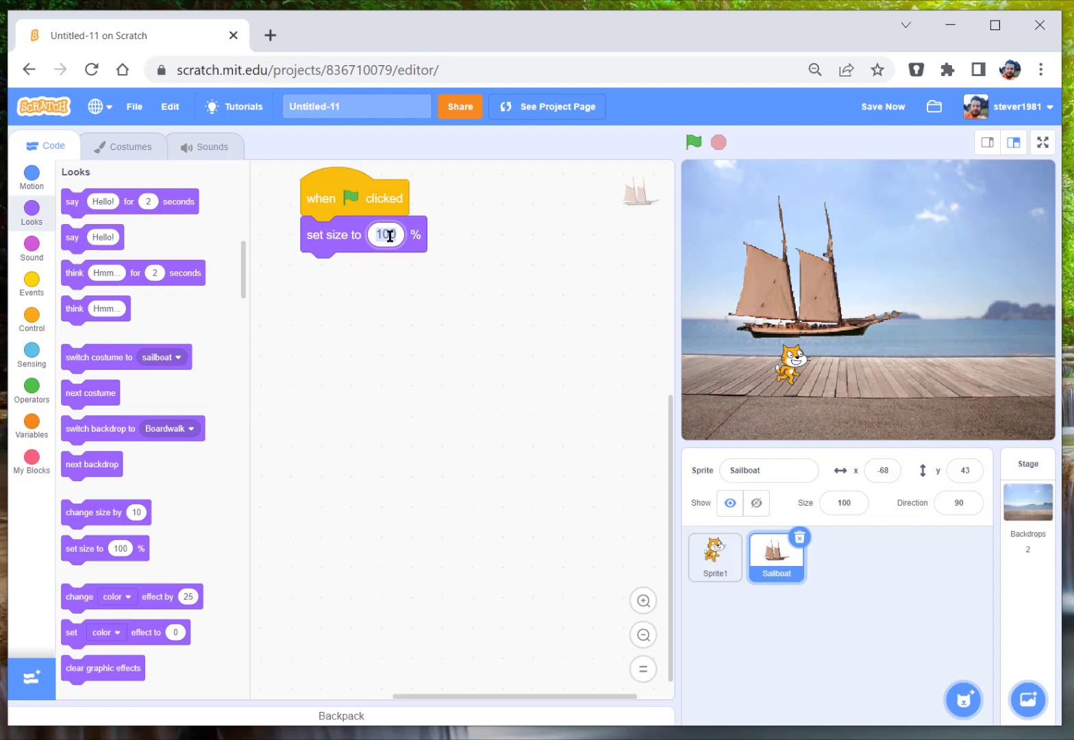
type("30")
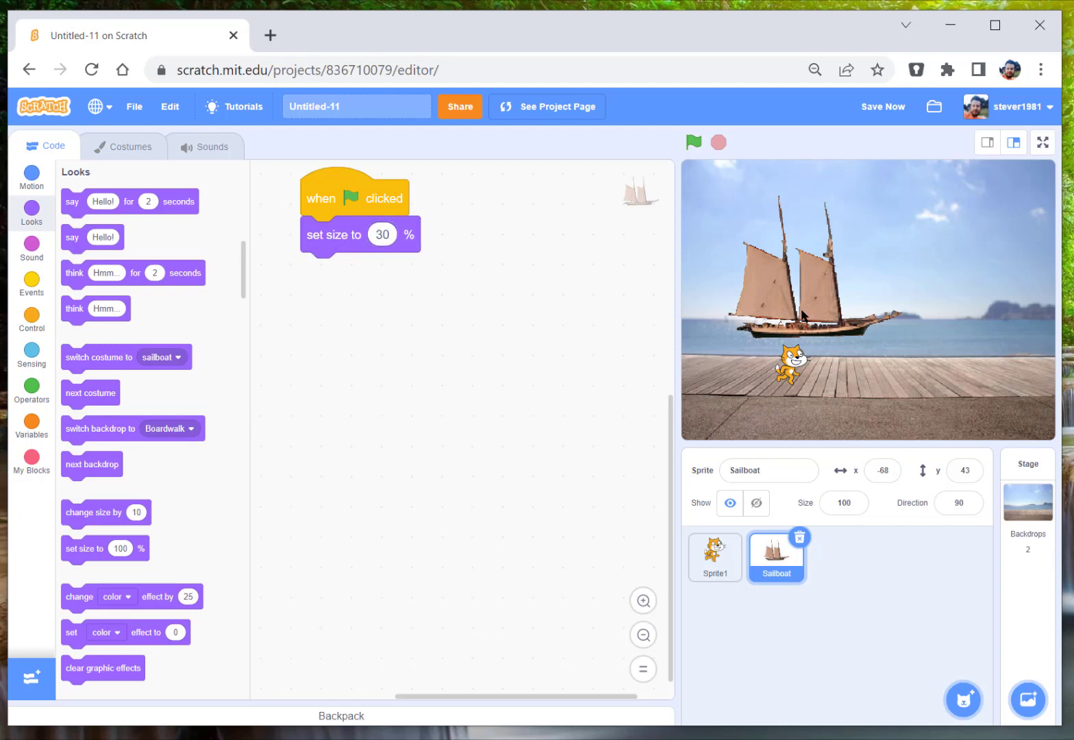
left_click(693, 143)
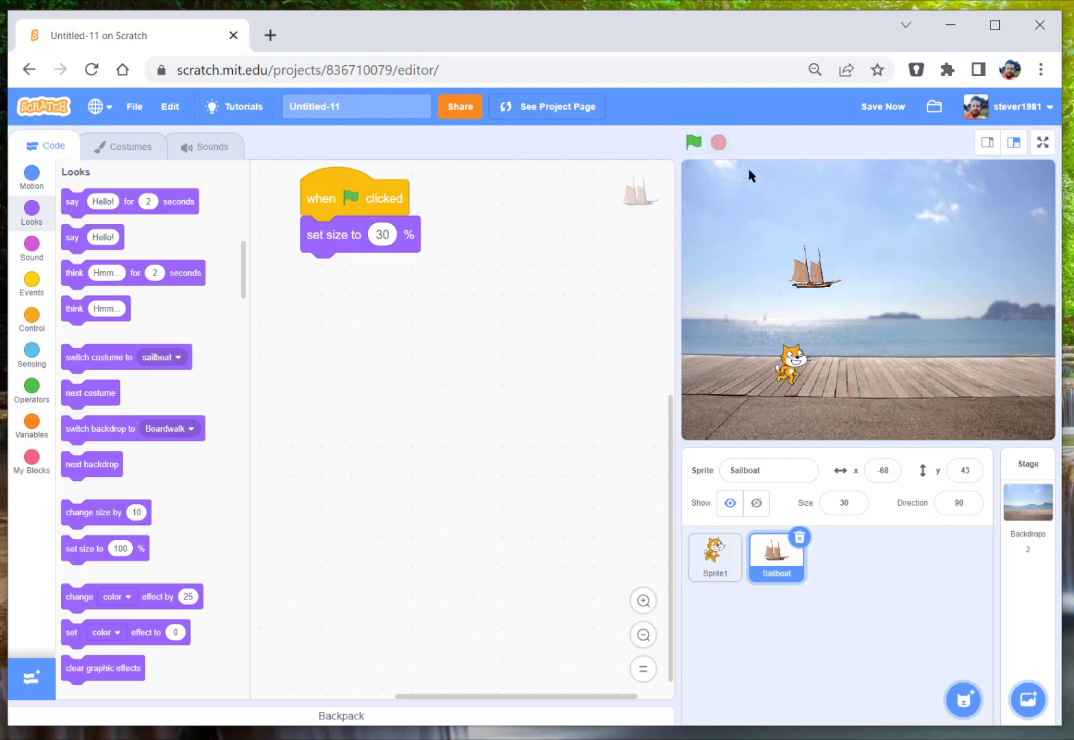
mouse_move(789, 296)
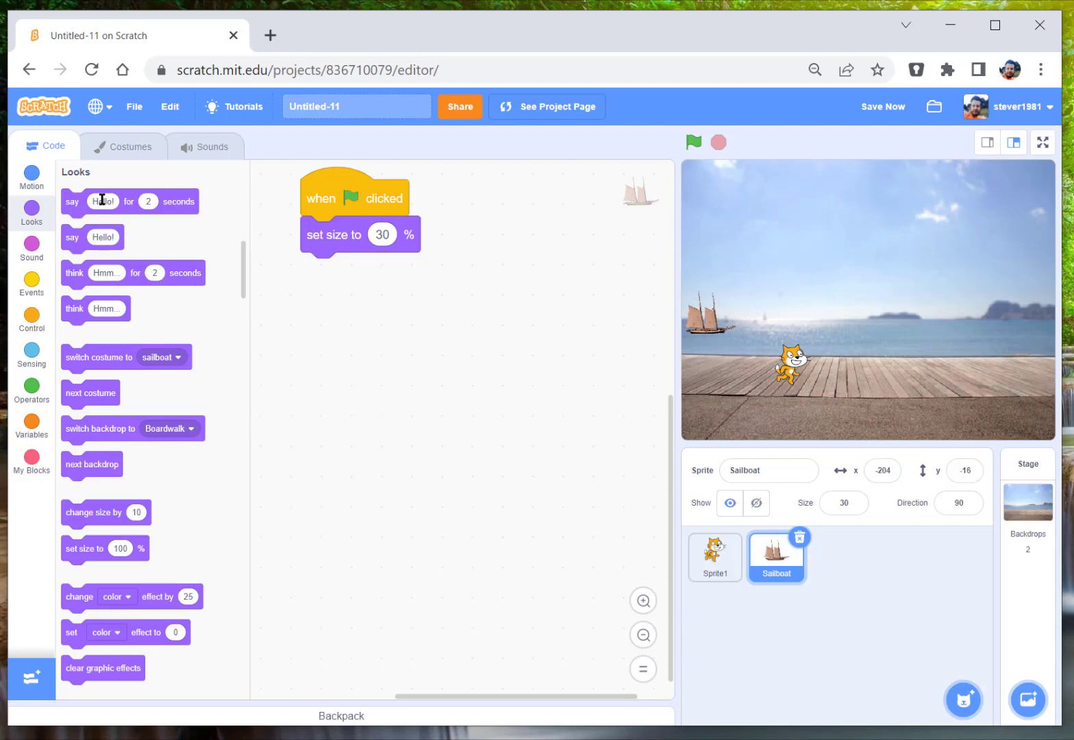
- Extend the Sailboat script to go to x -204, y -16 and then loop forever
left_click(30, 177)
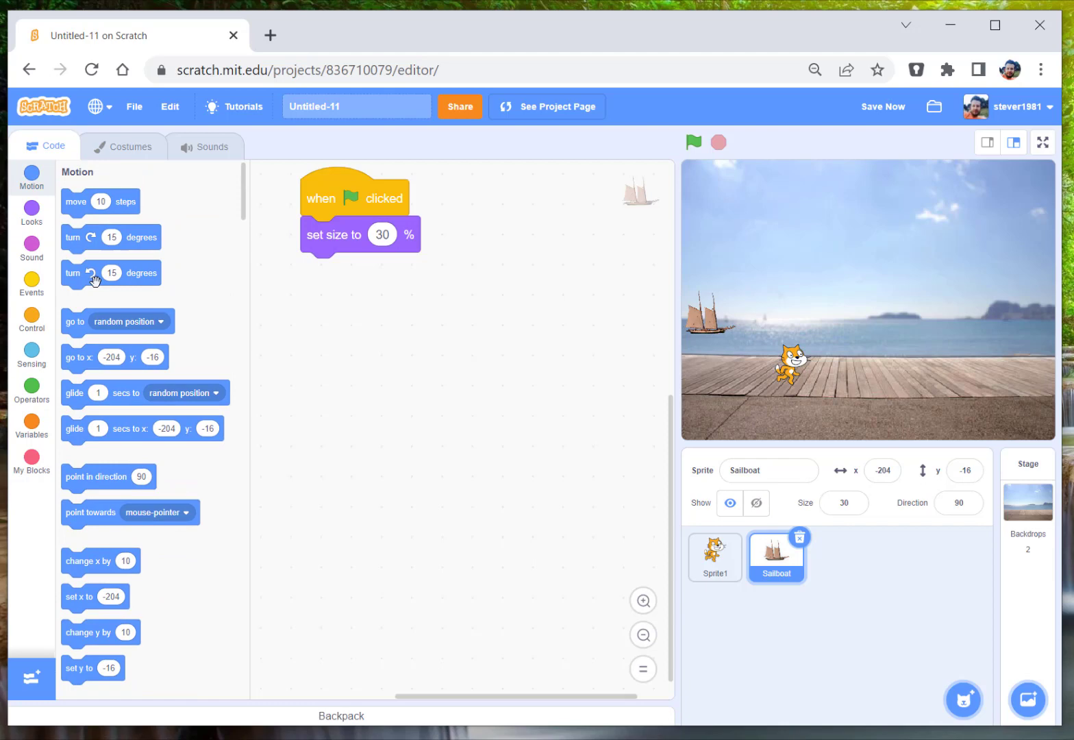
mouse_move(79, 356)
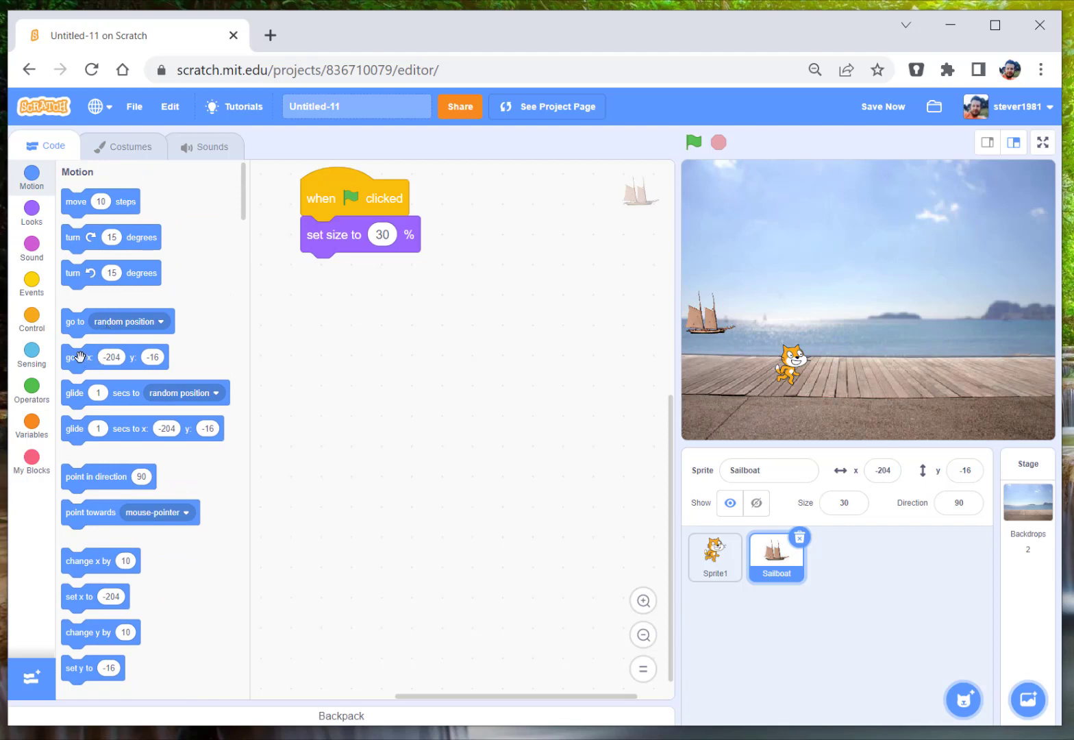
left_click_drag(89, 356, 322, 305)
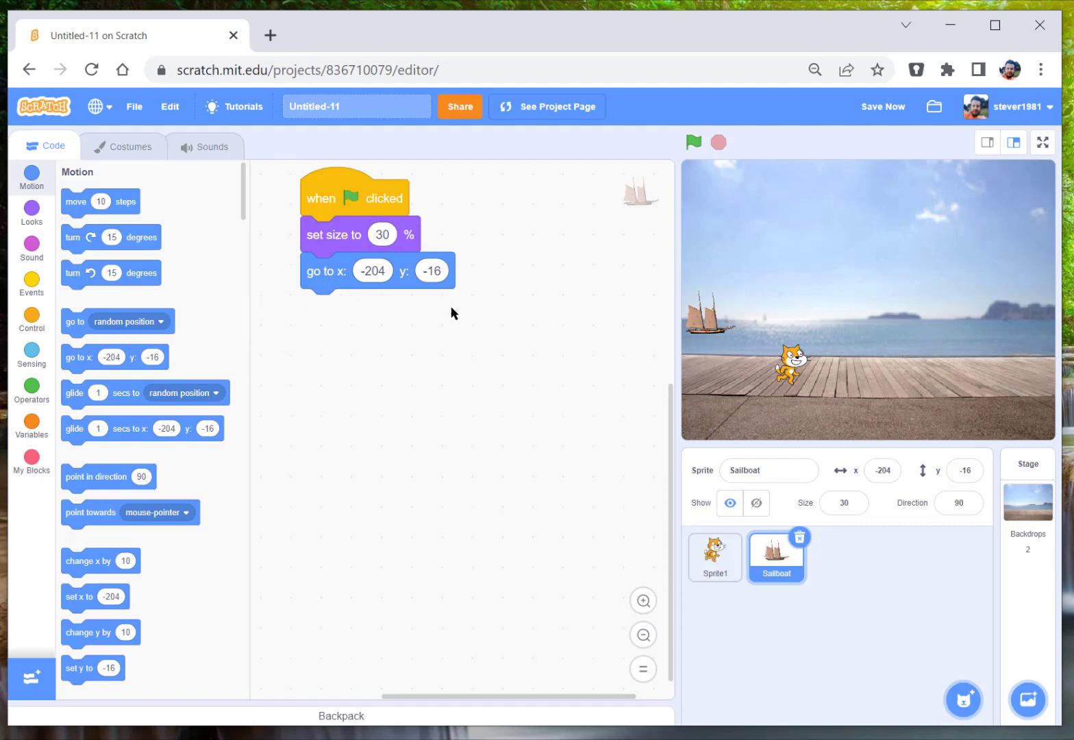
mouse_move(593, 387)
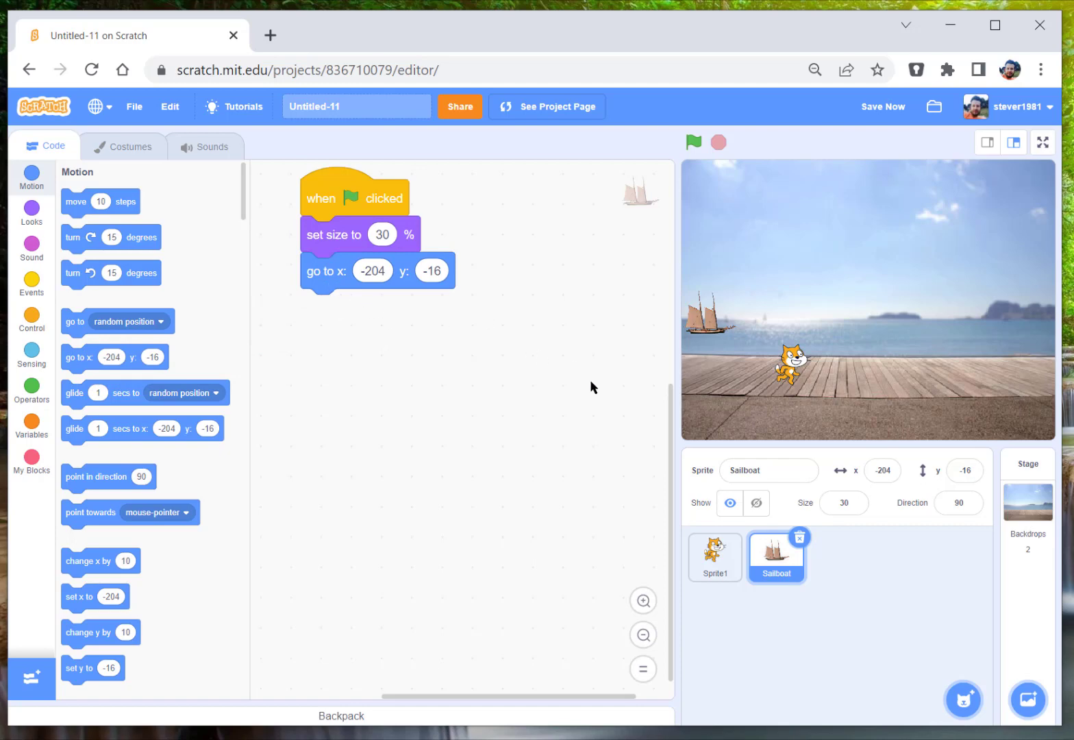
mouse_move(12, 225)
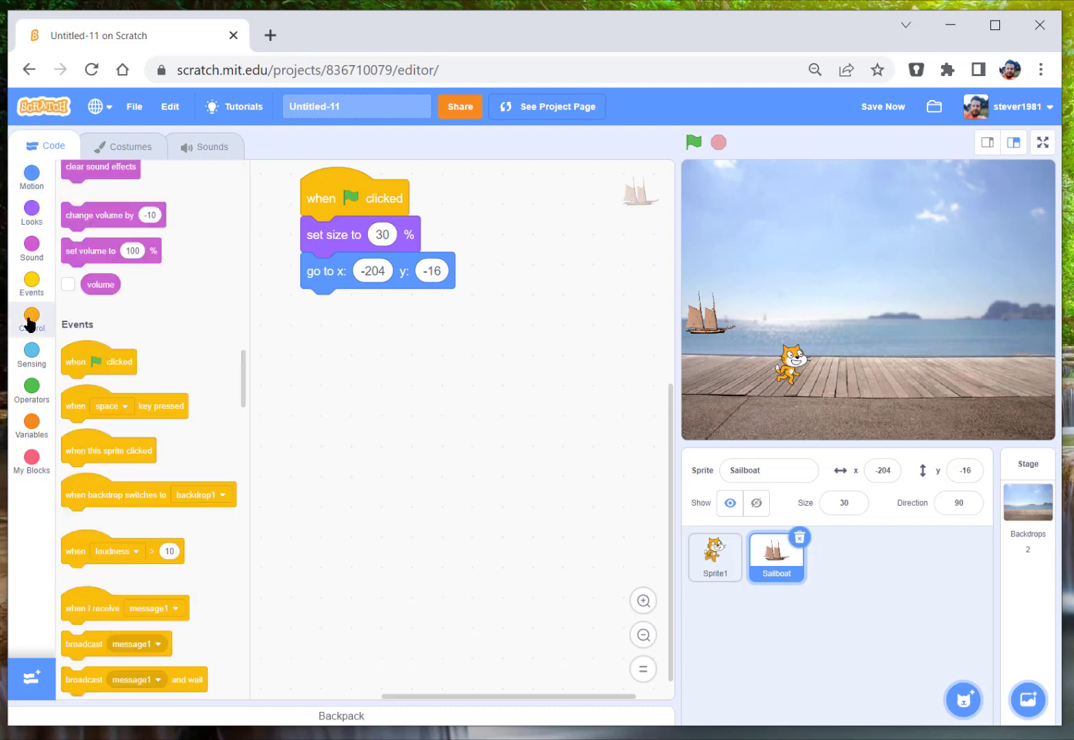
left_click(30, 318)
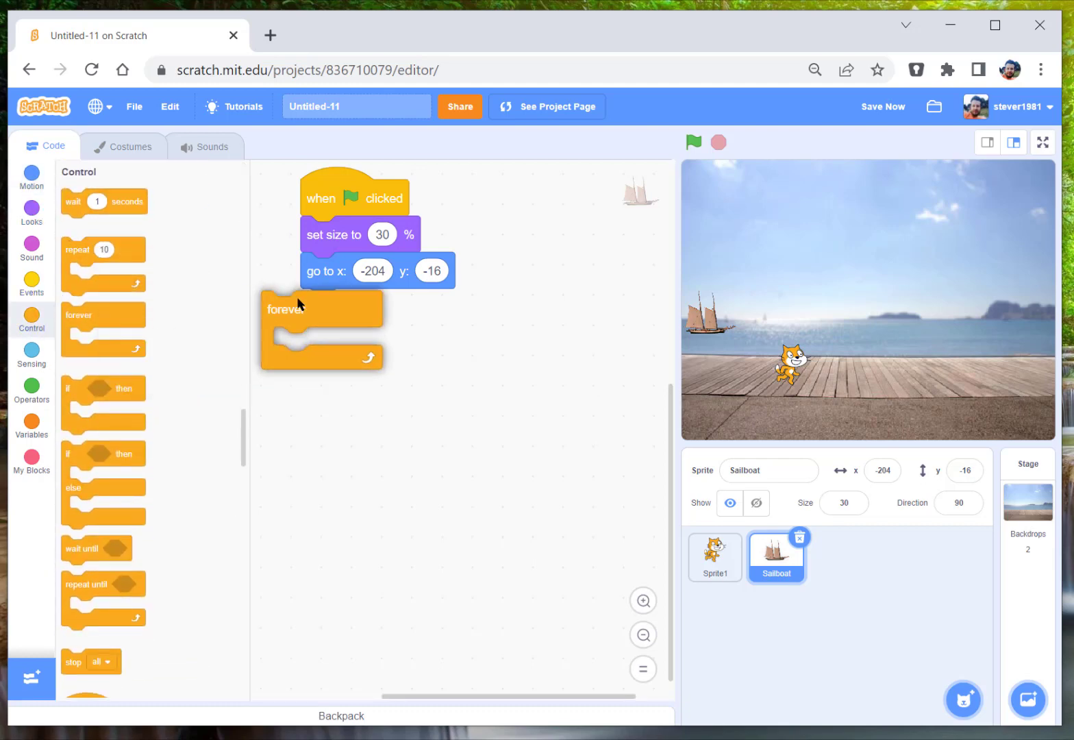
left_click_drag(287, 309, 322, 301)
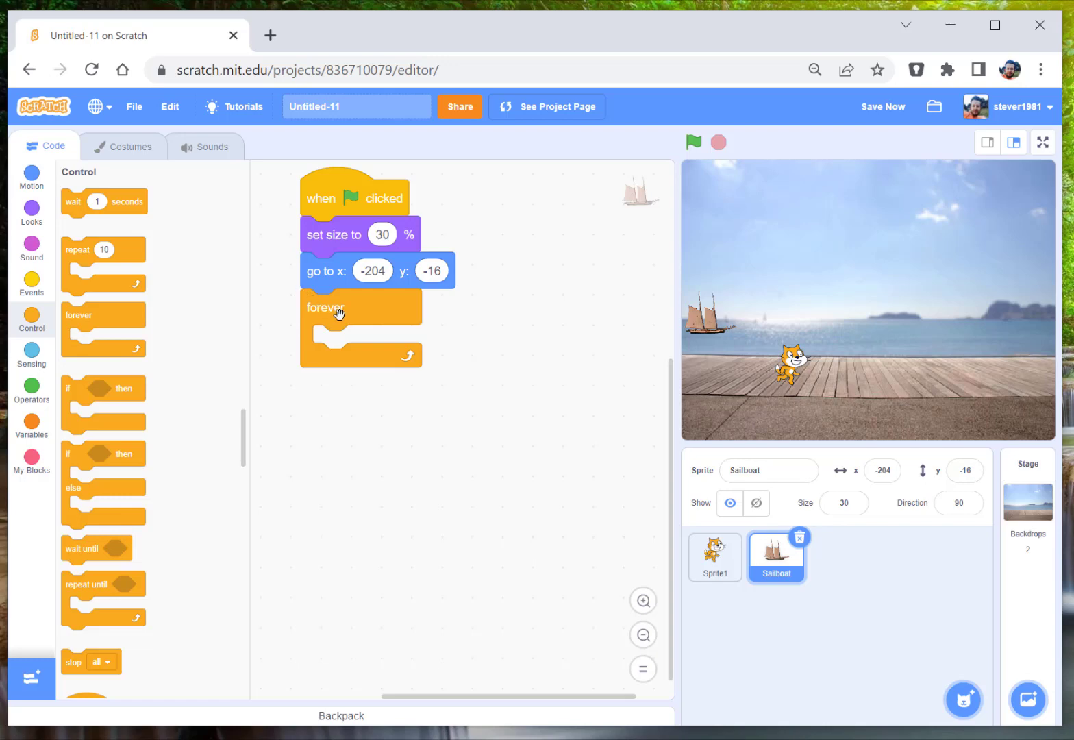
mouse_move(385, 343)
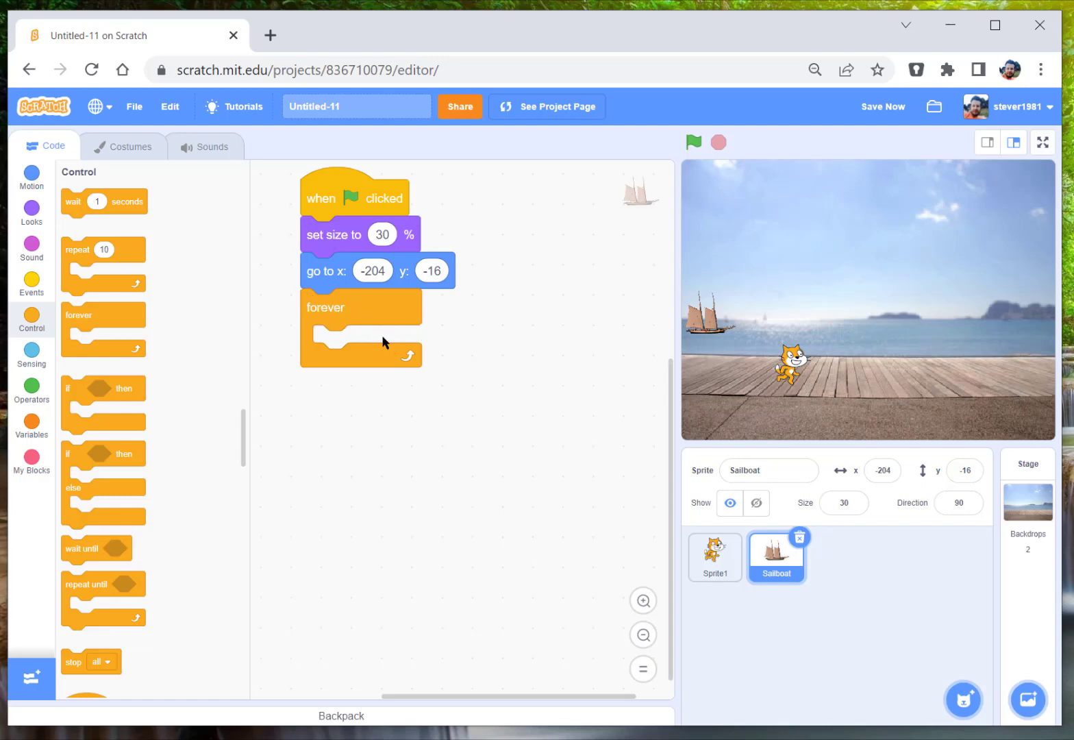
mouse_move(362, 350)
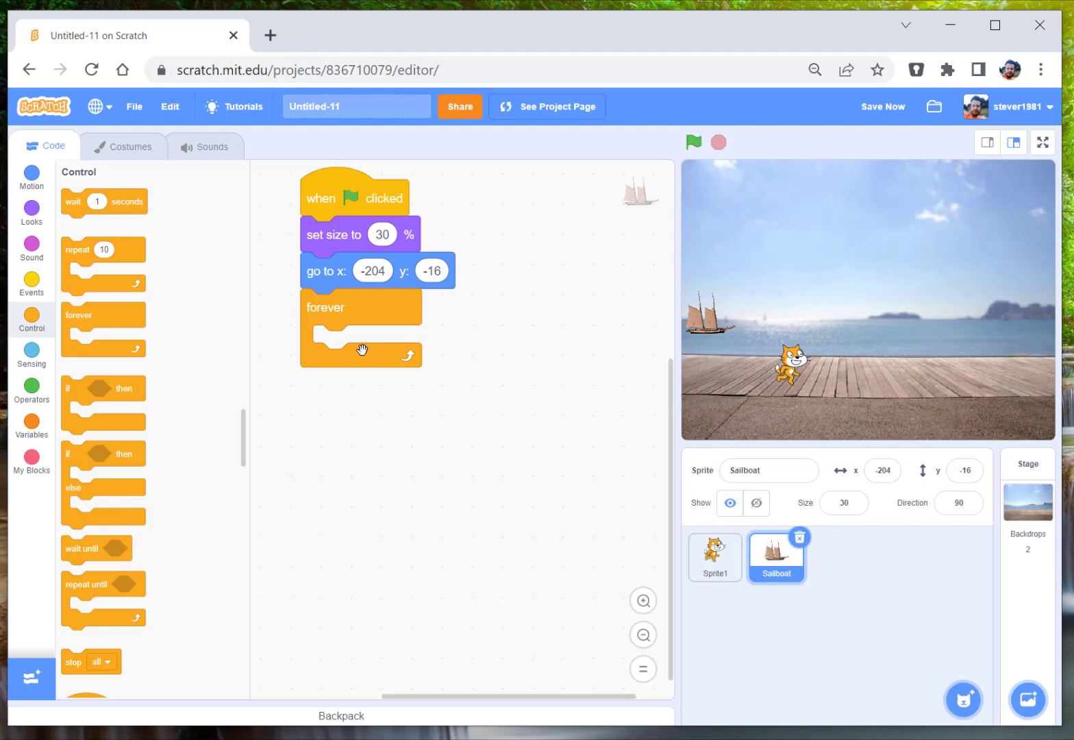
left_click(30, 179)
type("2")
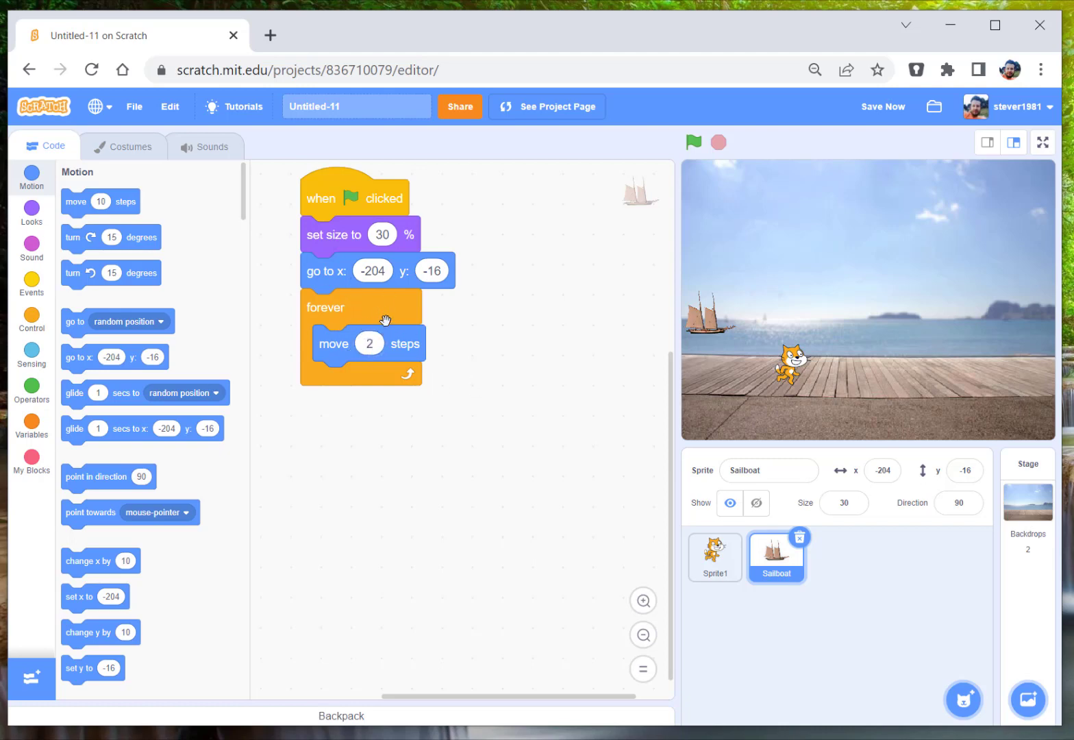
mouse_move(479, 348)
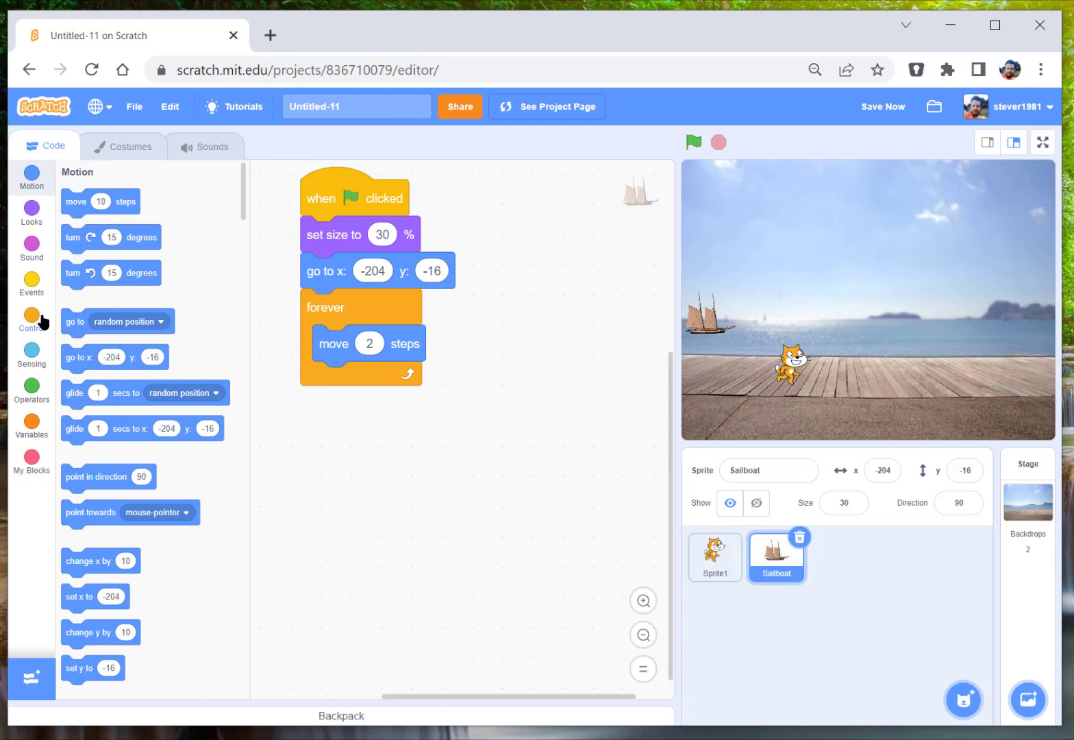
- Run the project to watch the sailboat move 2 steps and bounce off the edges
scroll("down", 3)
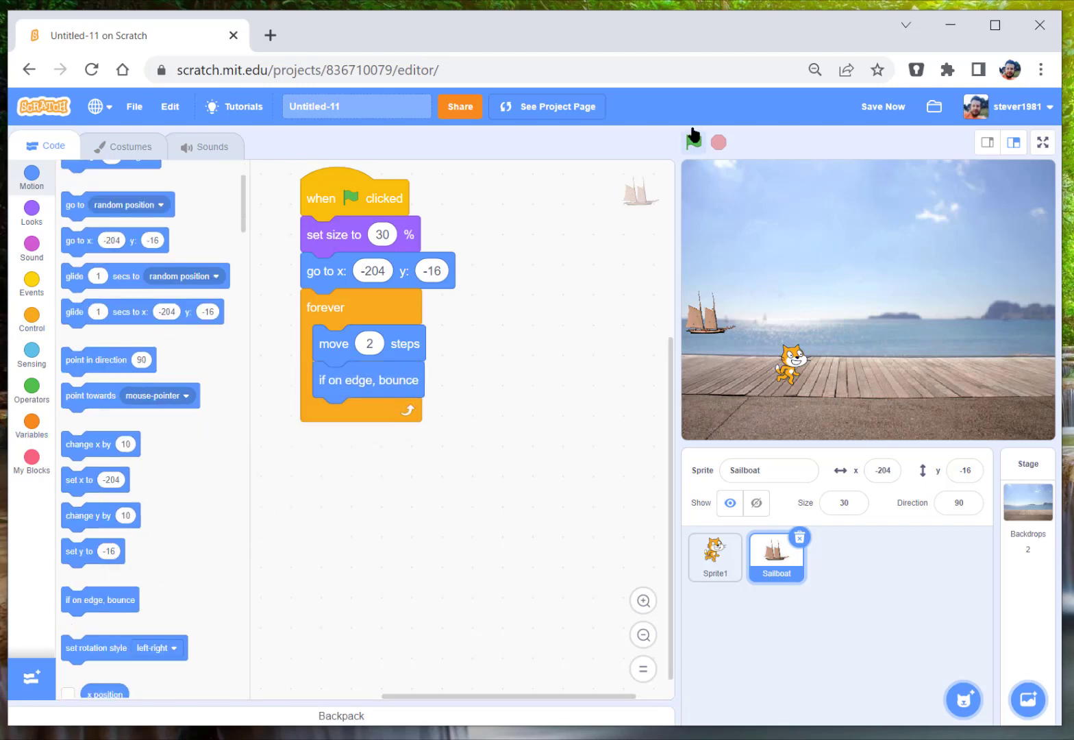
left_click(694, 143)
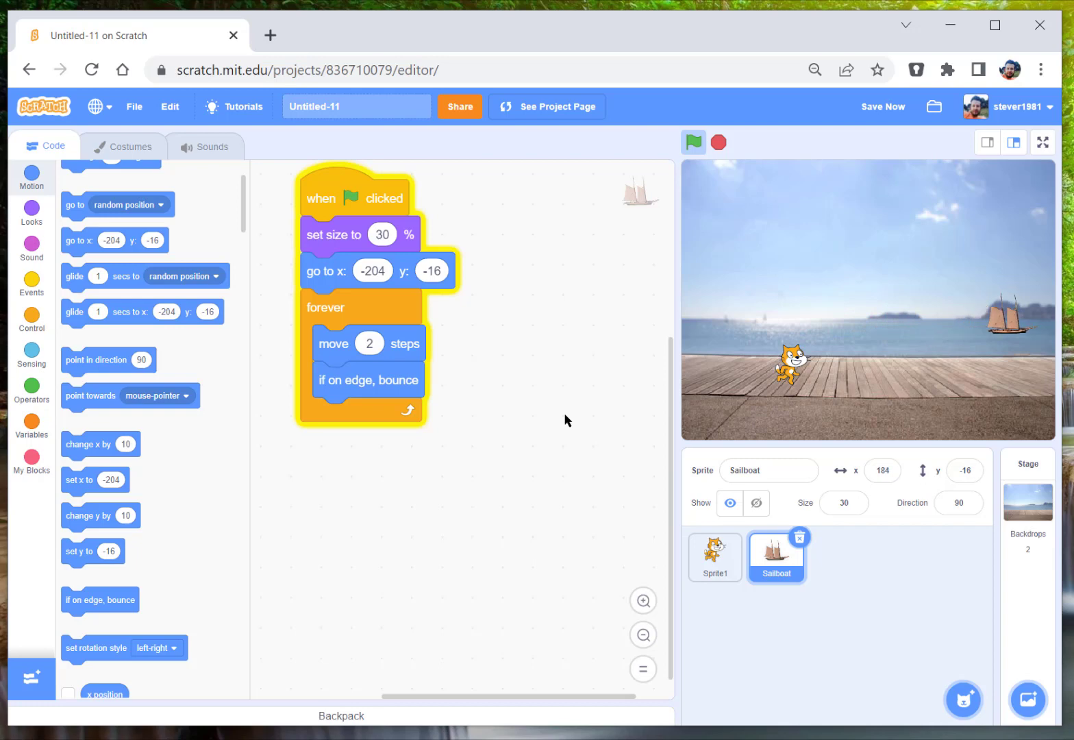
left_click(693, 143)
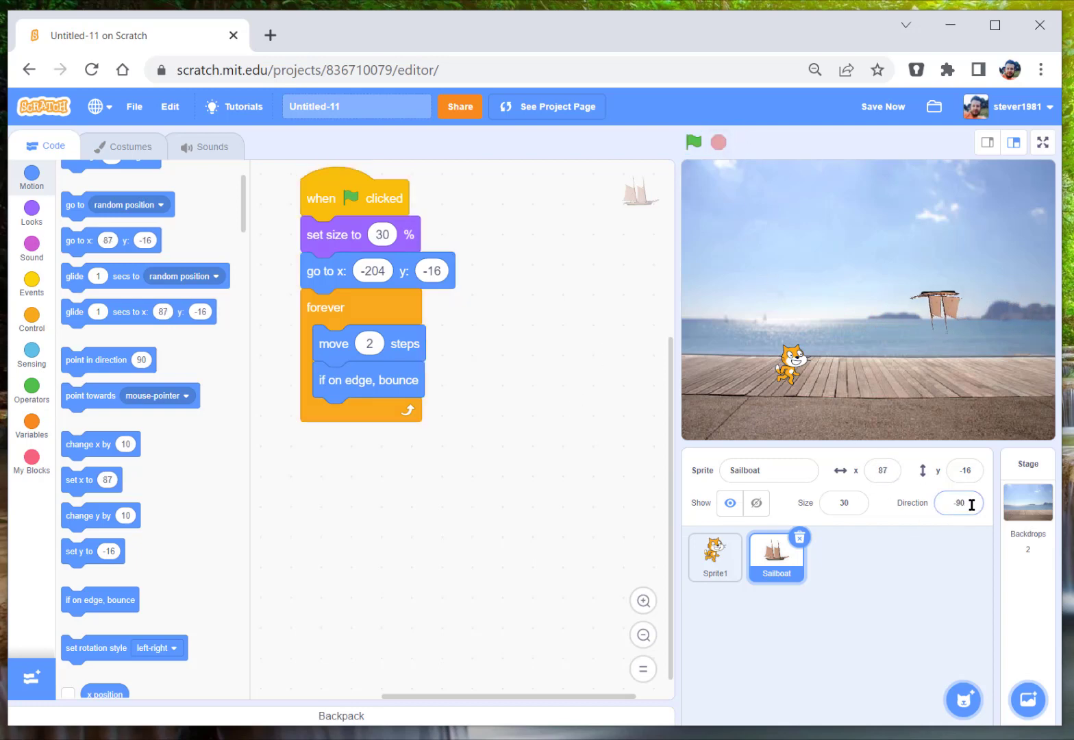
- Set the Sailboat's rotation style to left-right so it sails upright, then run and stop
left_click(959, 503)
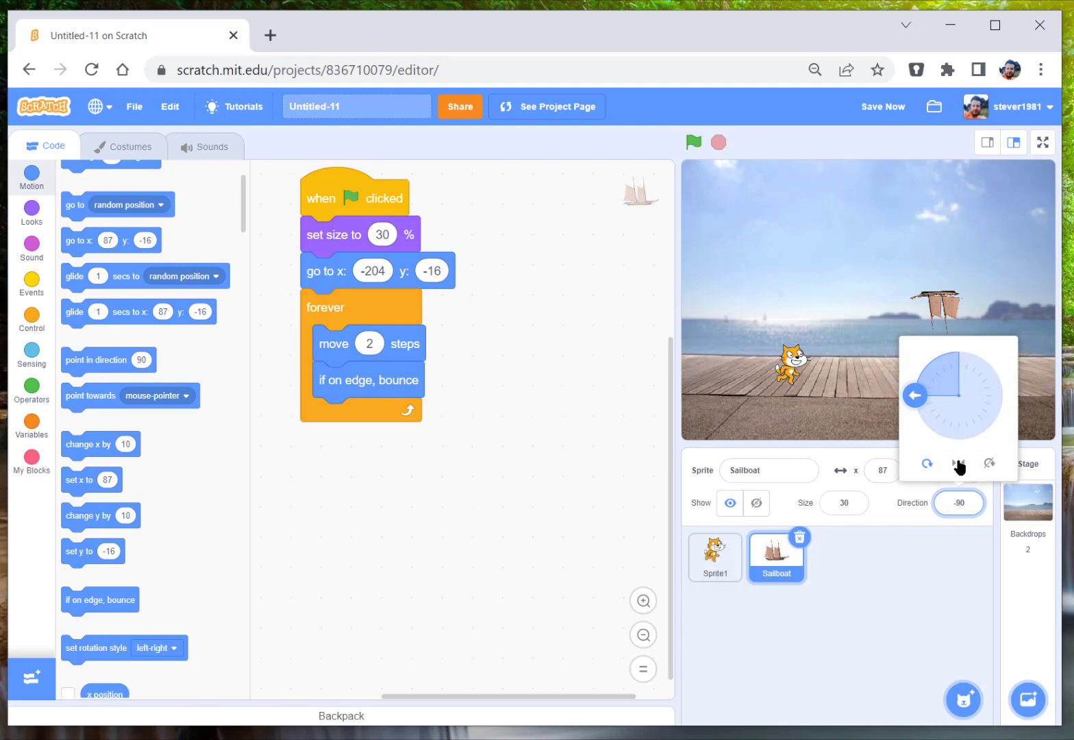
mouse_move(959, 463)
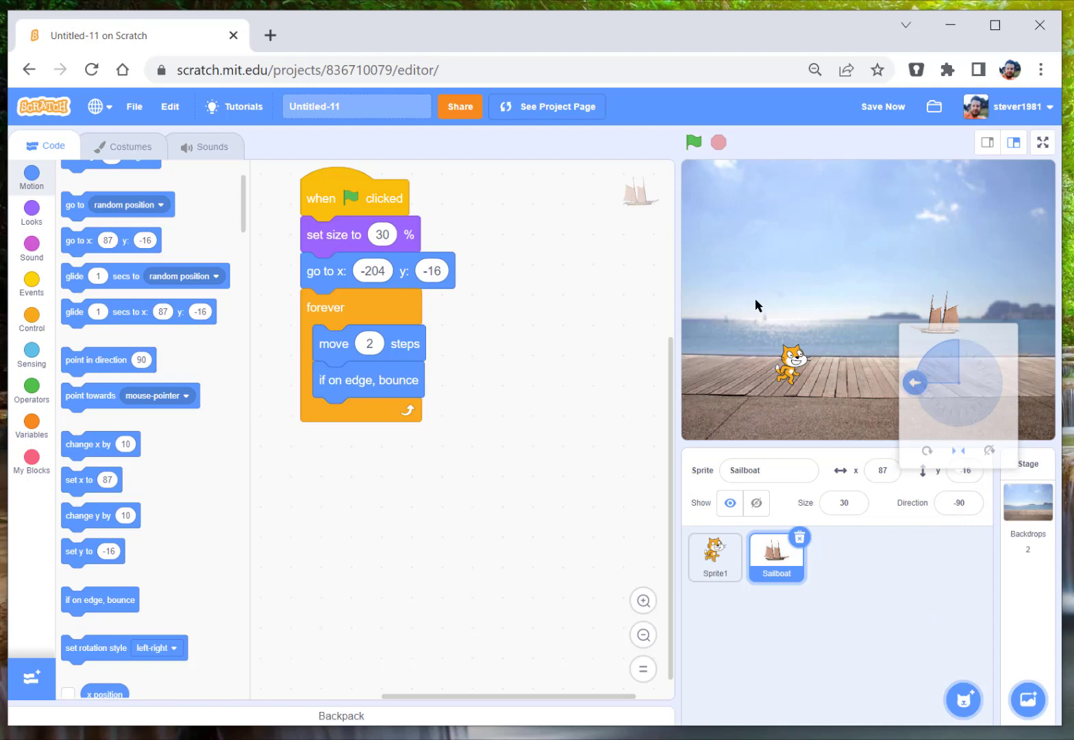
left_click(693, 142)
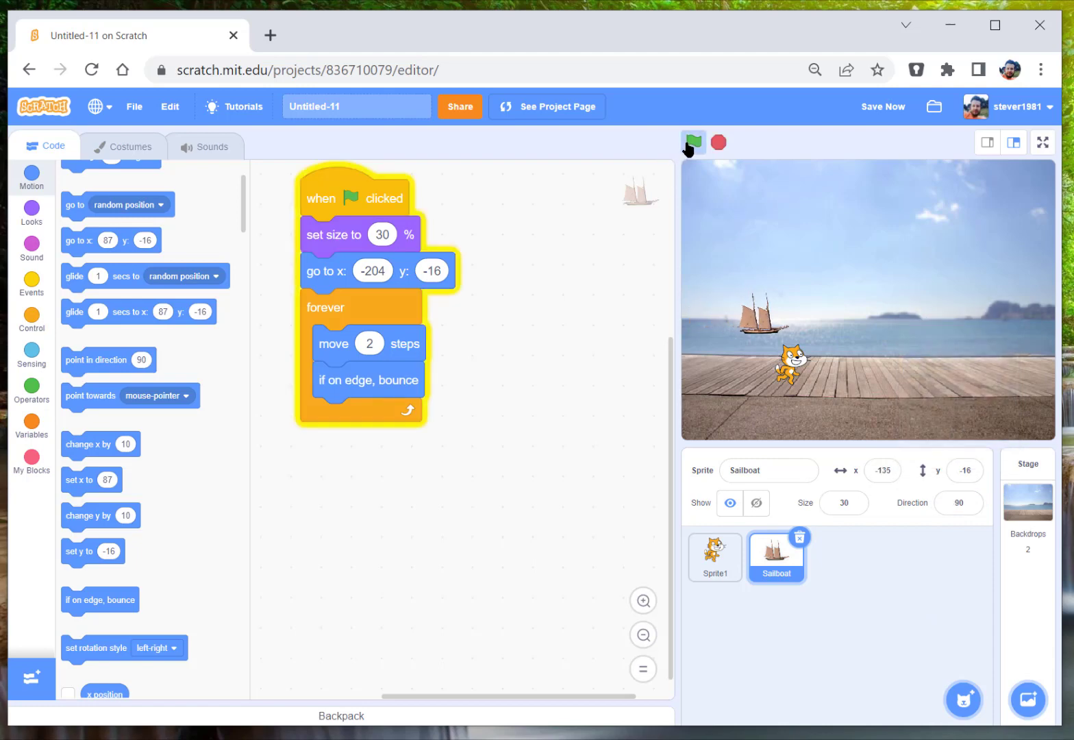
left_click(693, 142)
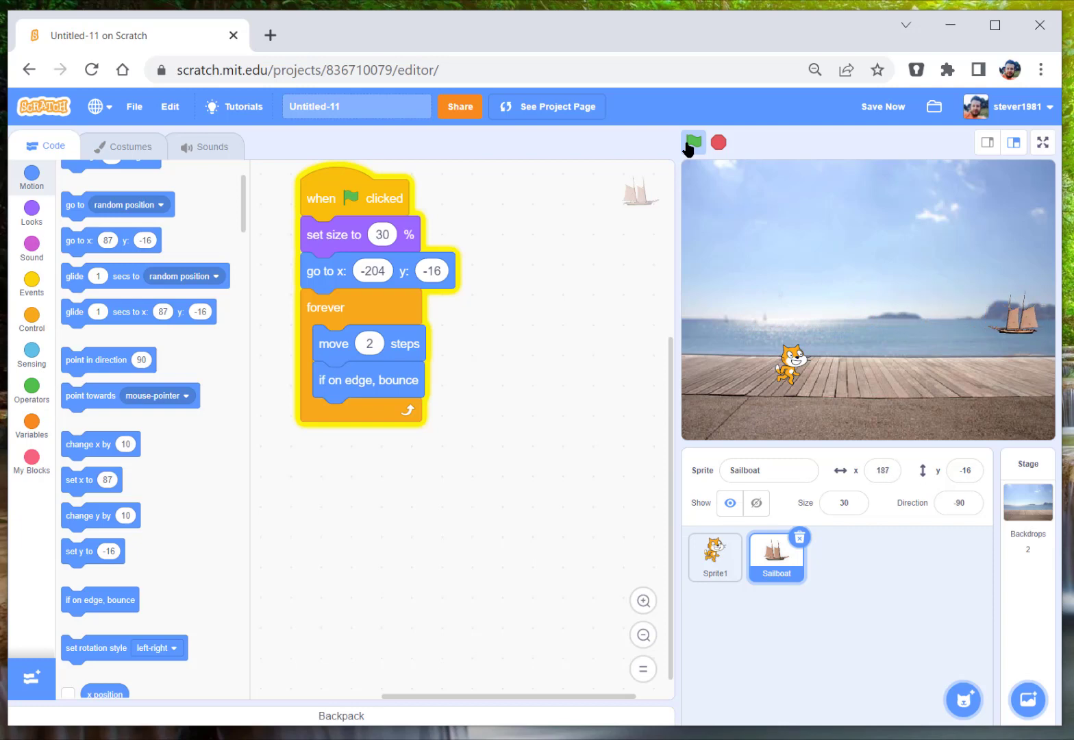
left_click(718, 142)
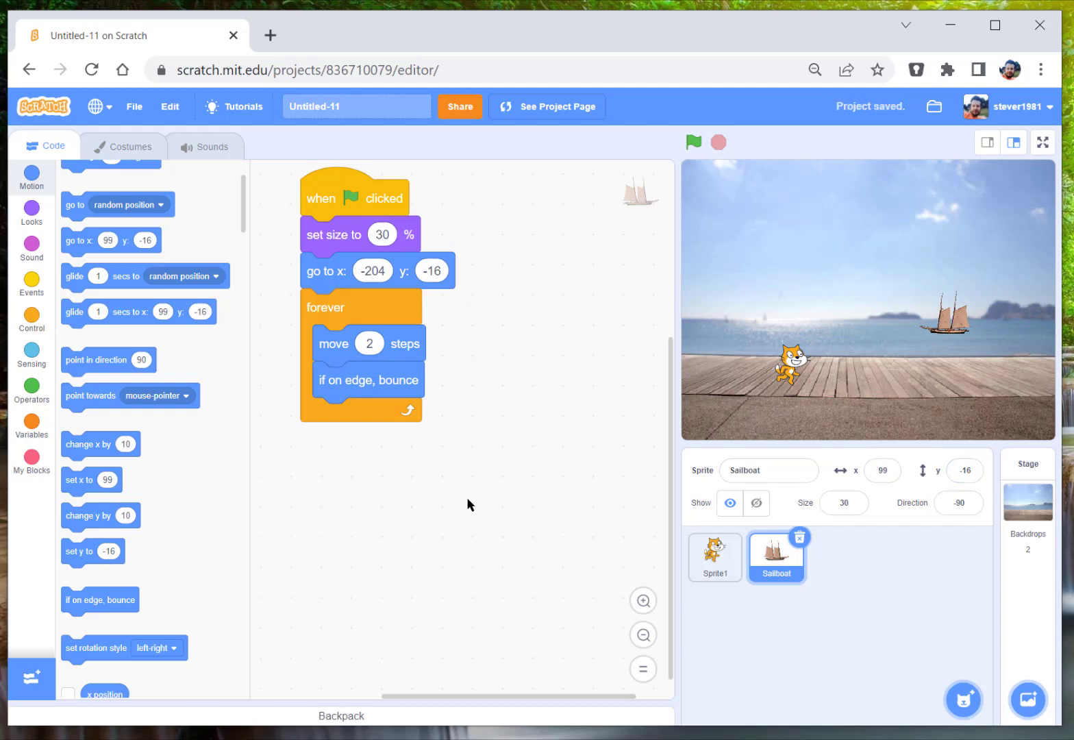
mouse_move(965, 671)
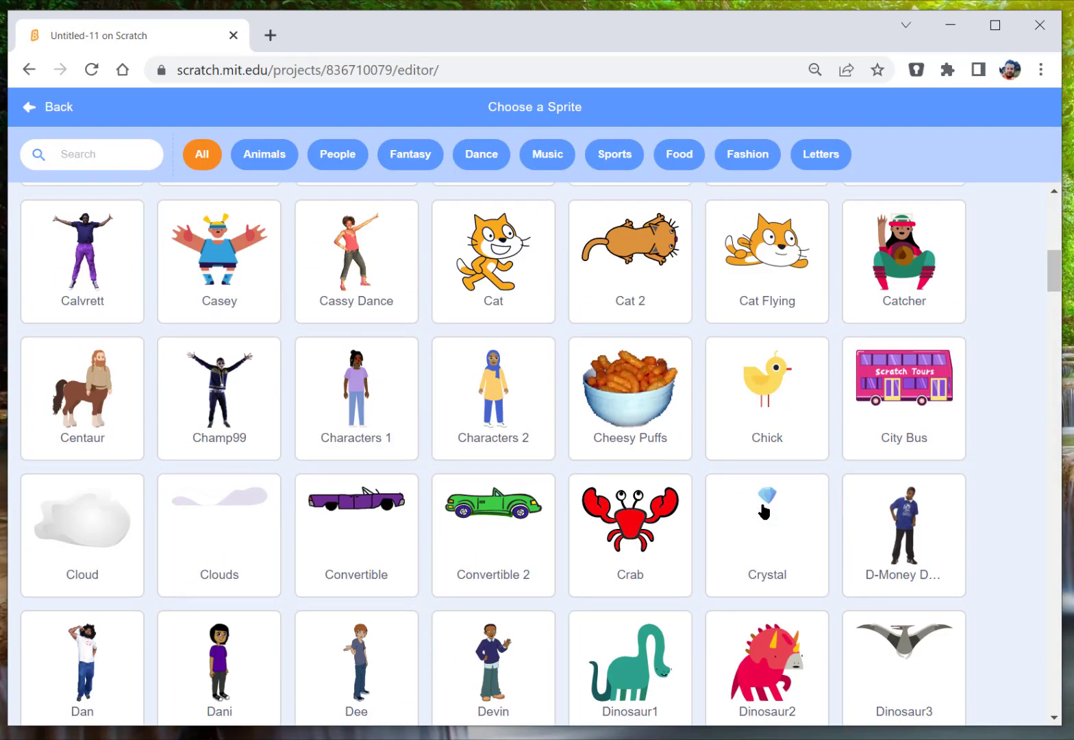
- Add the Parrot sprite from the library to the scene
scroll("down", 3)
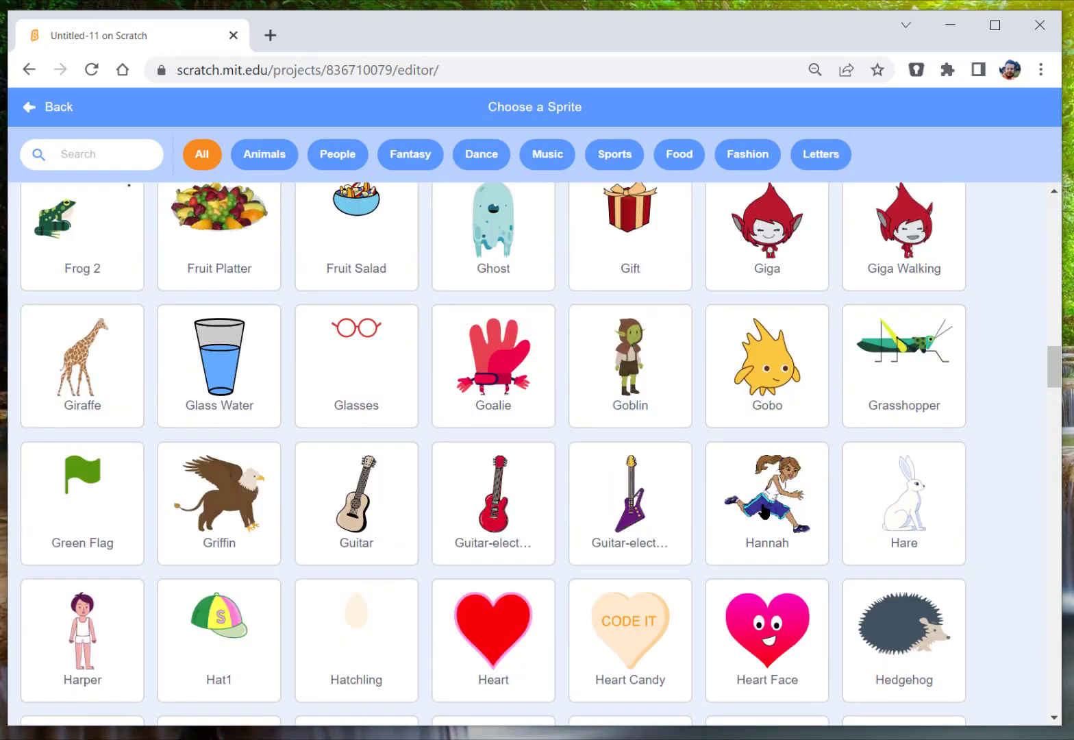
scroll("down", 3)
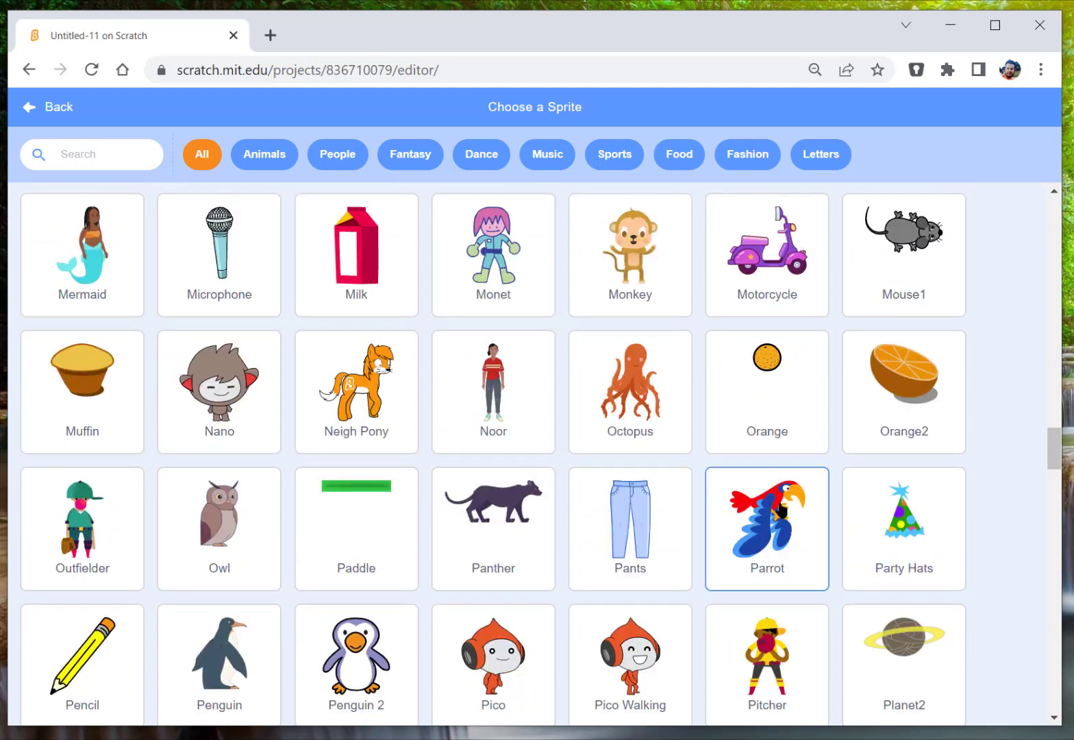
left_click(767, 526)
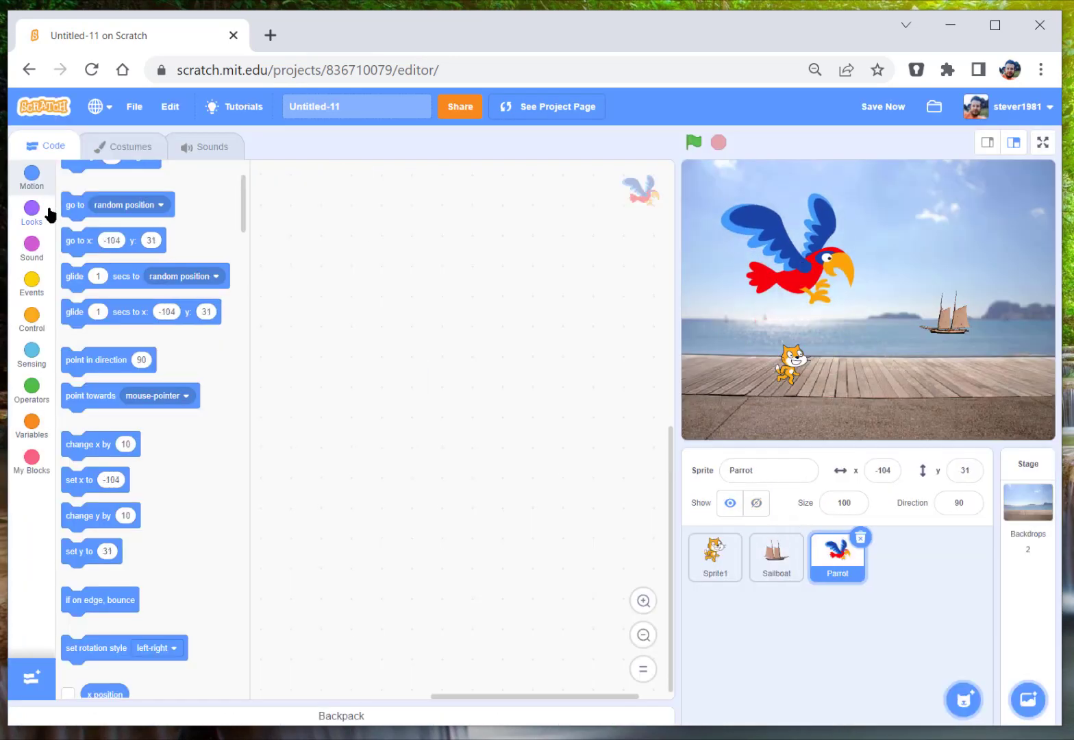
left_click(30, 283)
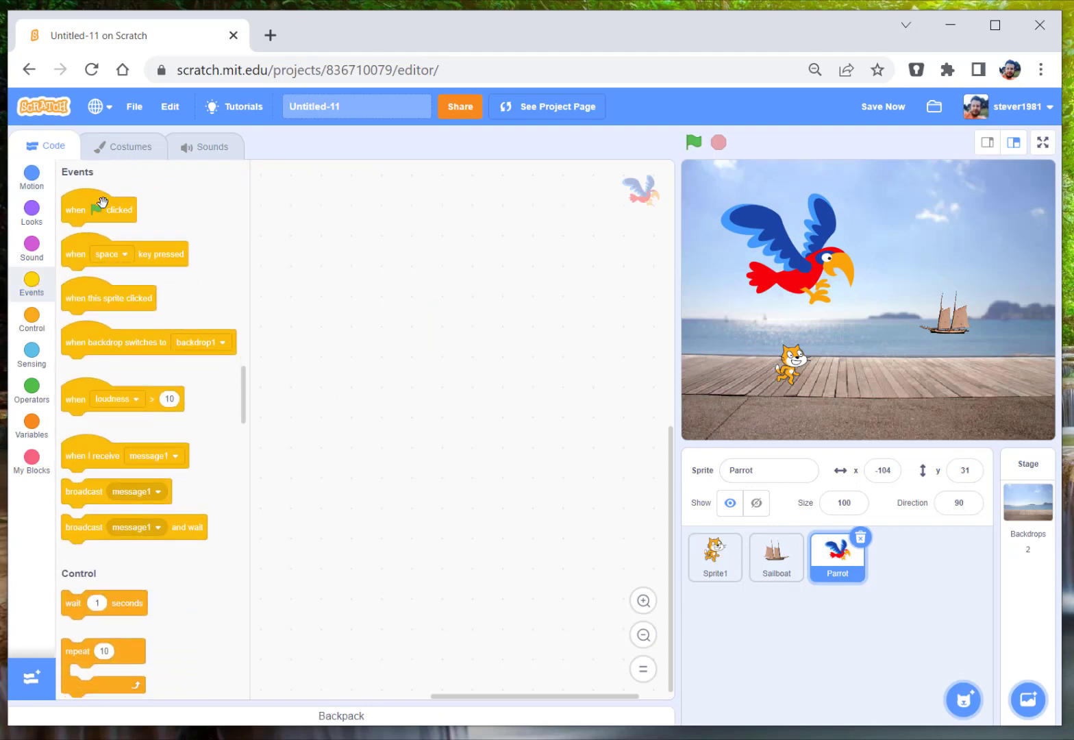
- Give the Parrot a green-flag script setting its size to 20% and run it
left_click_drag(99, 208, 321, 214)
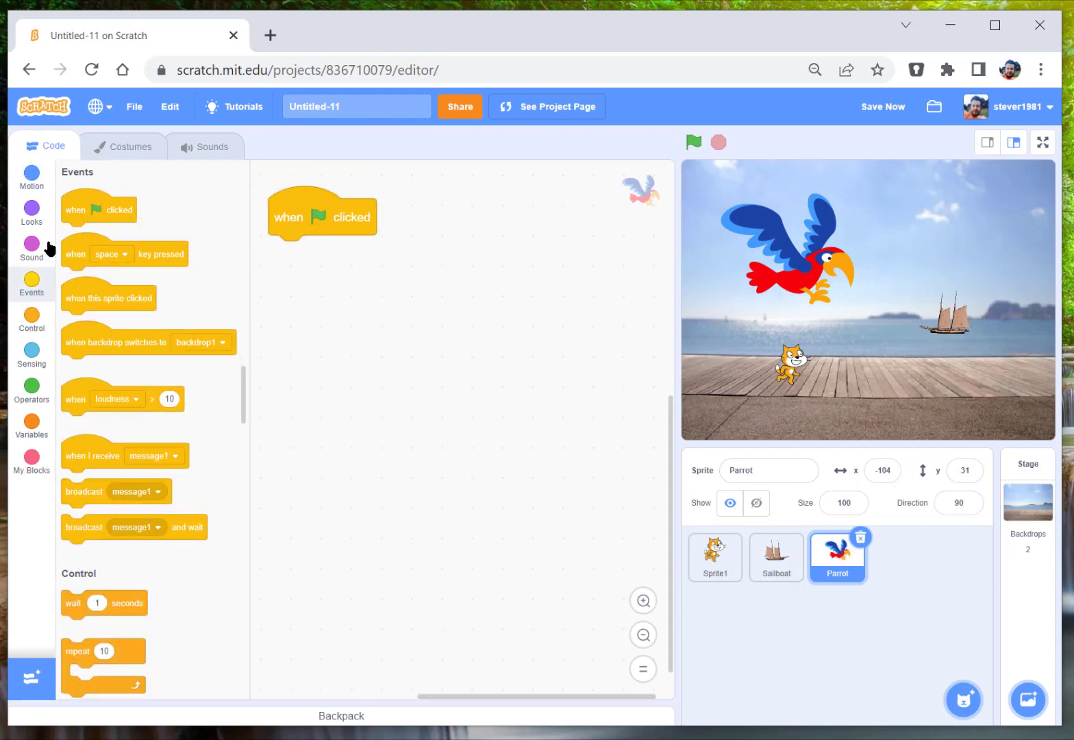
left_click(30, 211)
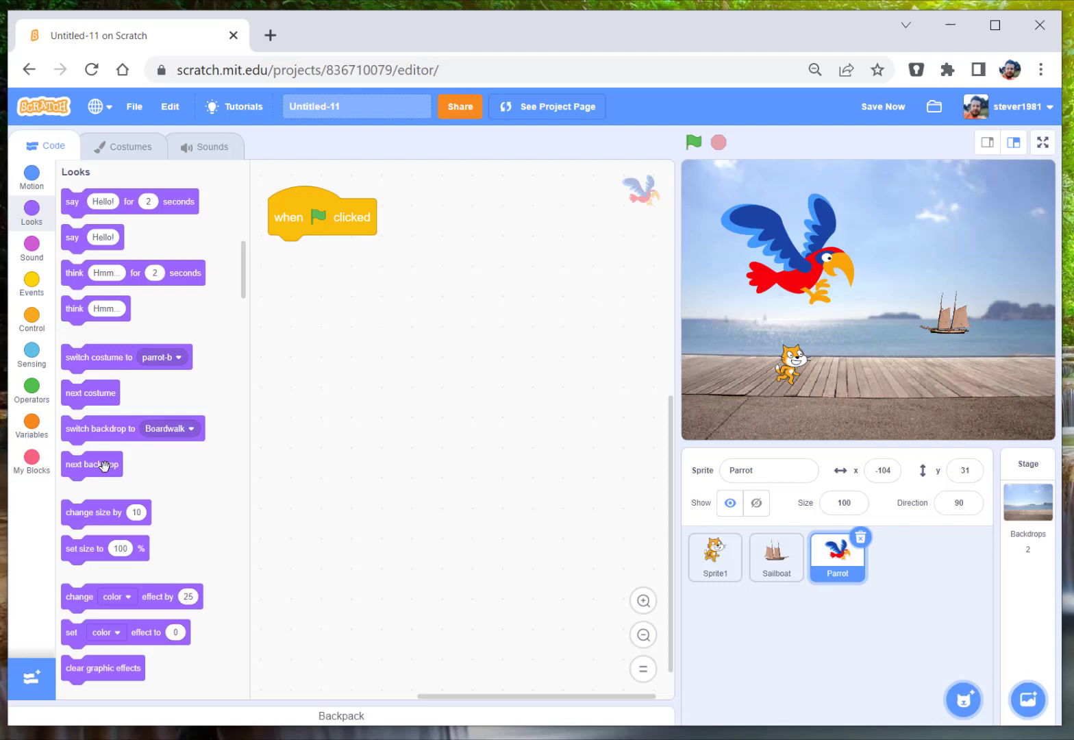
left_click_drag(84, 548, 332, 253)
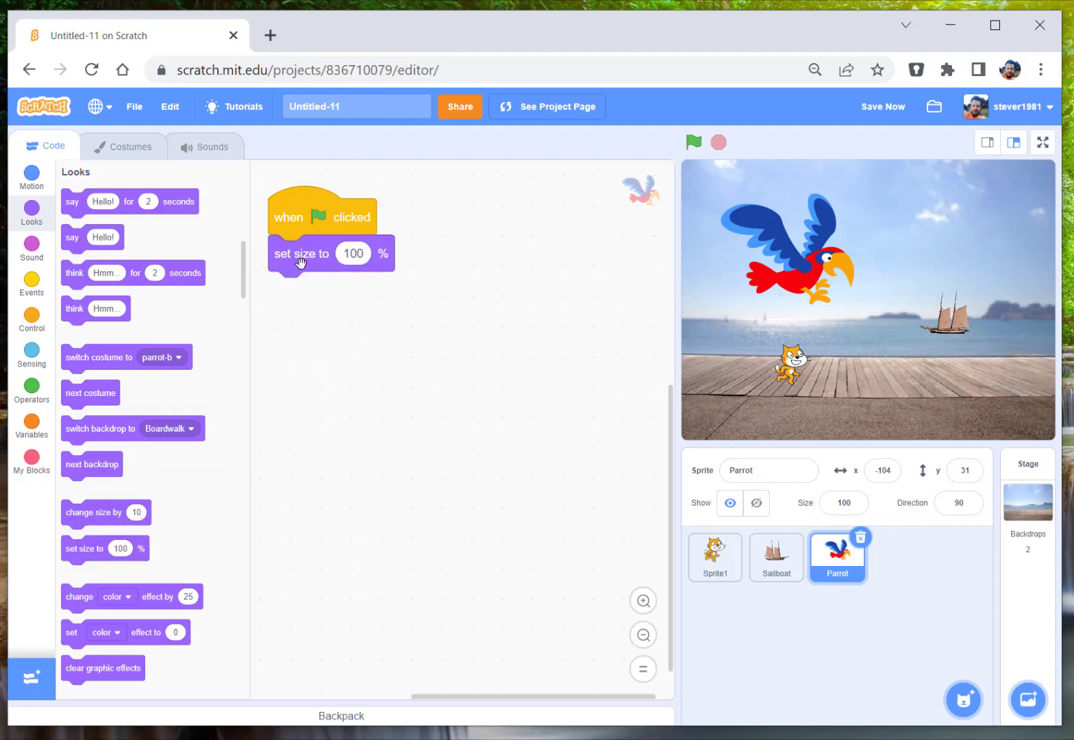
left_click(354, 253)
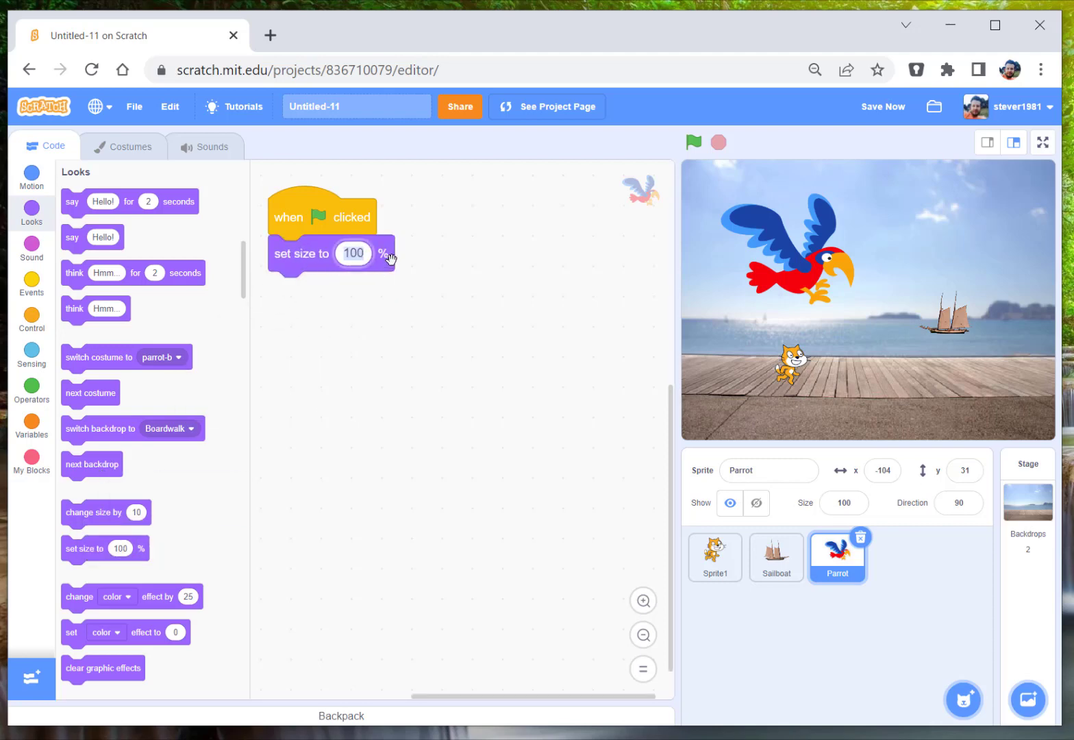
type("20")
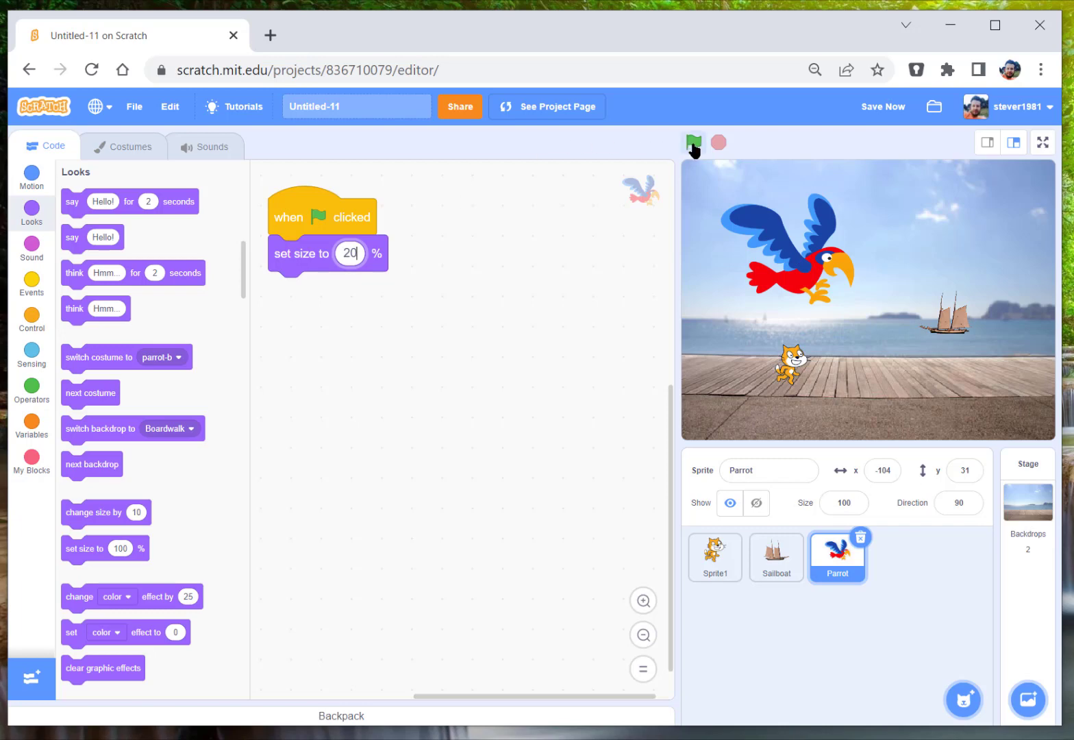
left_click(693, 142)
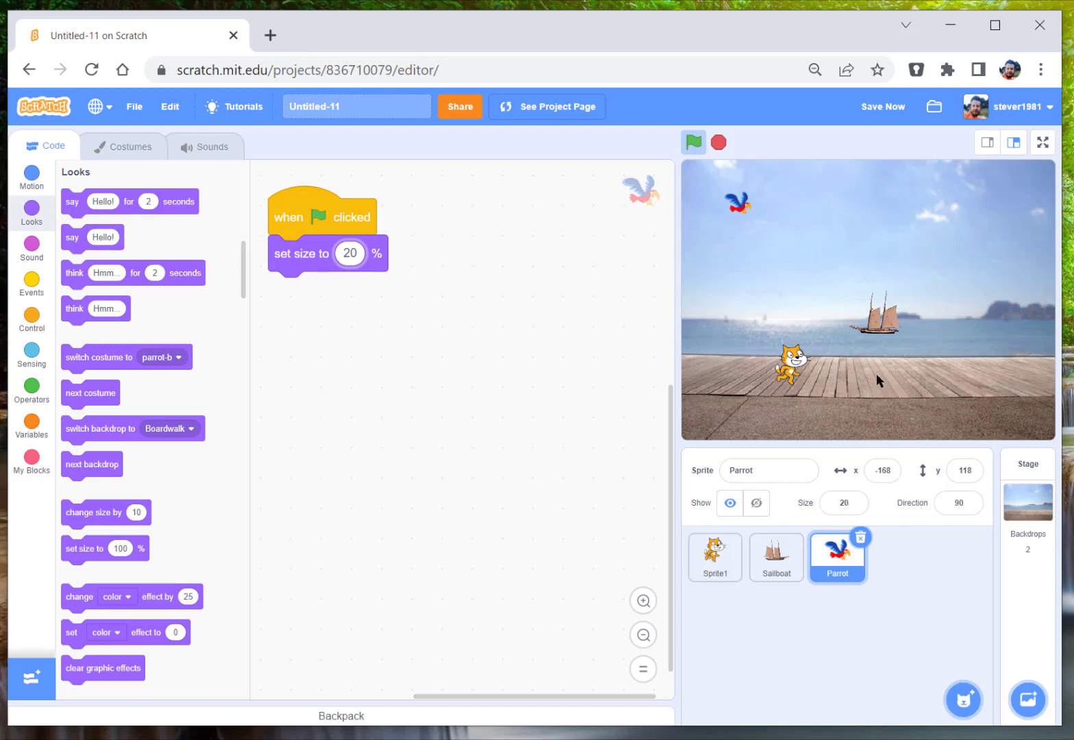
left_click(30, 317)
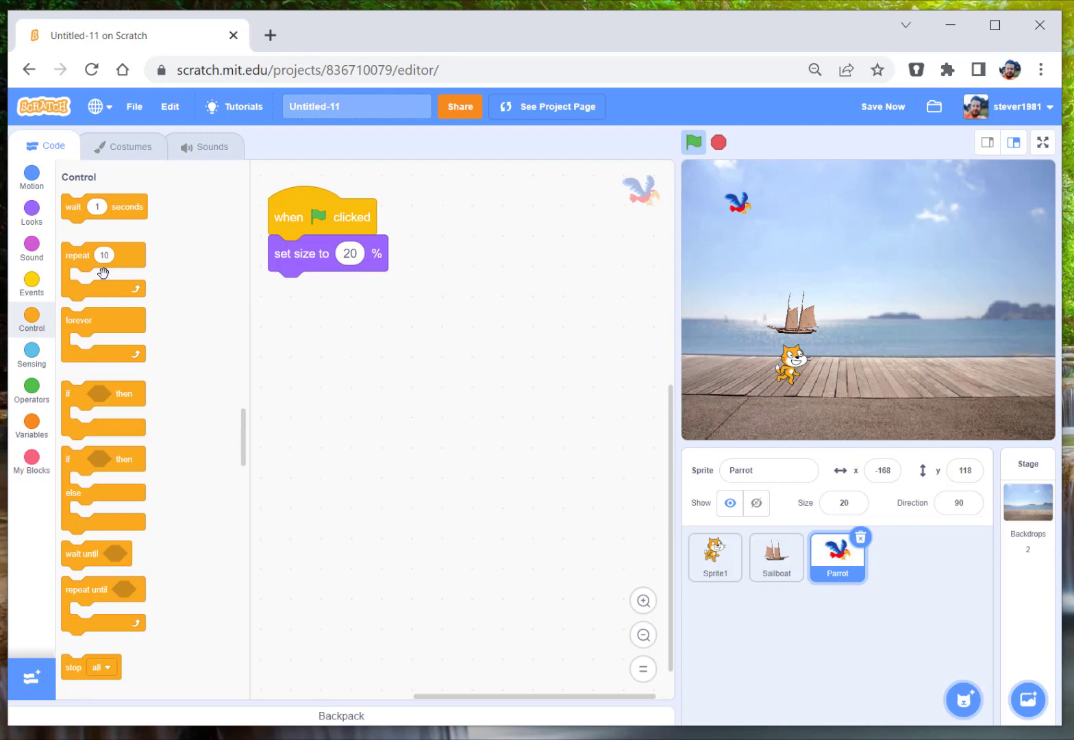
- Add a forever loop to the Parrot's script containing point in direction 90
left_click_drag(102, 321, 294, 289)
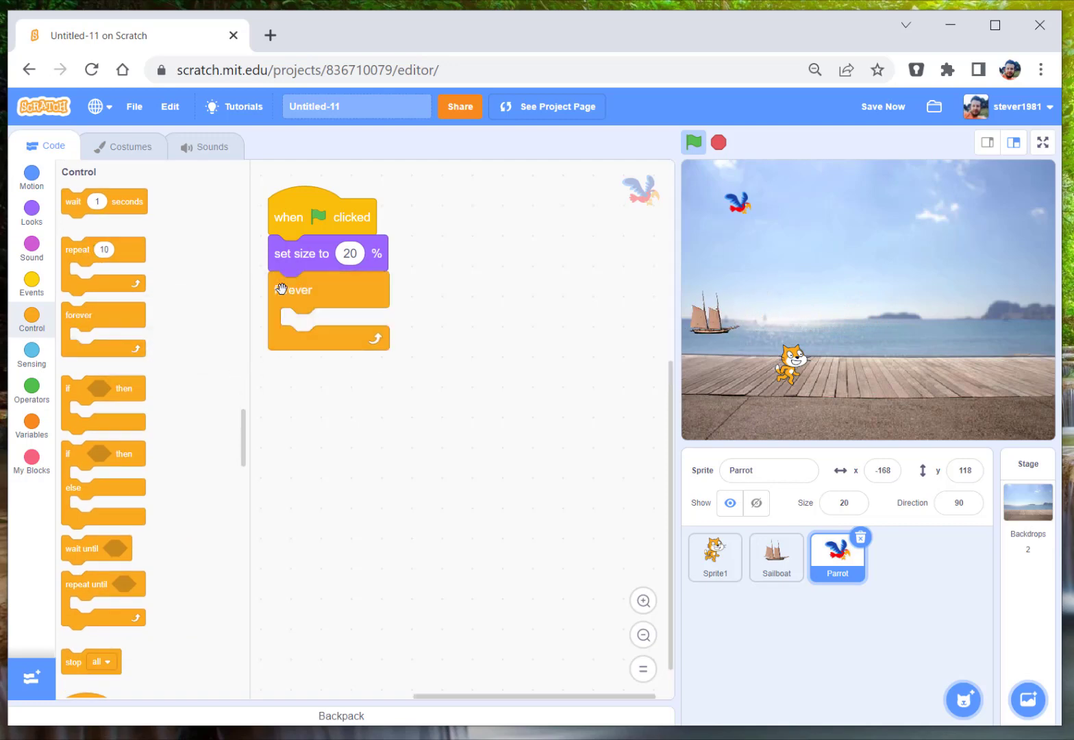
left_click(30, 176)
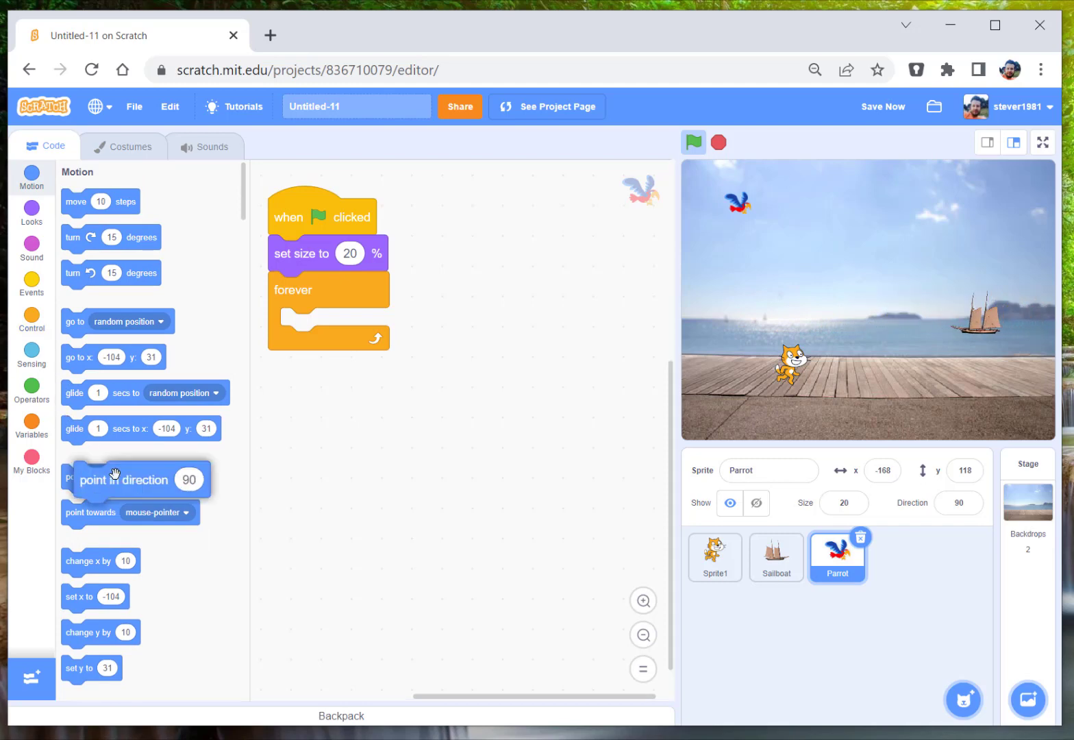
left_click_drag(115, 477, 336, 326)
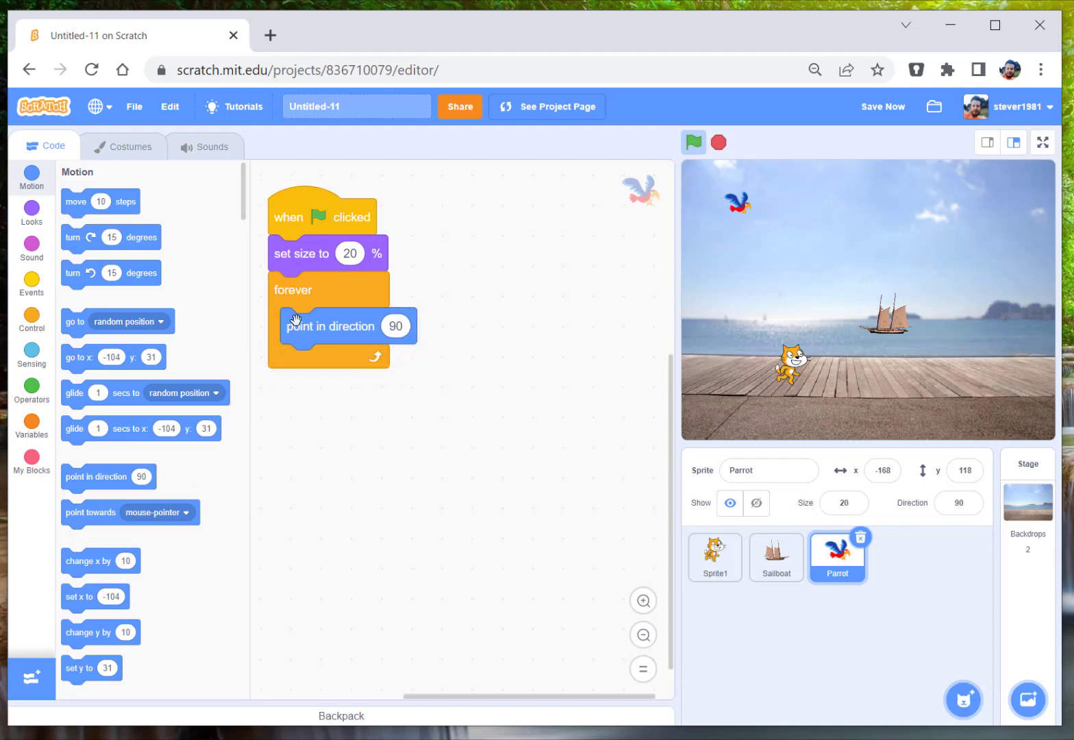
mouse_move(230, 347)
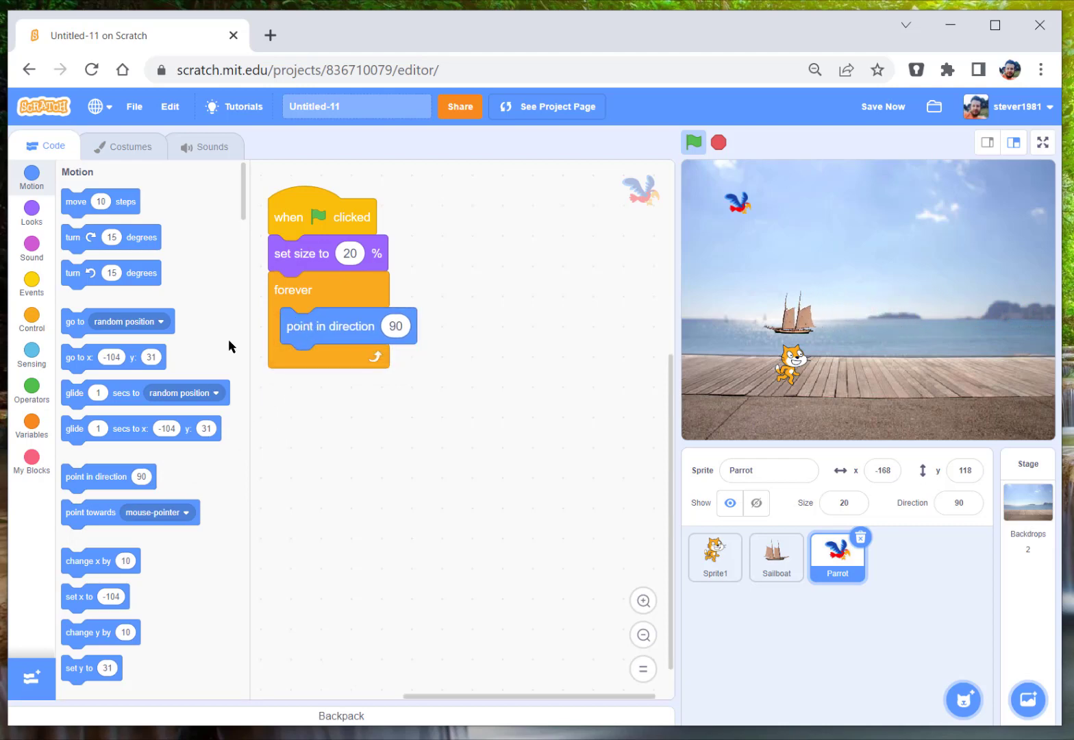
left_click(30, 388)
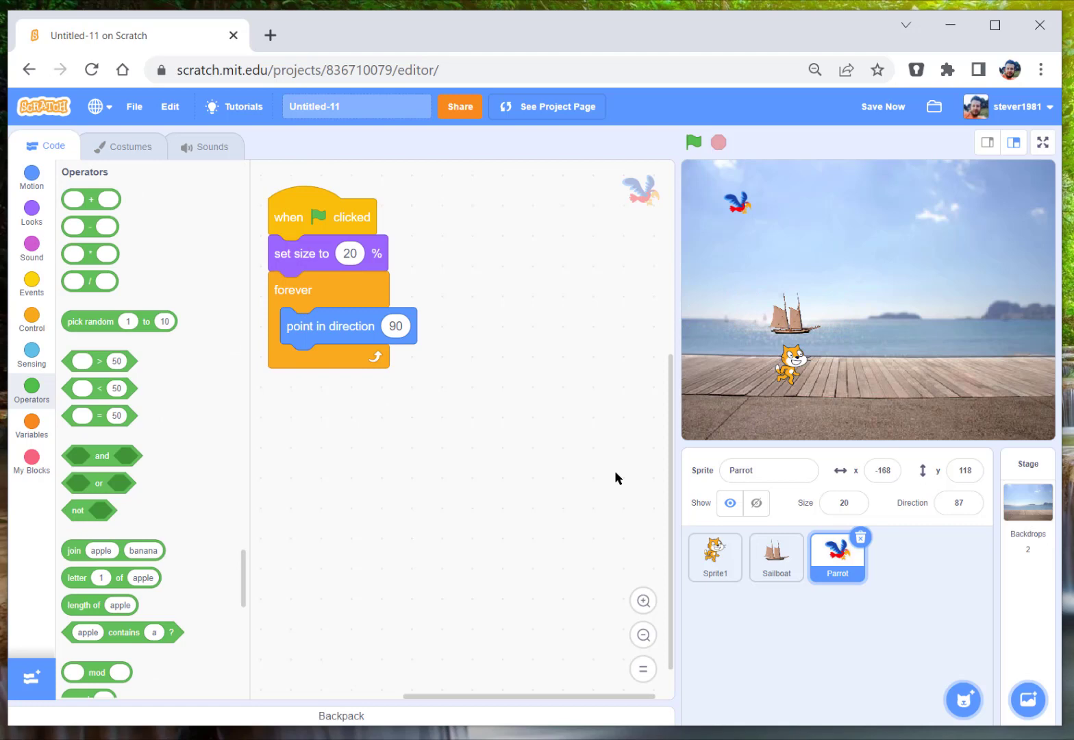
mouse_move(627, 460)
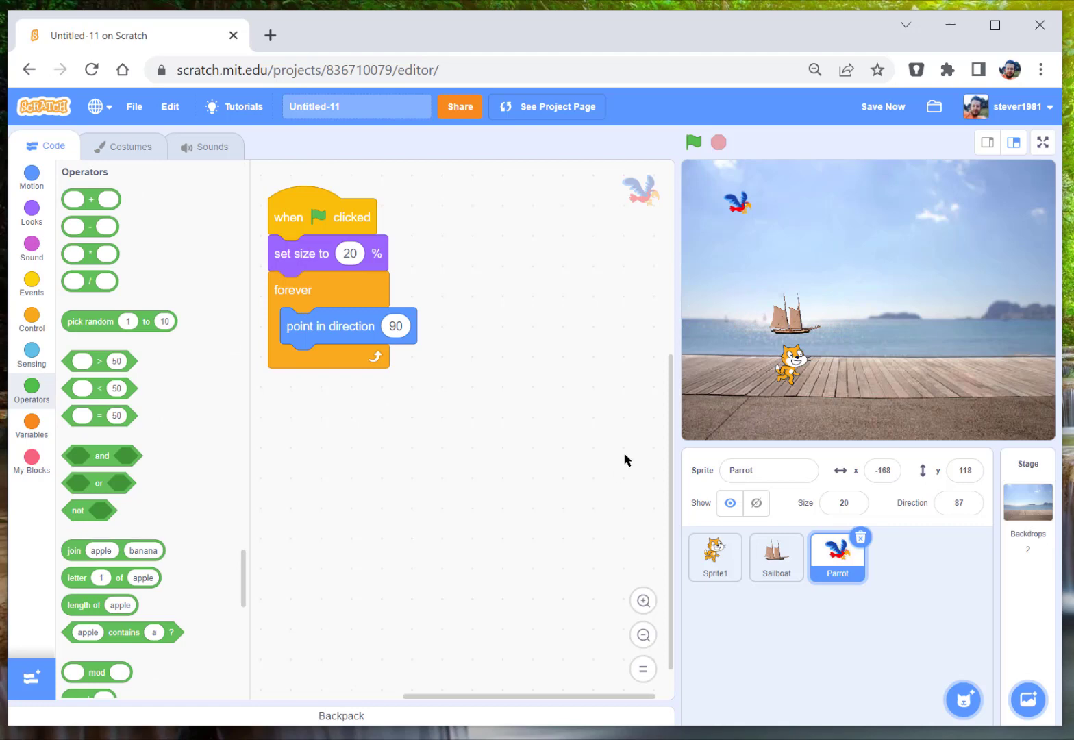
mouse_move(613, 441)
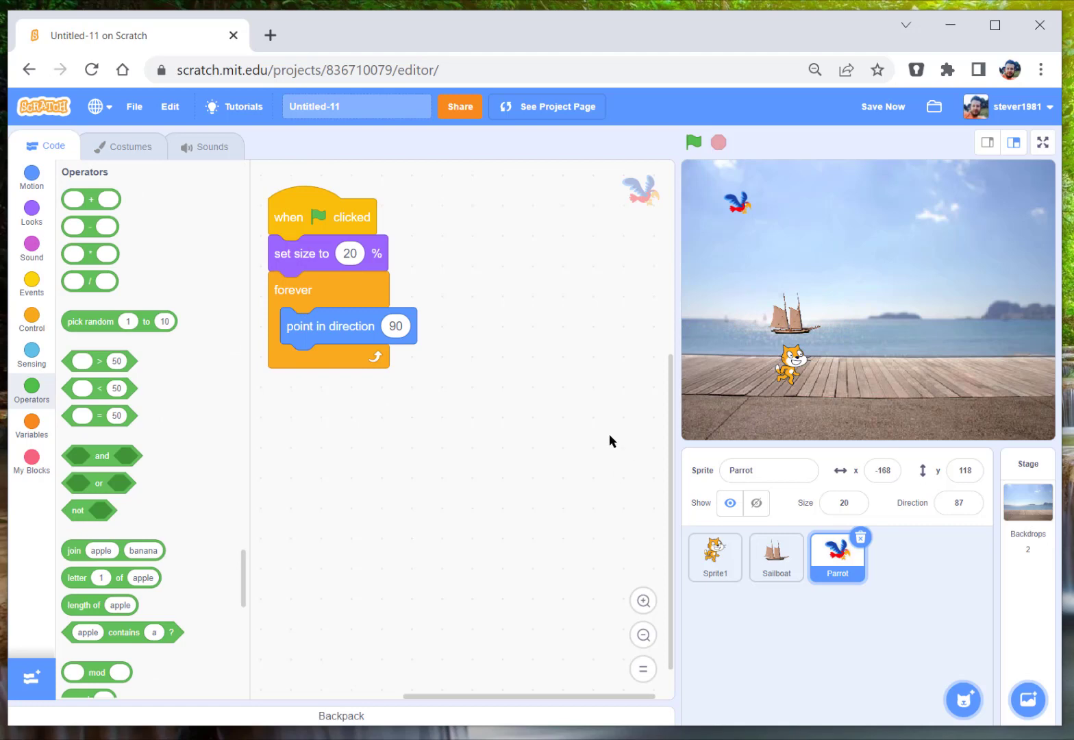
mouse_move(639, 438)
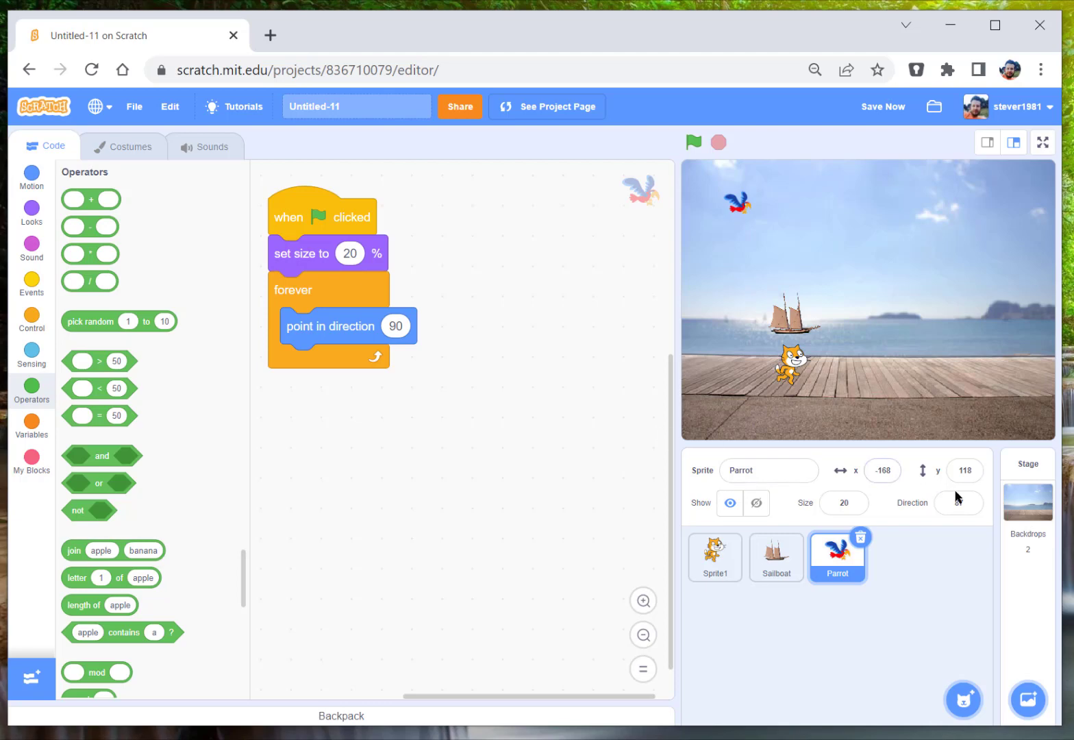
left_click(959, 503)
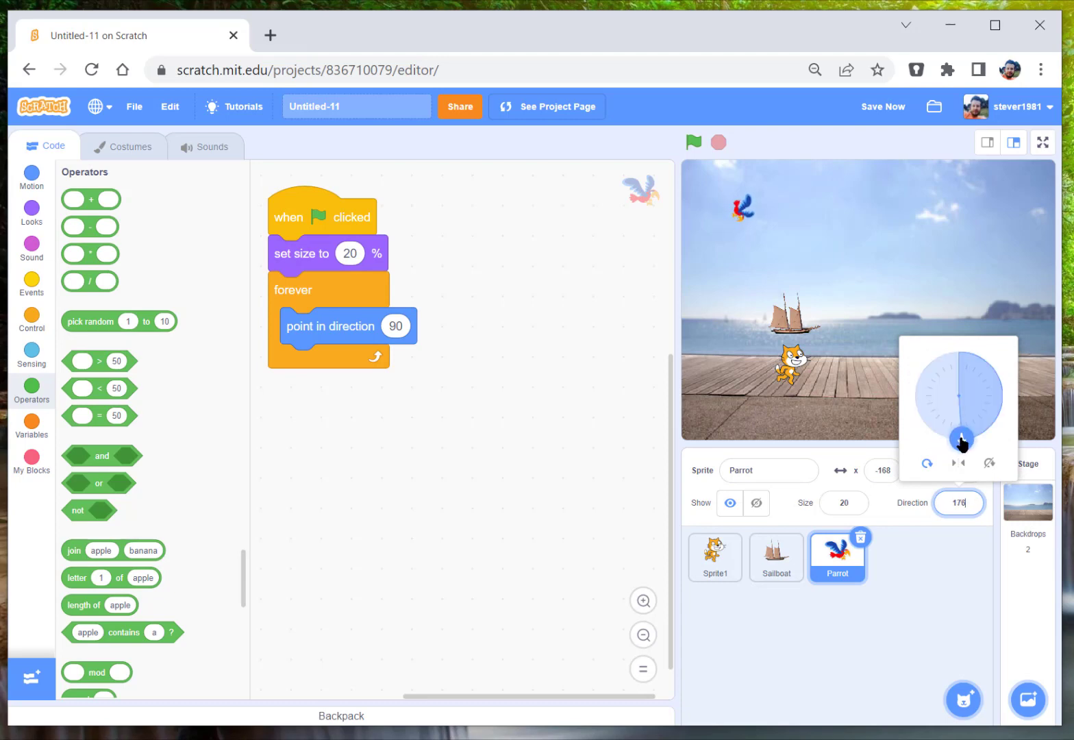
- Turn the Parrot's direction dial to try angles, ending at 96
left_click_drag(961, 444, 986, 430)
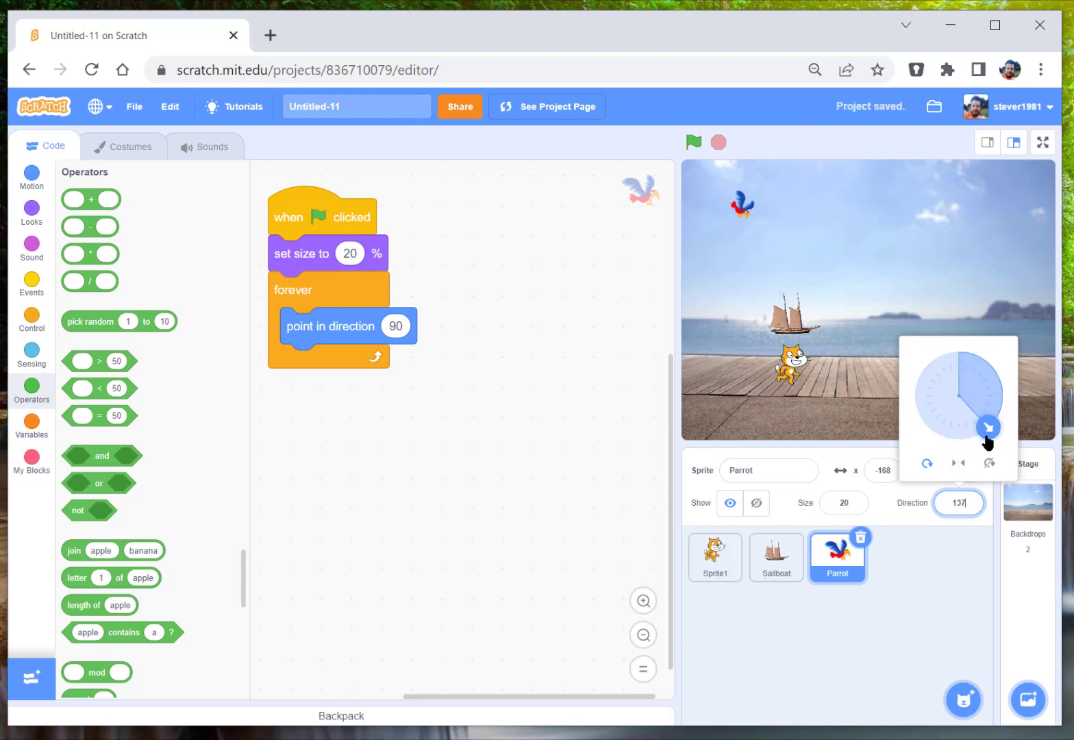
left_click_drag(989, 428, 1002, 397)
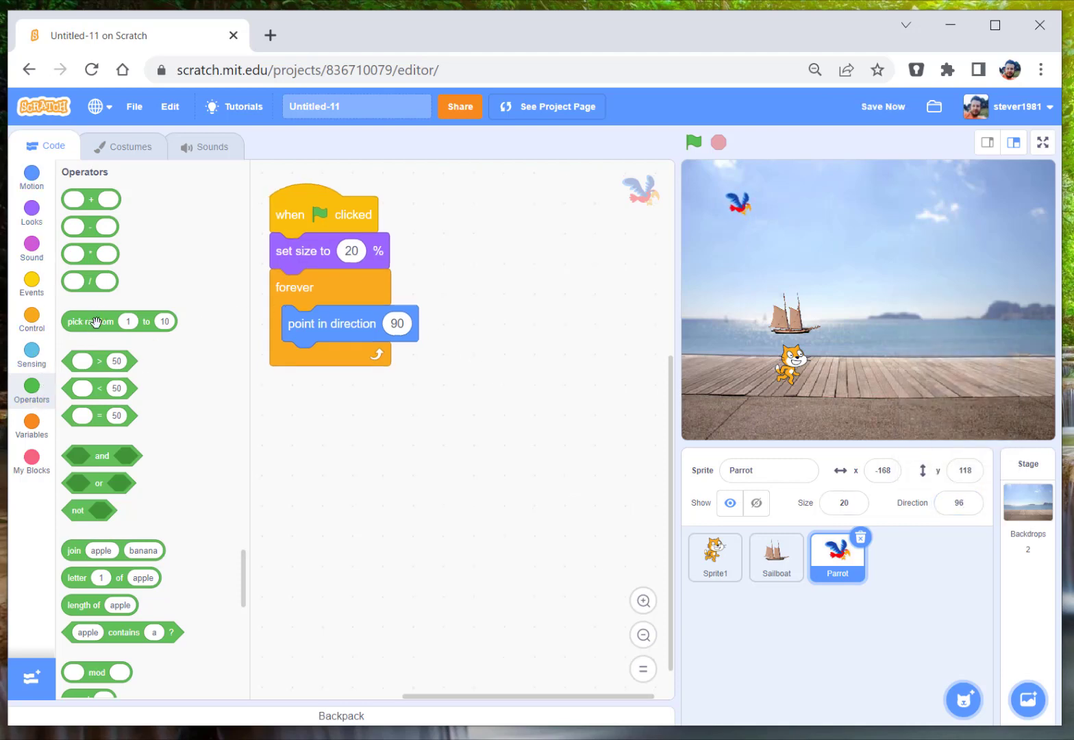
- Make the Parrot point in a random direction from -179 to 180 and add a repeat 40 loop
left_click_drag(118, 321, 424, 326)
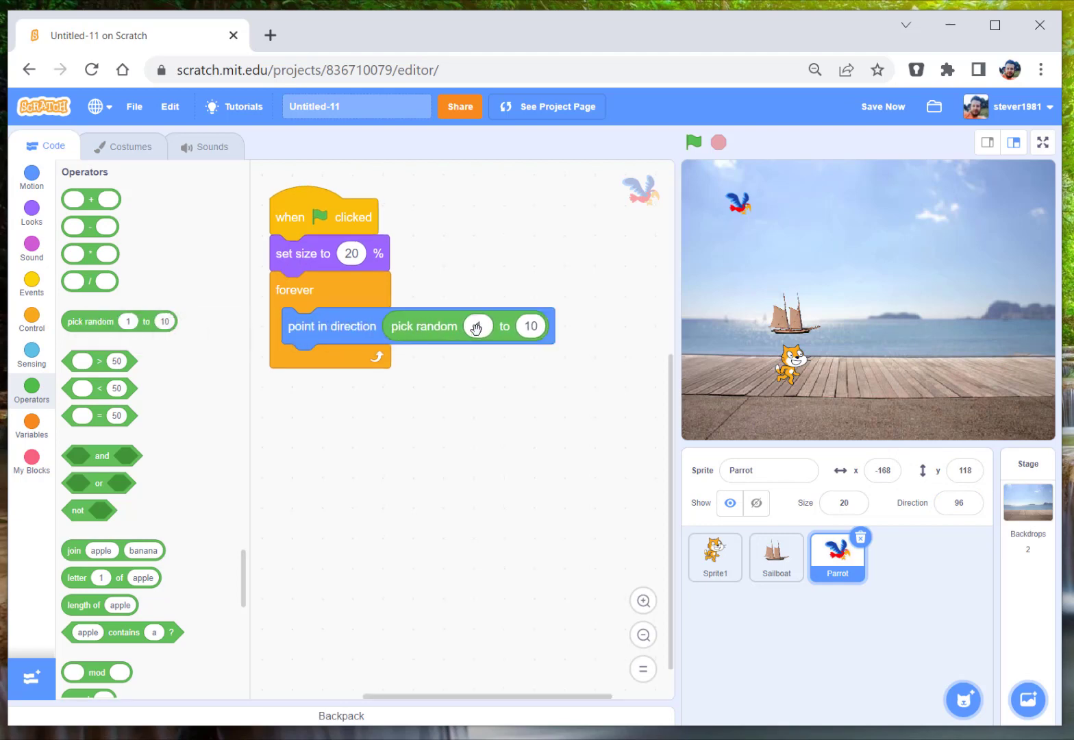
left_click(476, 326)
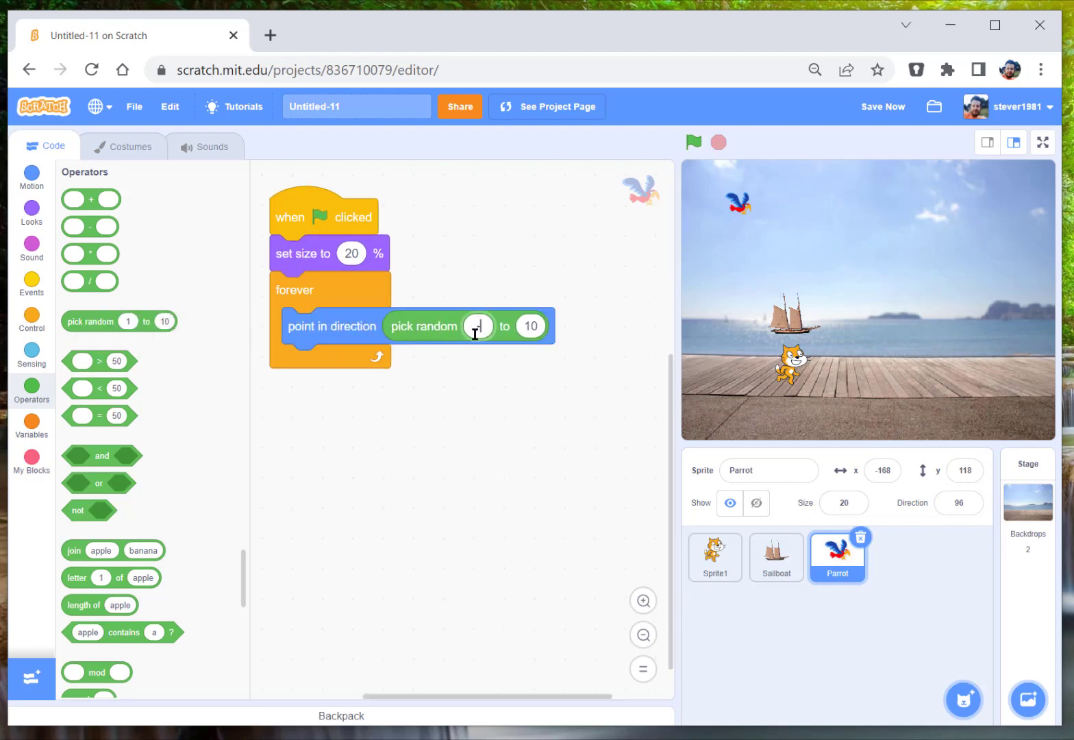
type("-179")
left_click(530, 326)
type("180")
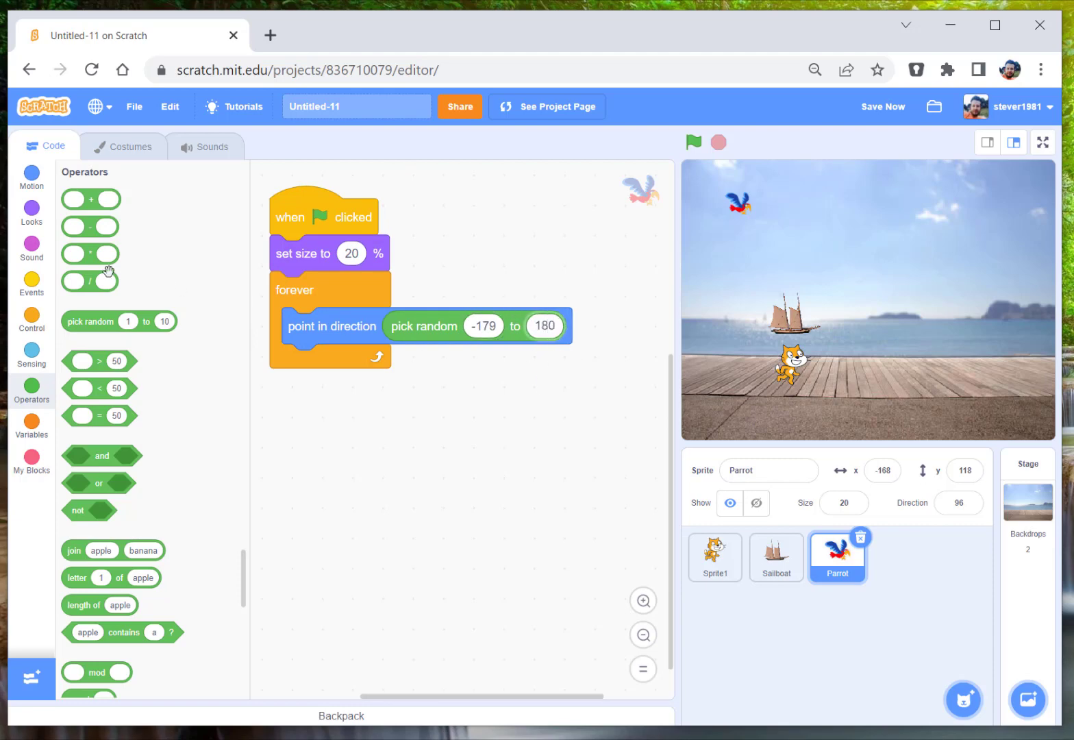
left_click(30, 315)
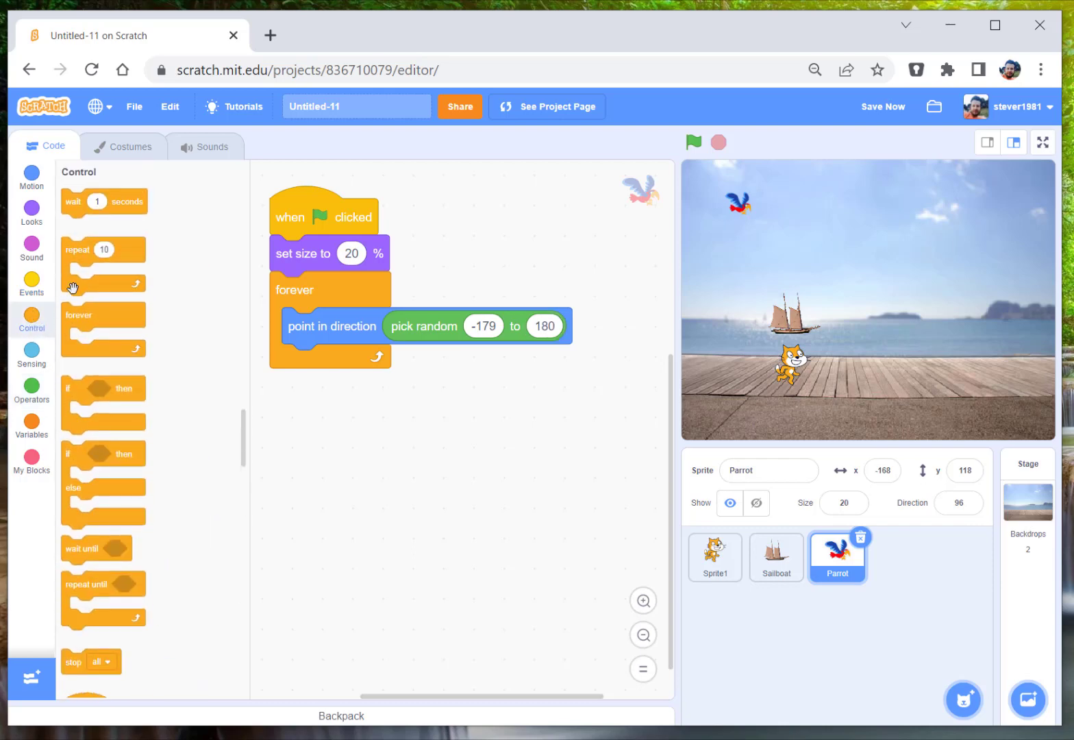
left_click_drag(103, 249, 322, 361)
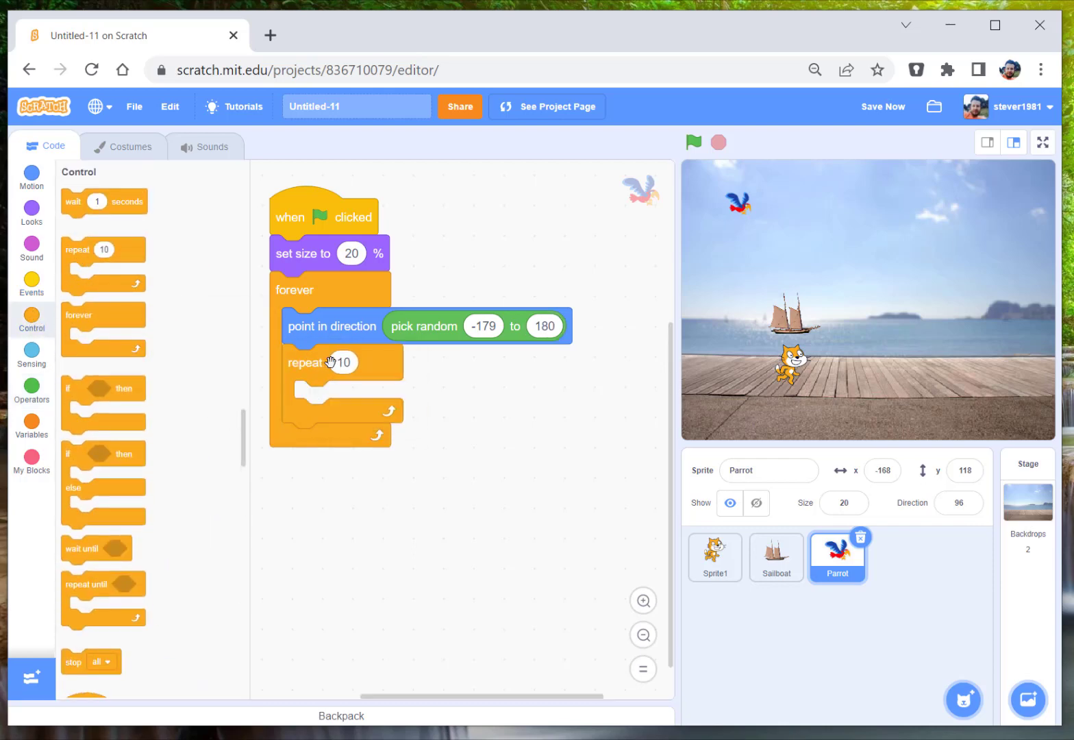
type("40")
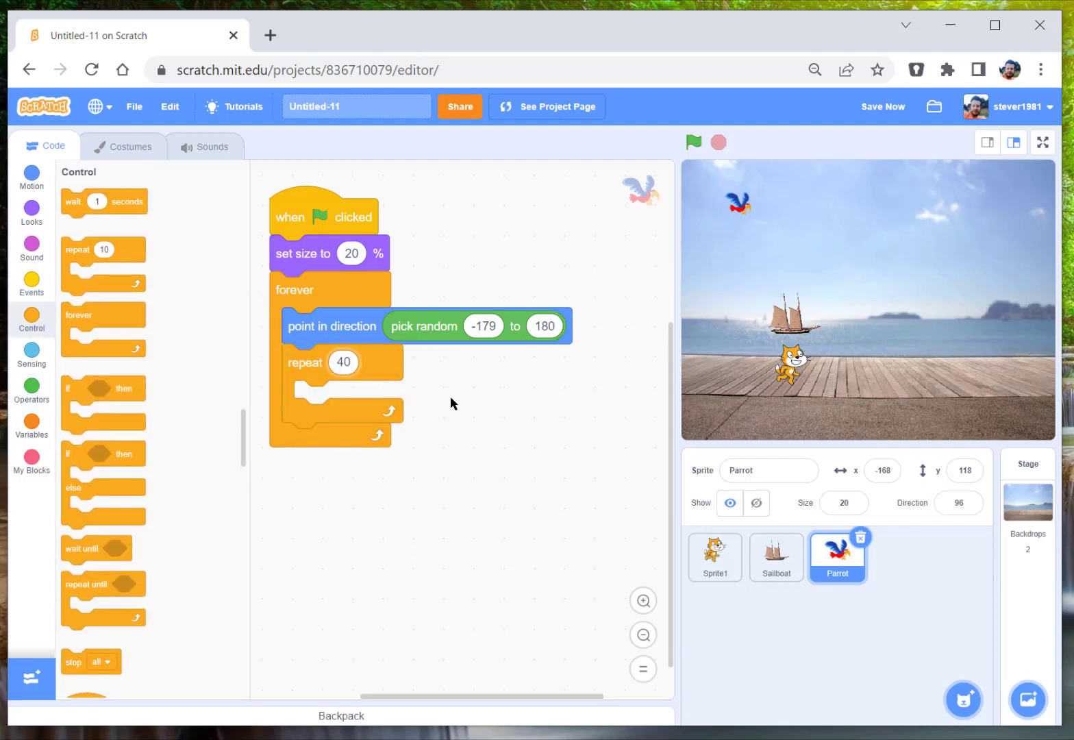
left_click(342, 362)
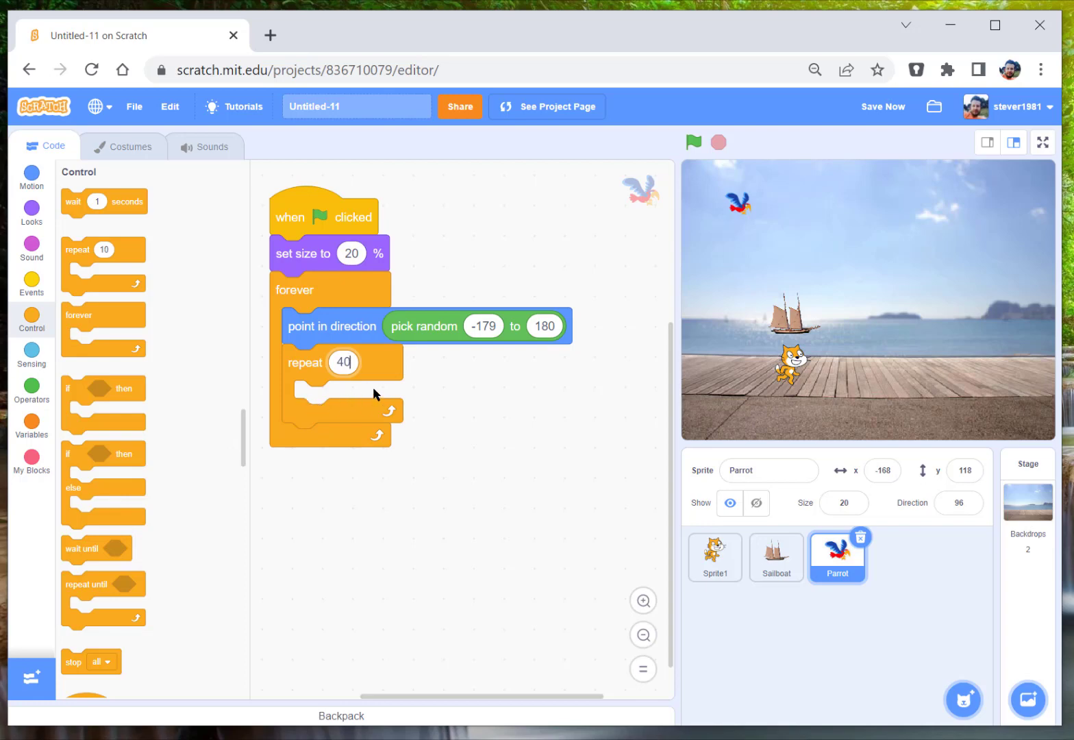
left_click(30, 177)
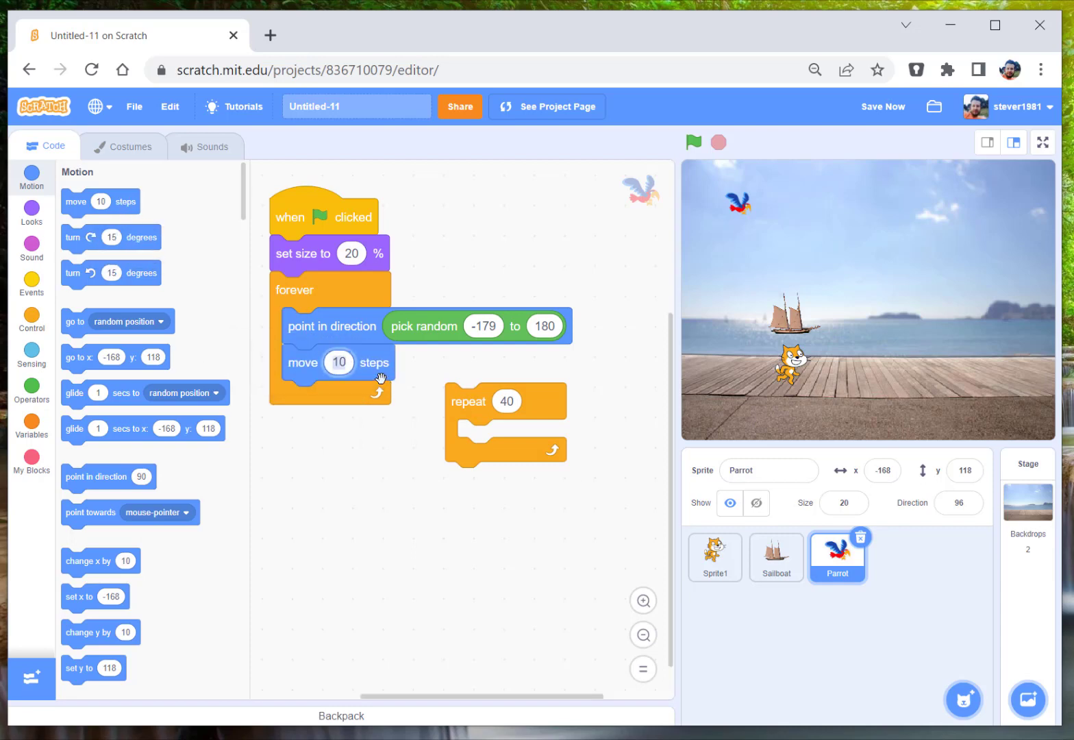
- Make the Parrot move 5 steps, test-run it, and nest the move block in the repeat 40 loop
type("5")
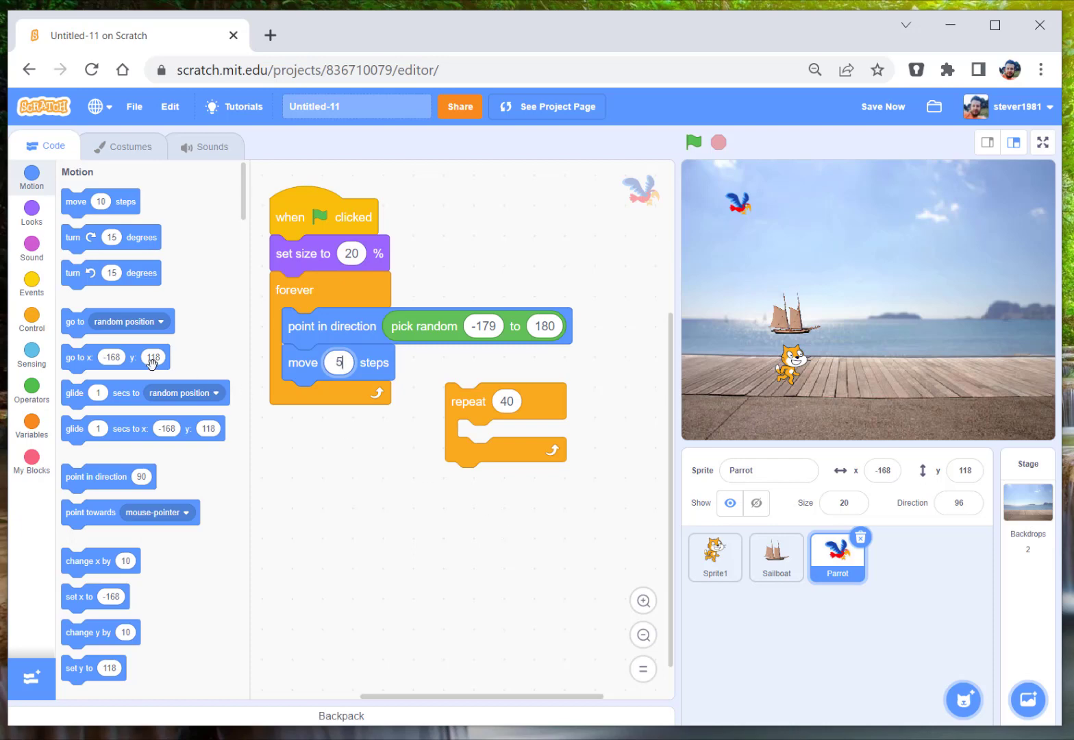
left_click(693, 142)
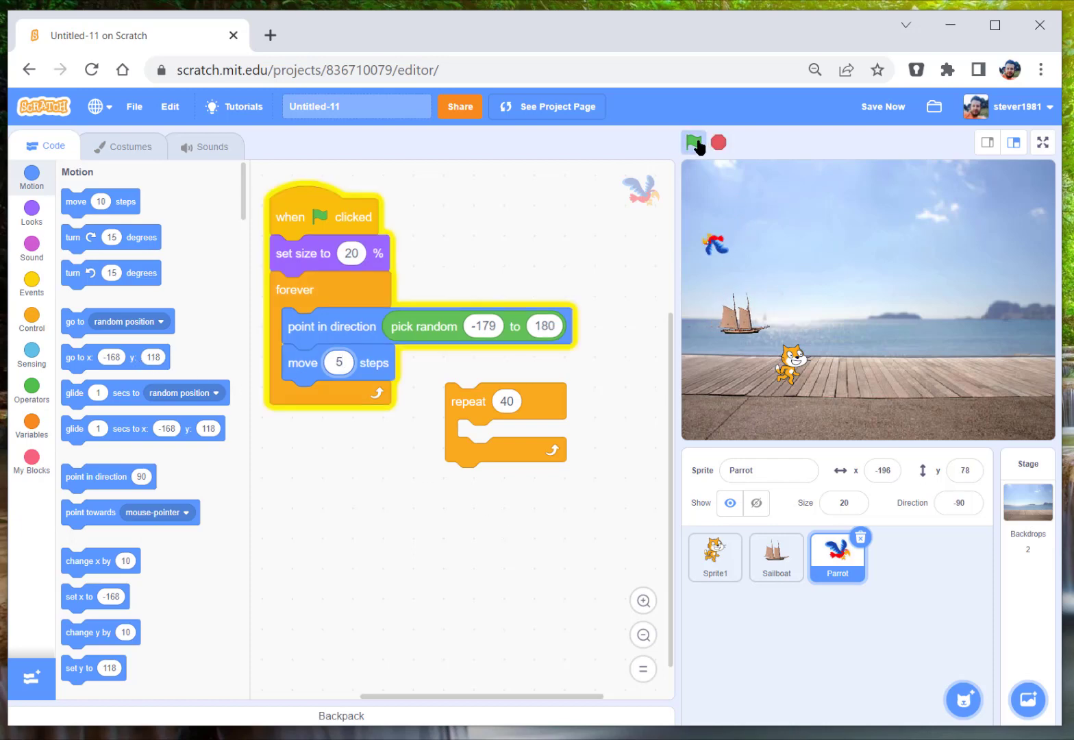
left_click(693, 143)
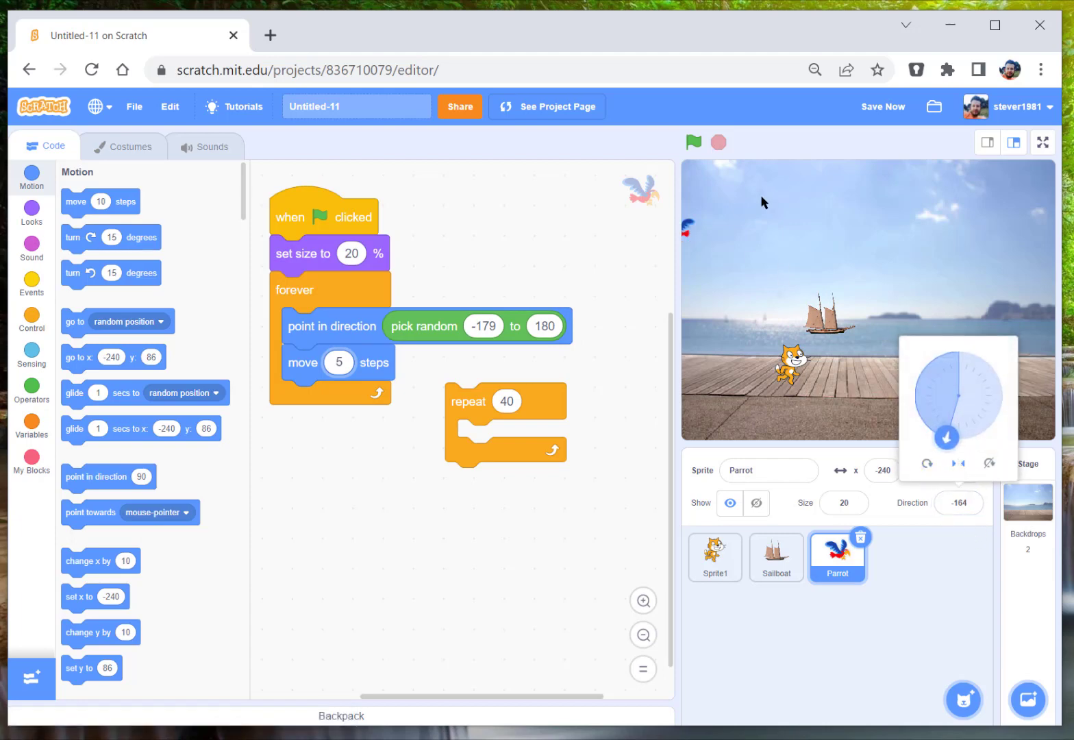
left_click(717, 143)
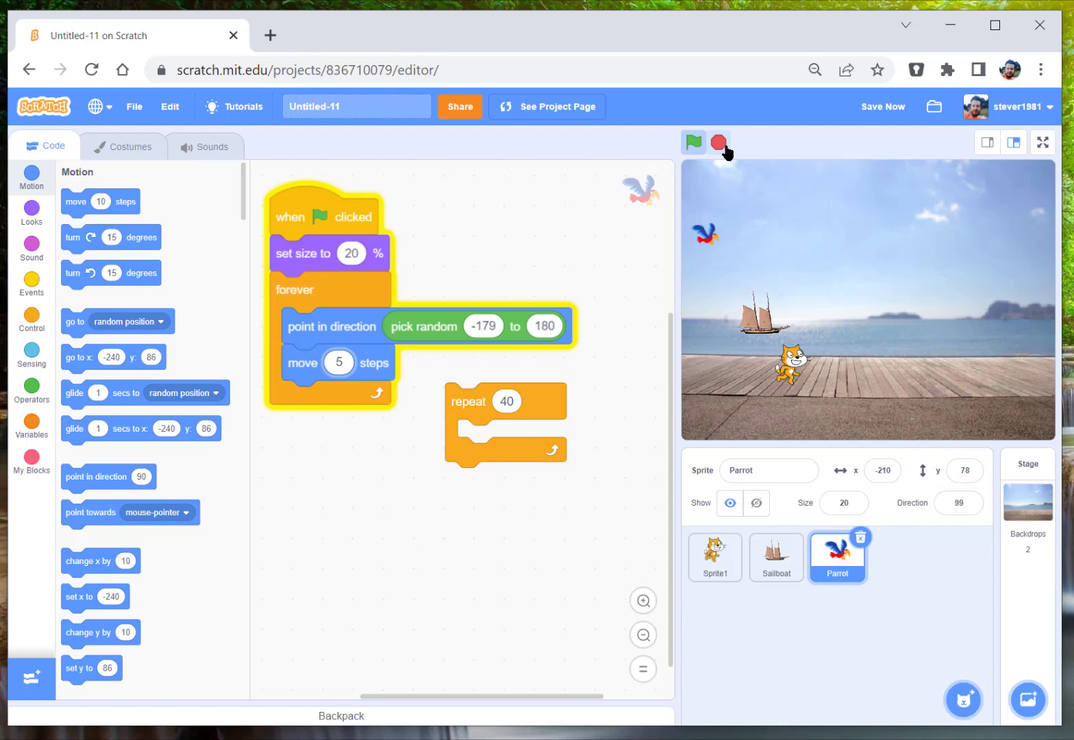
left_click(718, 143)
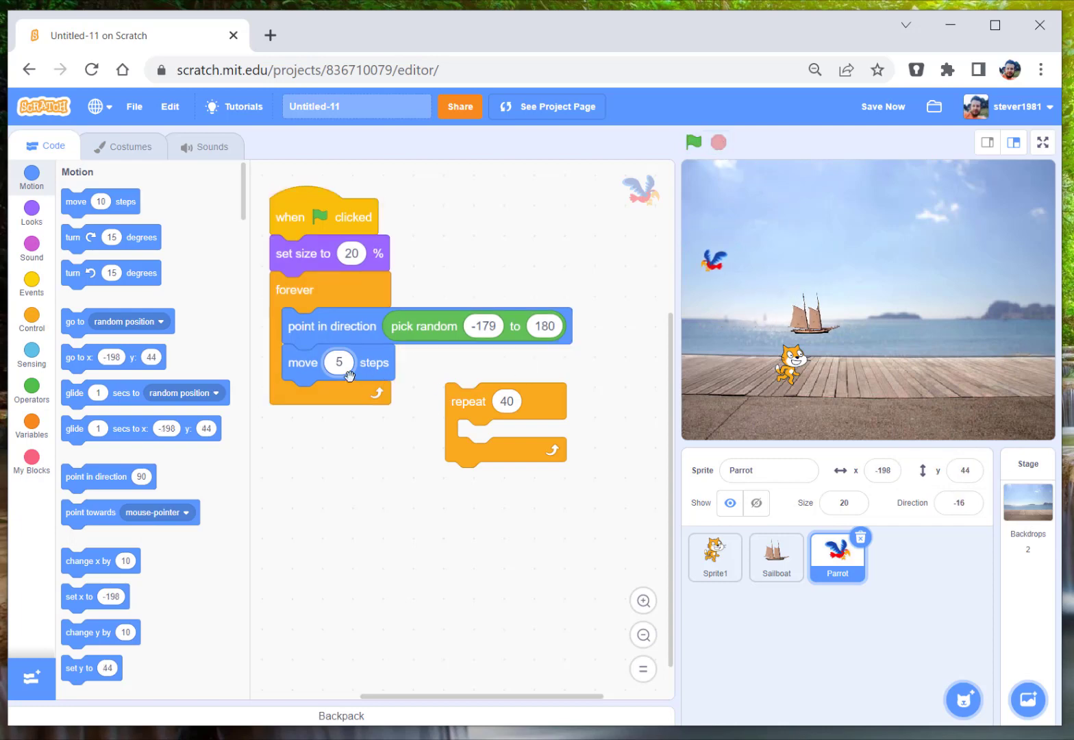
left_click_drag(337, 361, 513, 439)
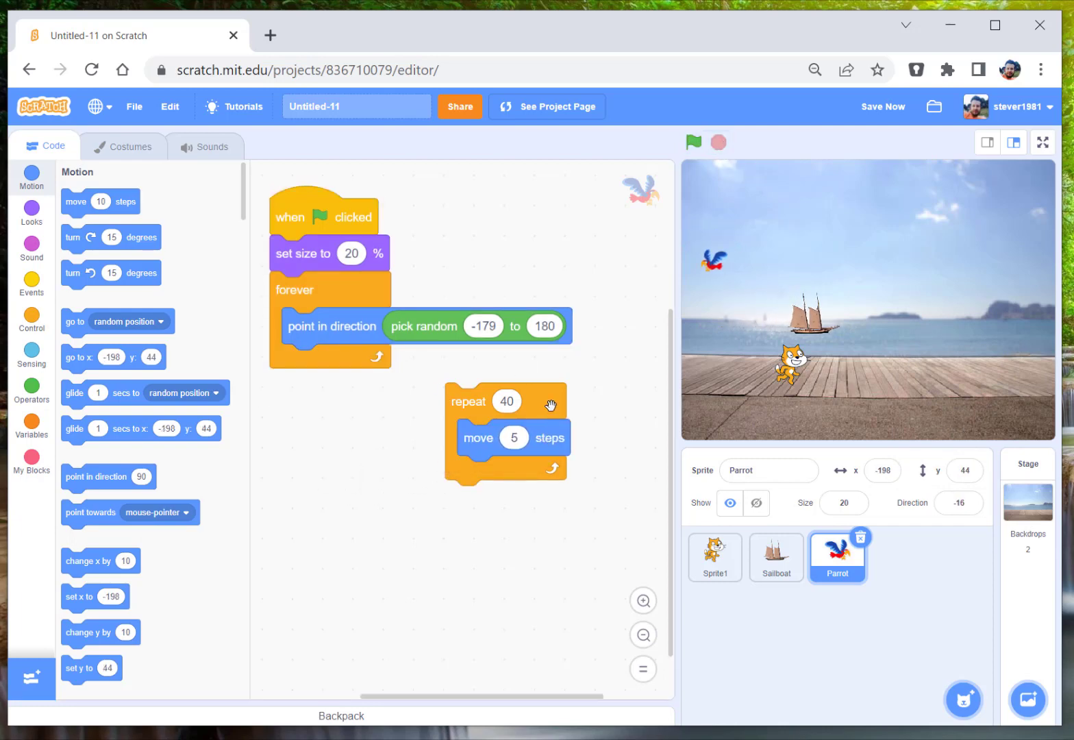
- Nest the repeat 40 loop in forever and add next costume and if on edge, bounce
left_click_drag(468, 400, 304, 362)
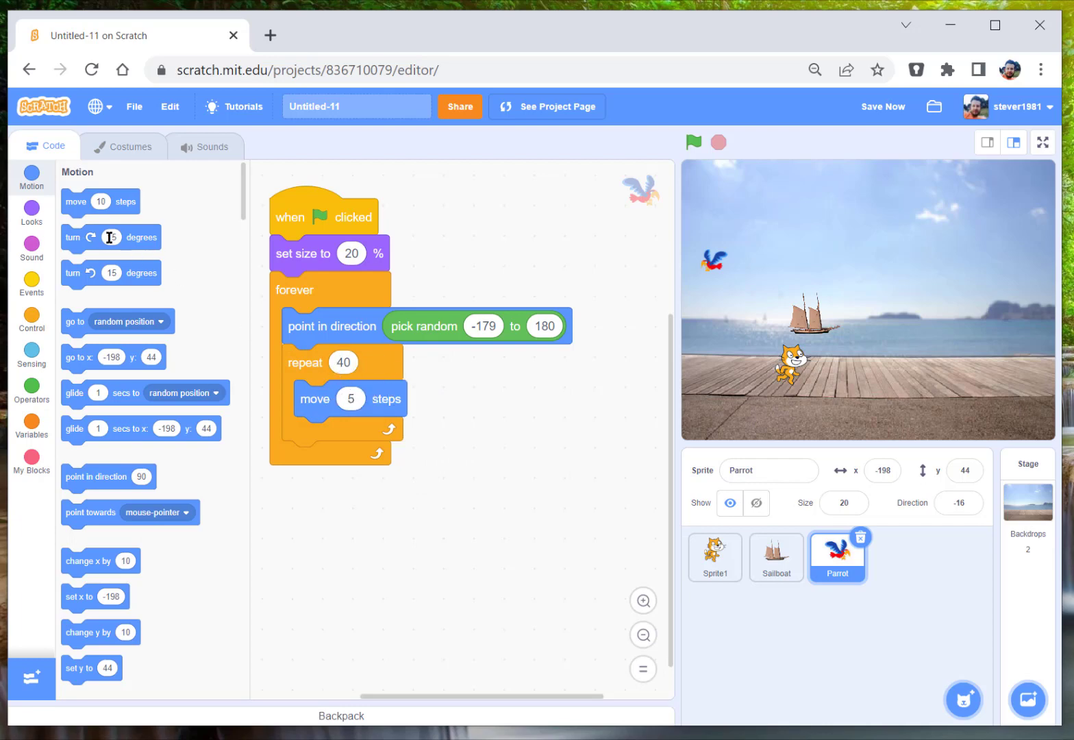
left_click(31, 213)
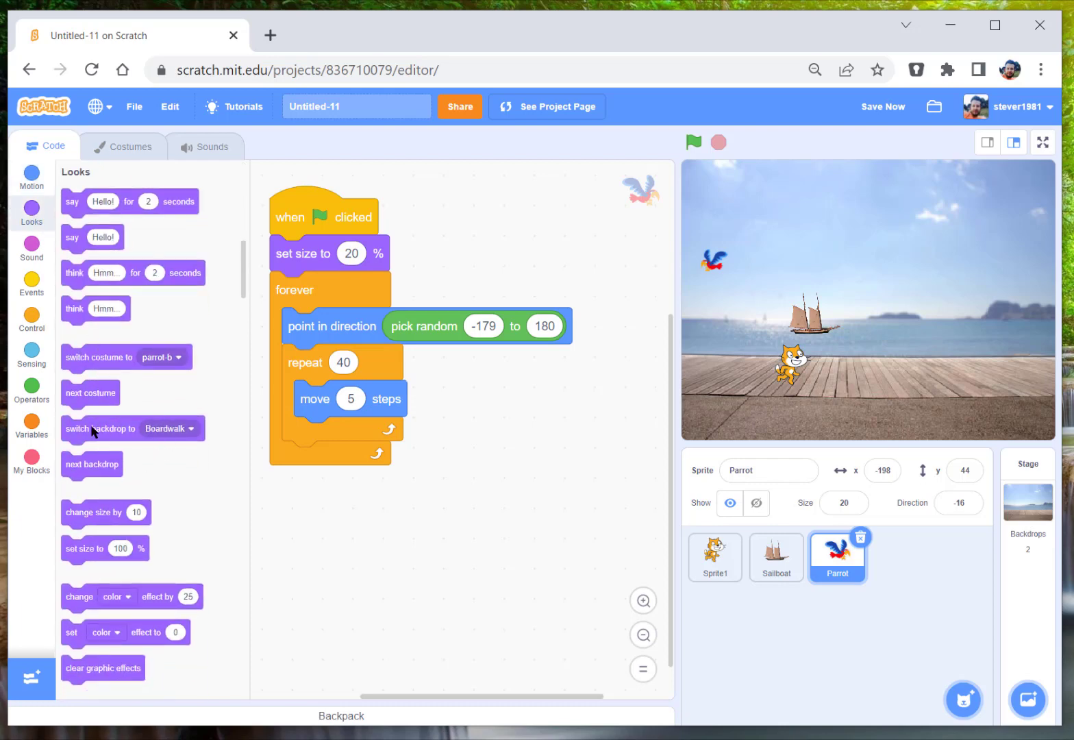
left_click_drag(91, 392, 334, 434)
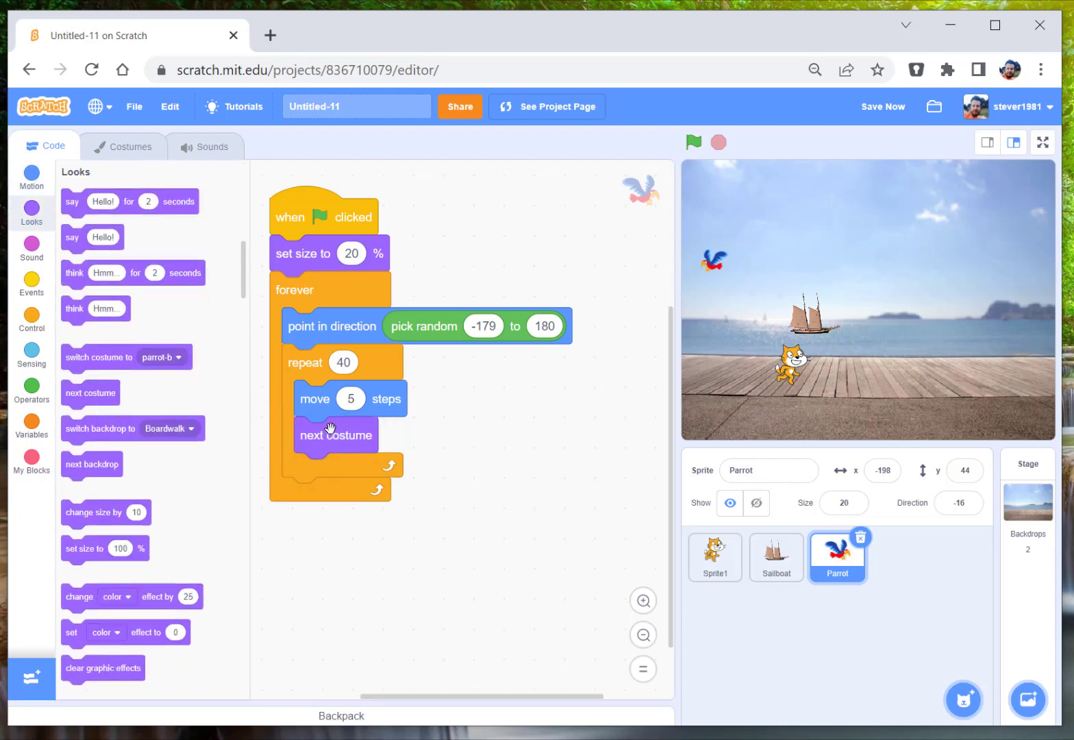
left_click(30, 175)
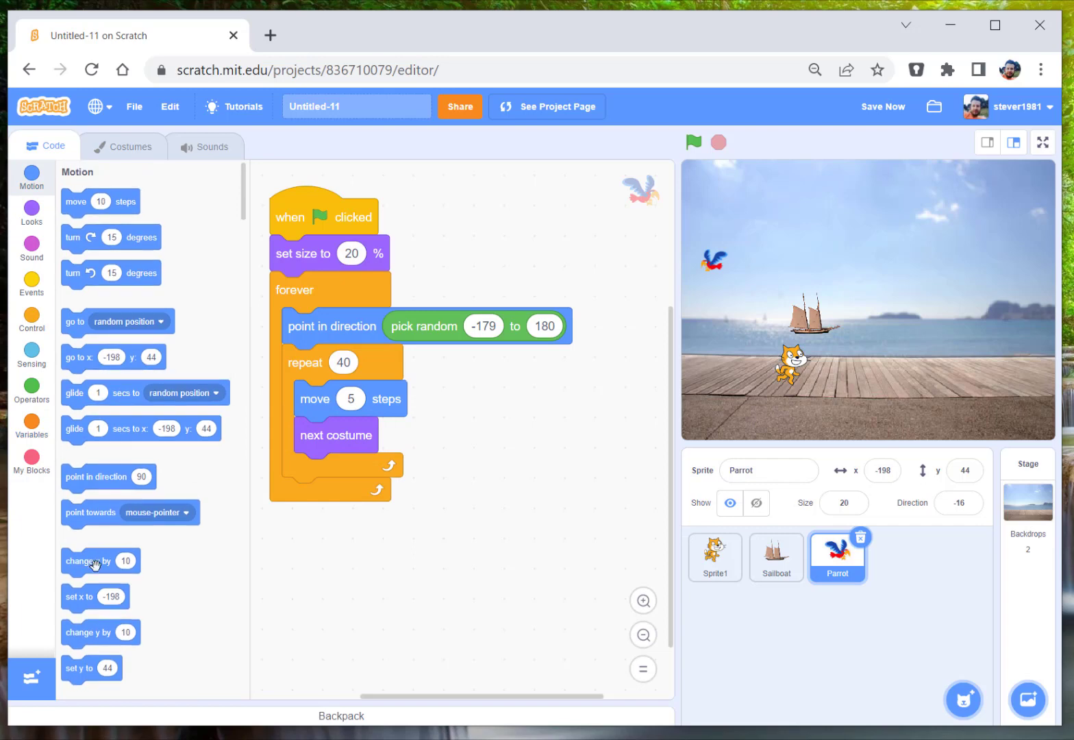
scroll("down", 3)
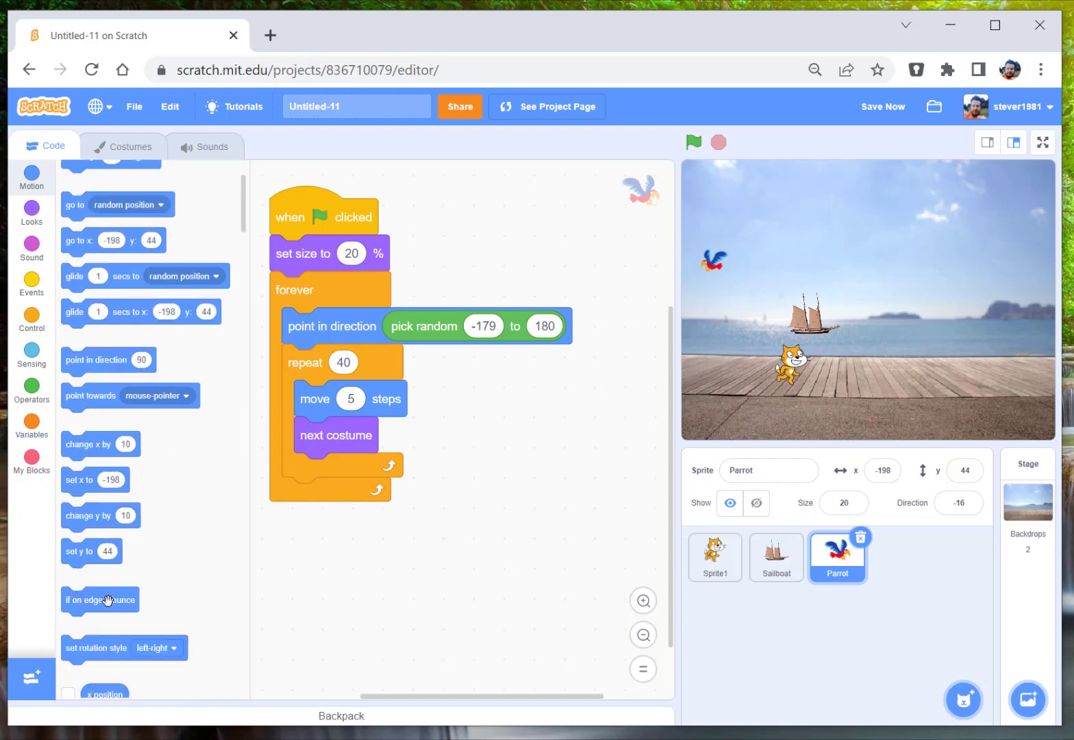
left_click_drag(100, 600, 349, 471)
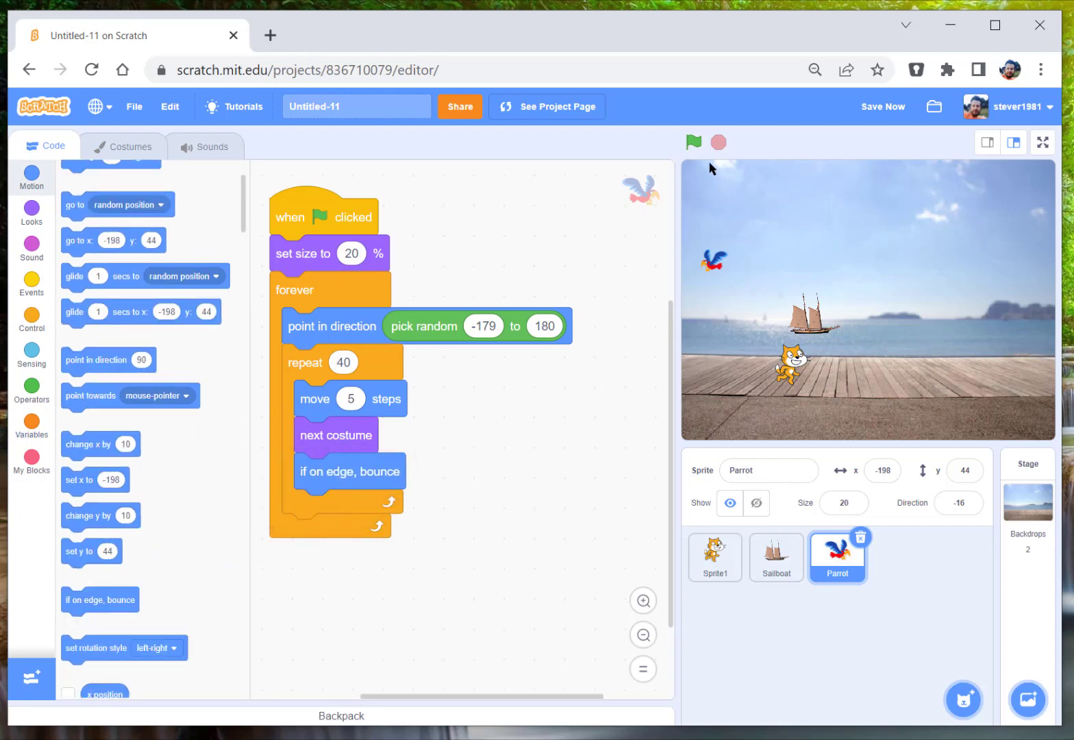
- Run the project repeatedly to watch the parrot fly, then stop it
left_click(694, 142)
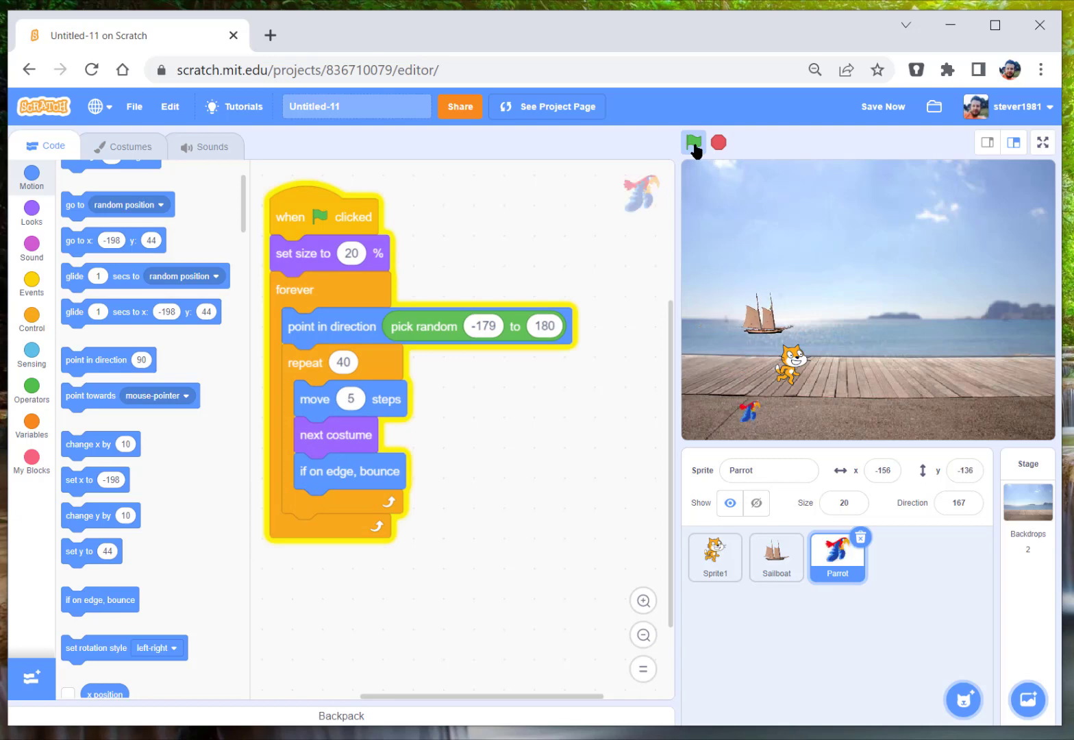
left_click(692, 143)
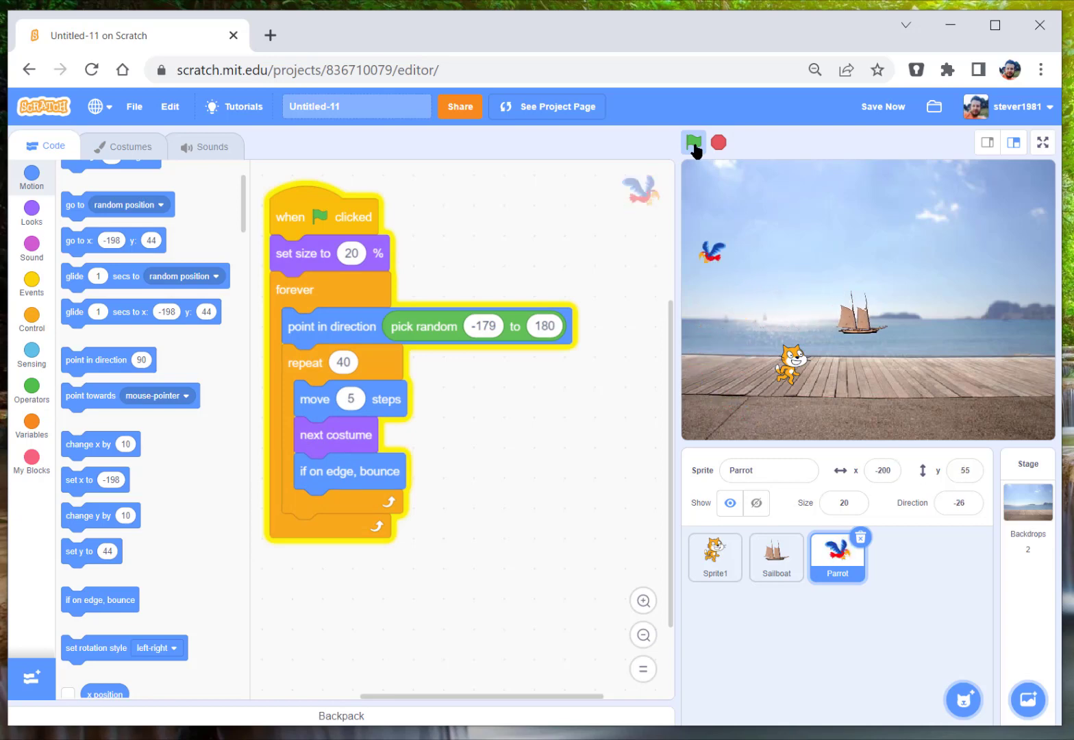
left_click(692, 143)
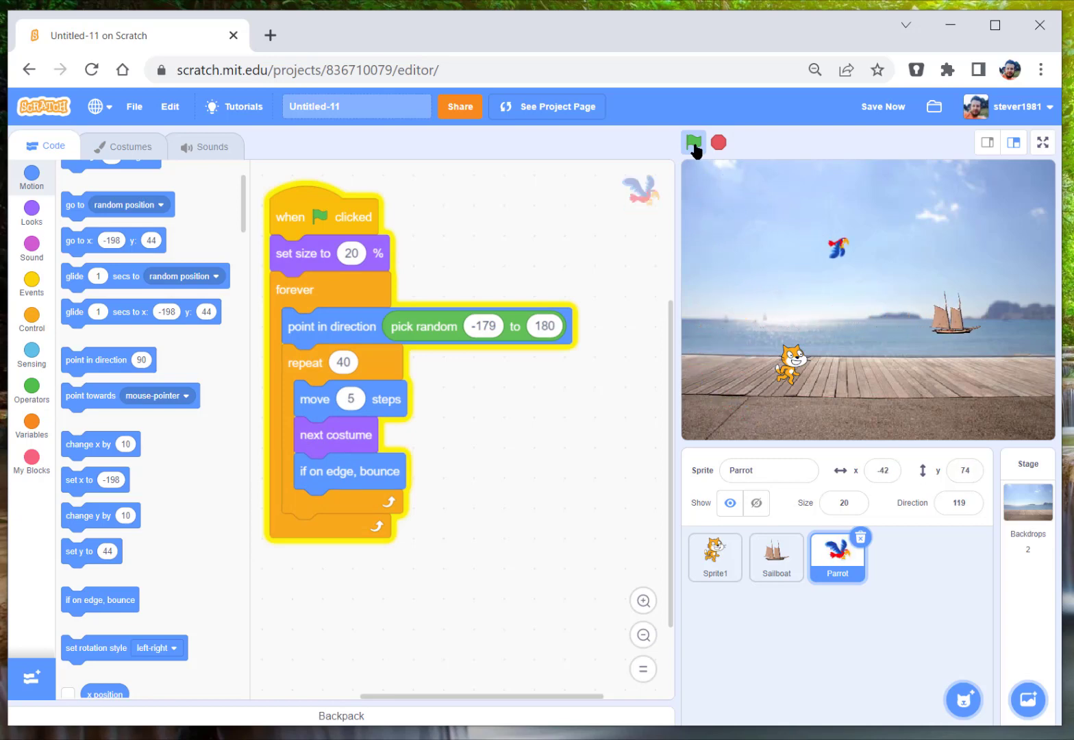
left_click(693, 143)
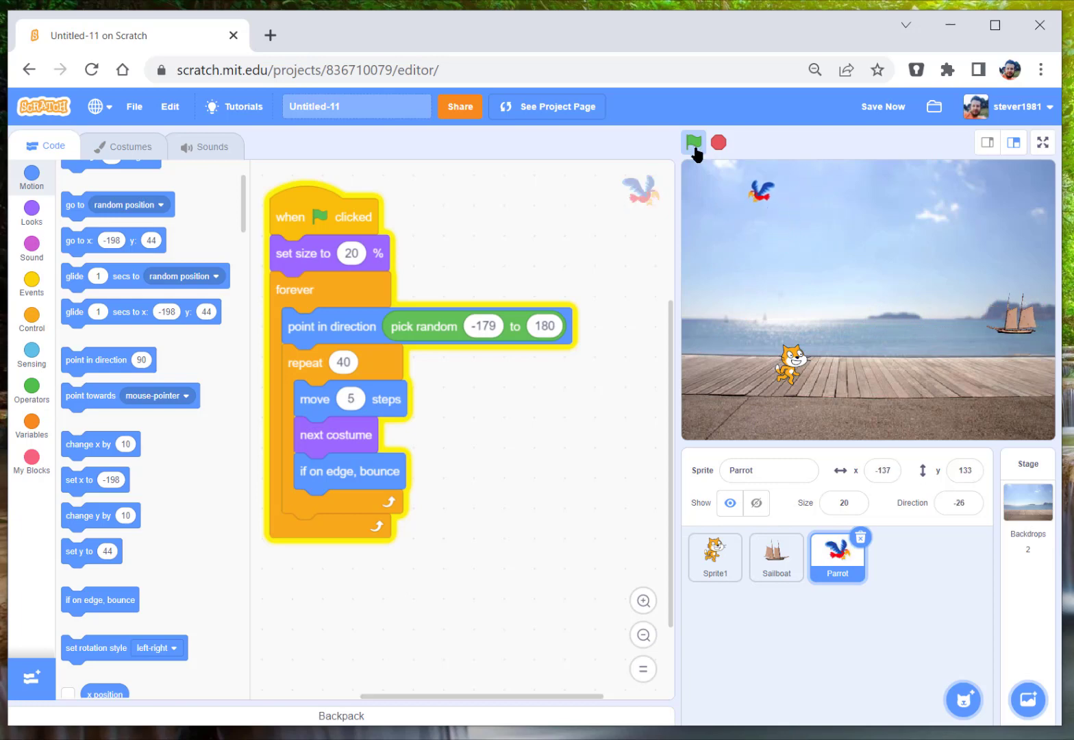
left_click(693, 142)
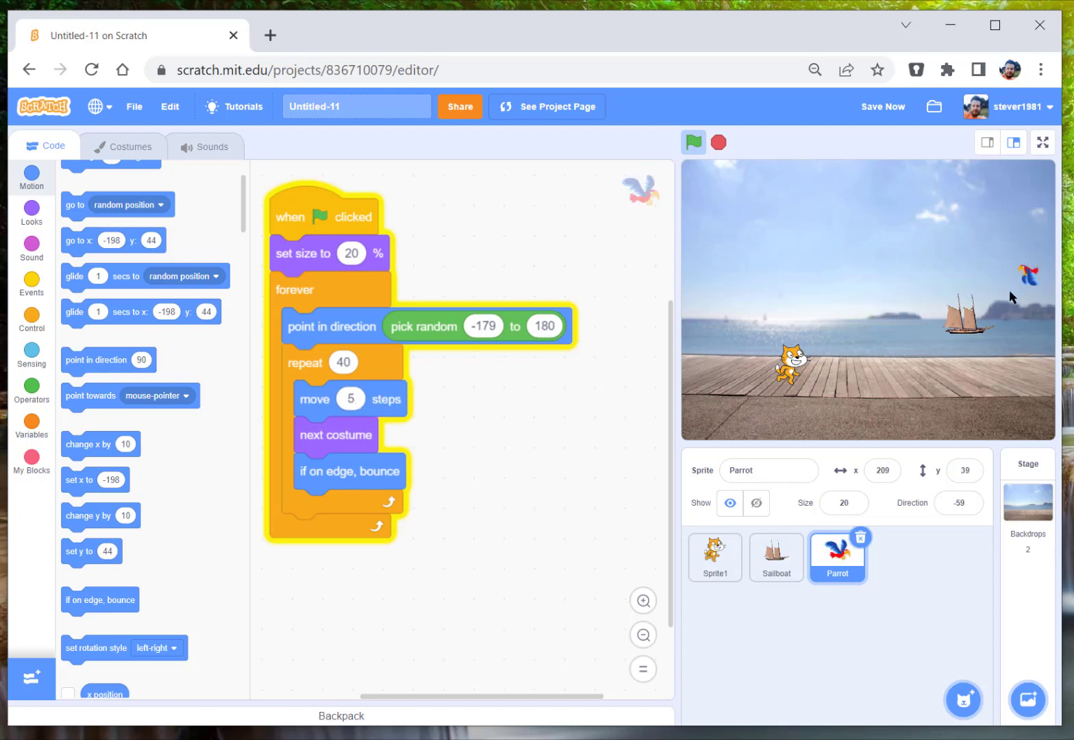
left_click(693, 142)
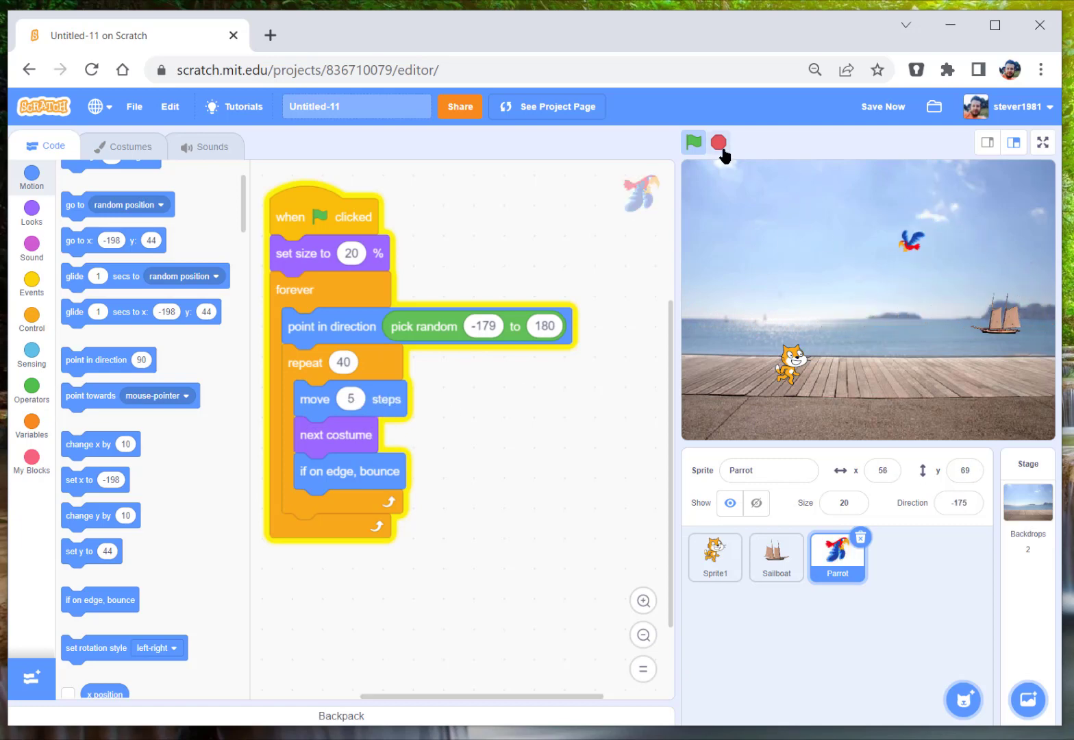
left_click(718, 142)
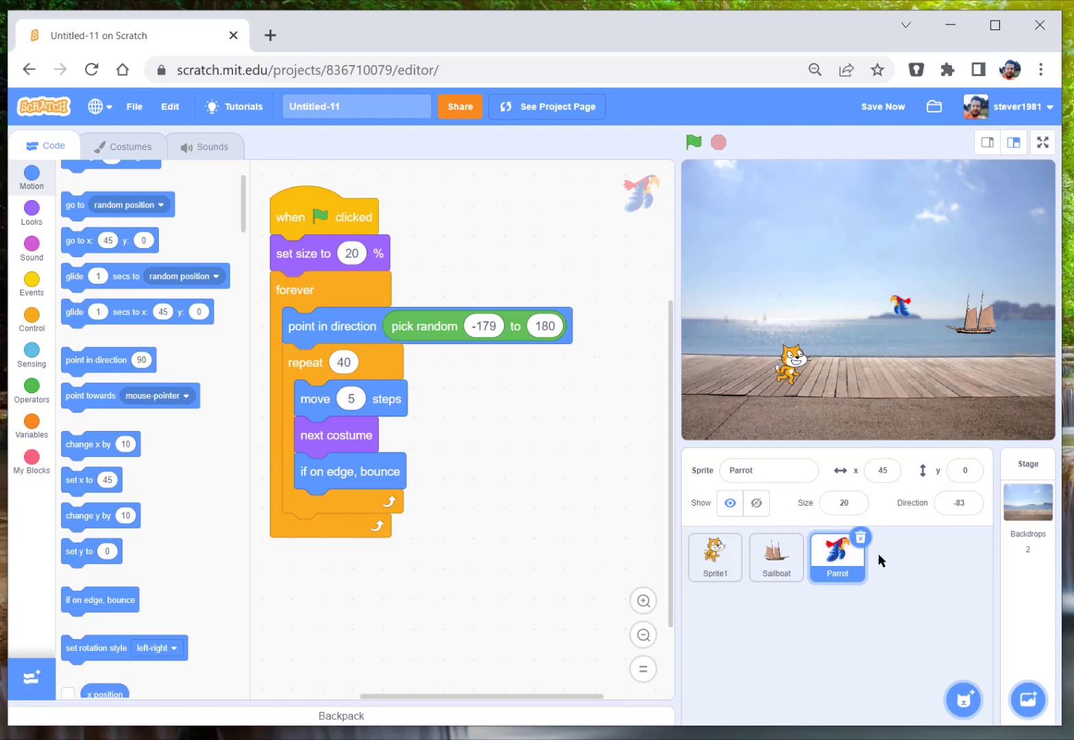
mouse_move(916, 595)
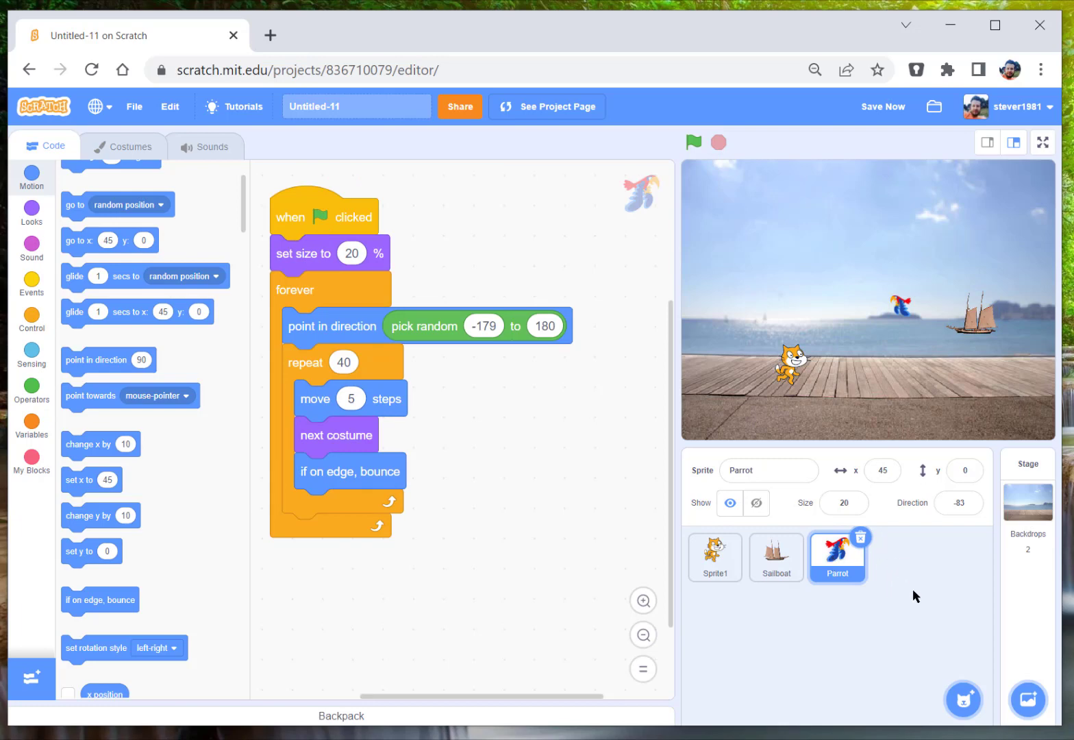
mouse_move(934, 618)
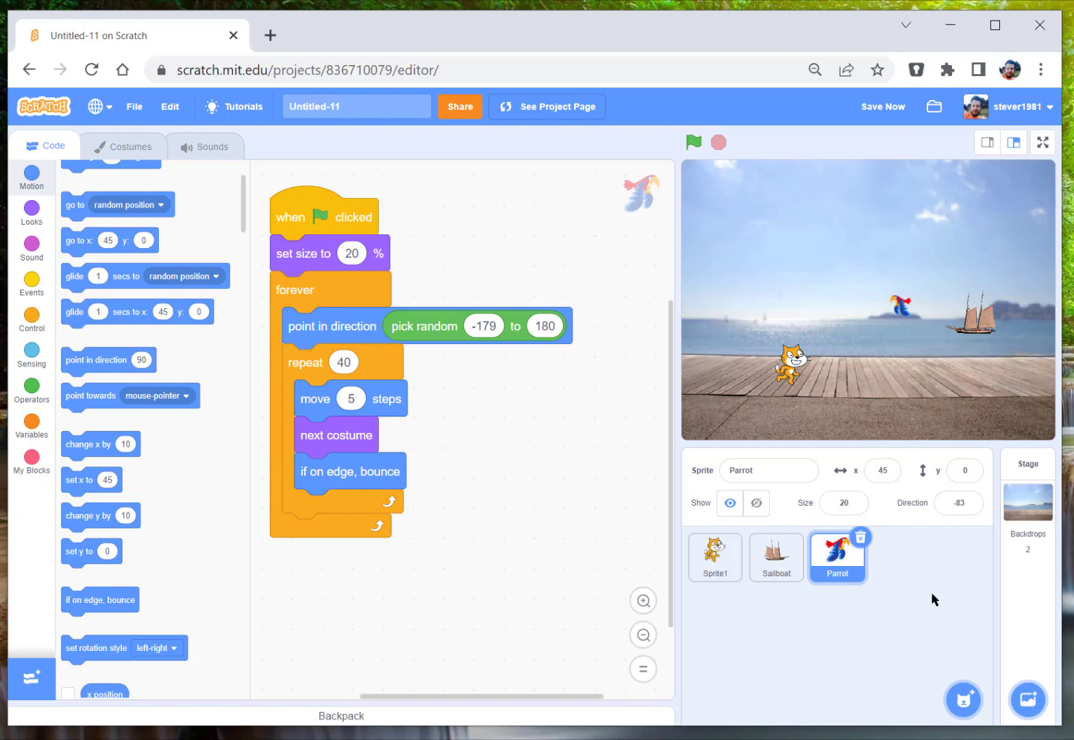
mouse_move(918, 642)
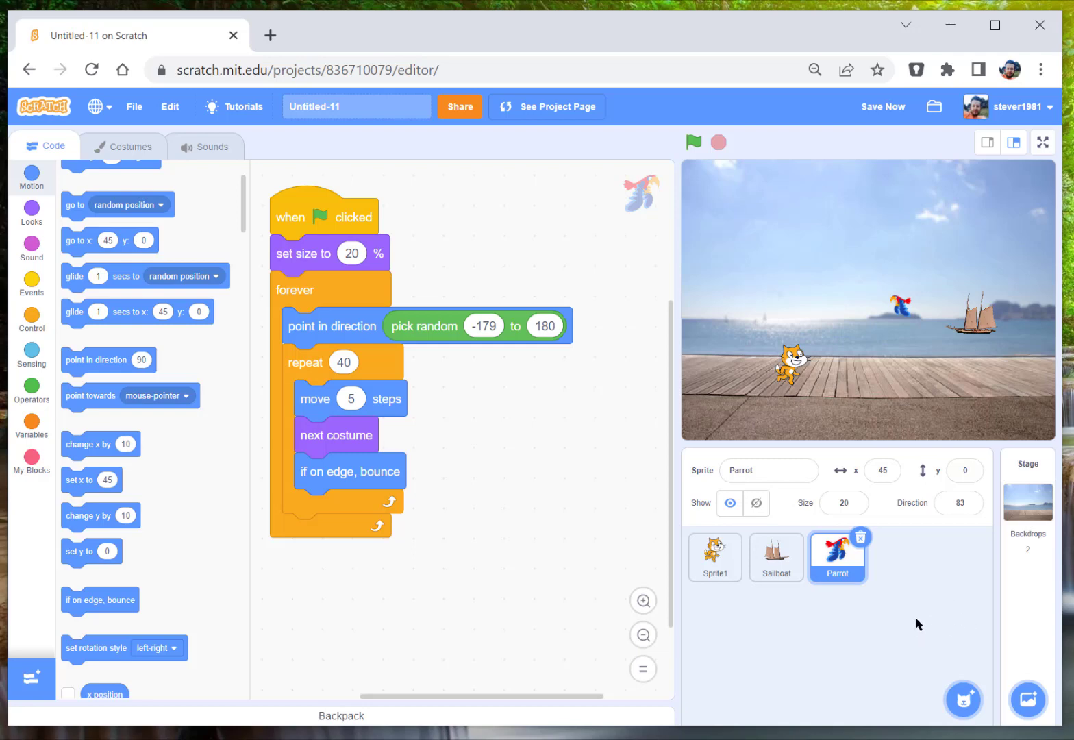
mouse_move(389, 345)
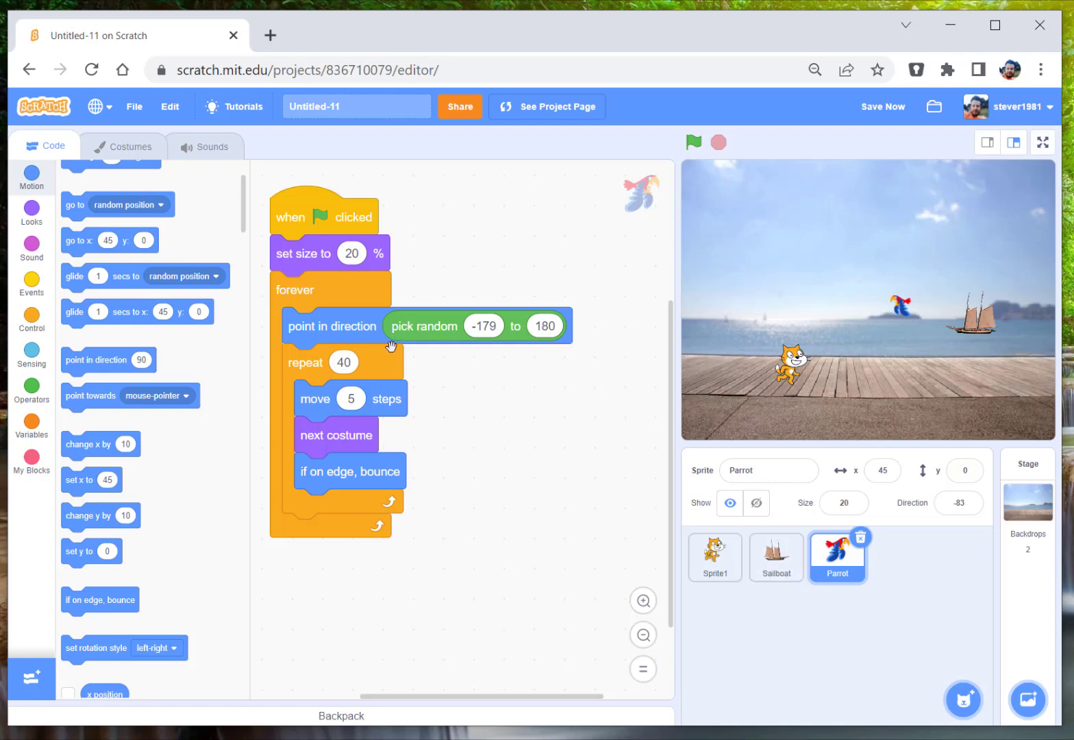
mouse_move(395, 400)
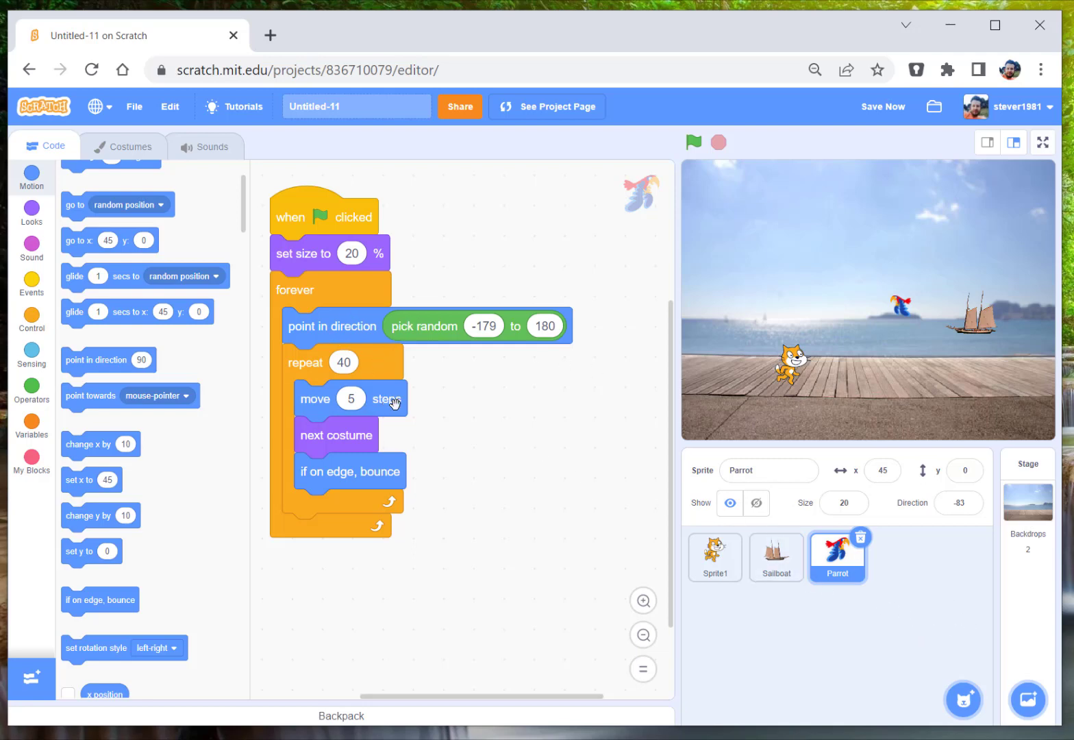
mouse_move(471, 410)
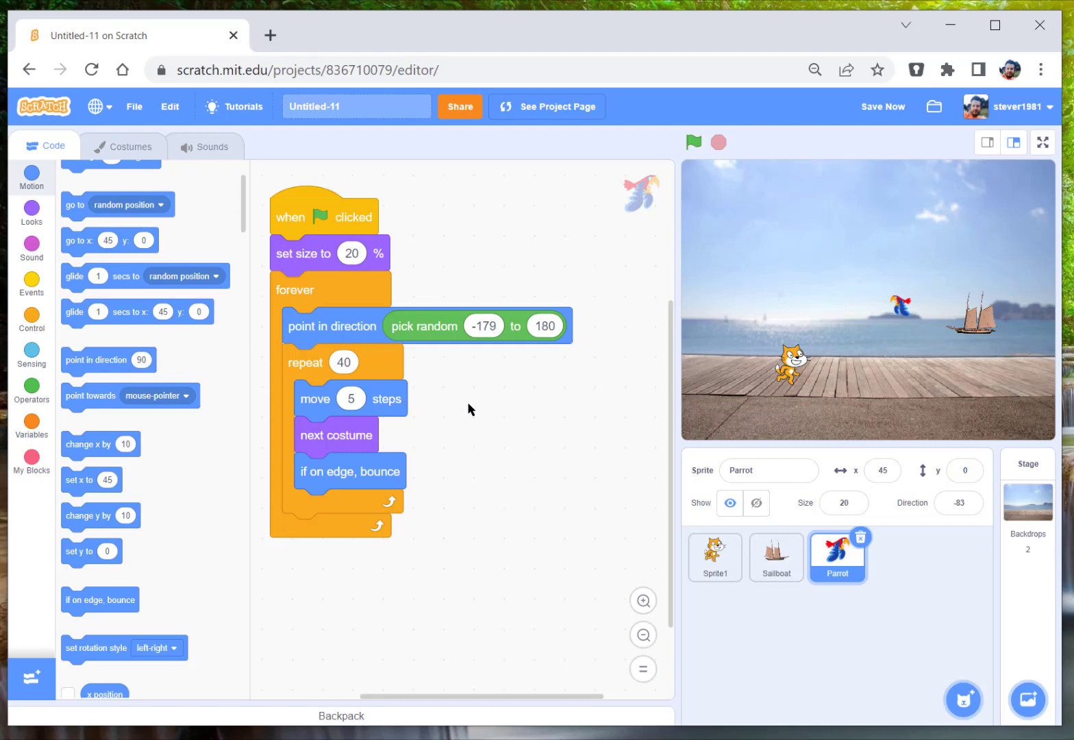
mouse_move(929, 617)
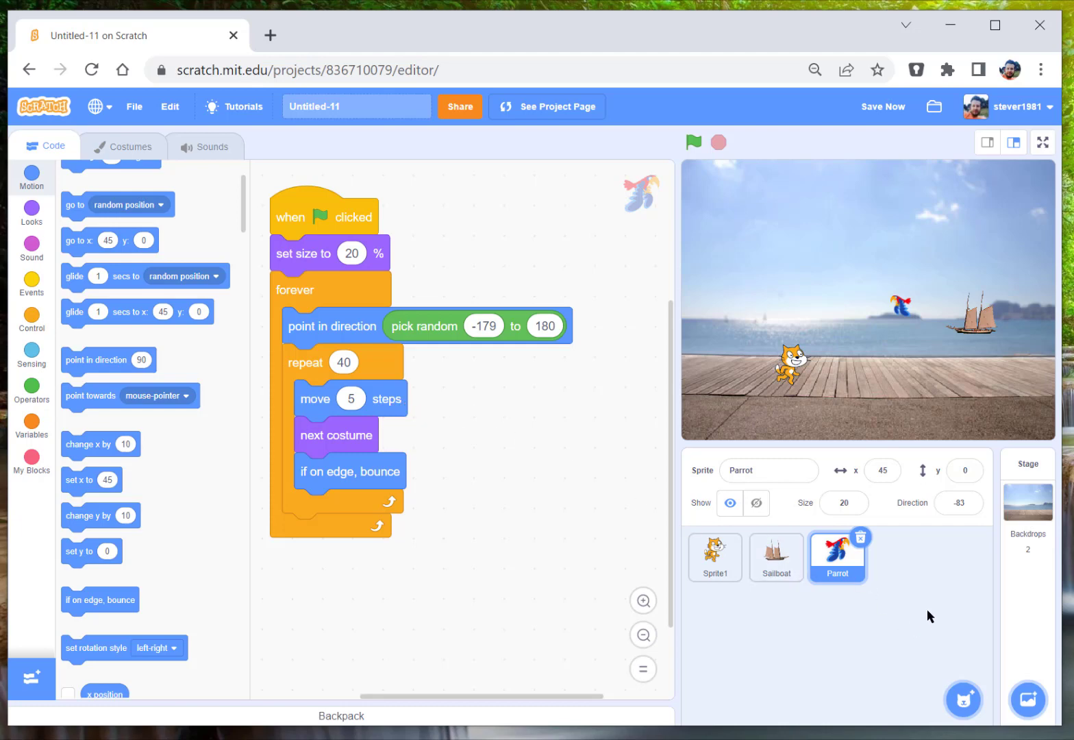
- Add the Balloon1 sprite from the sprite library to the project
left_click(967, 700)
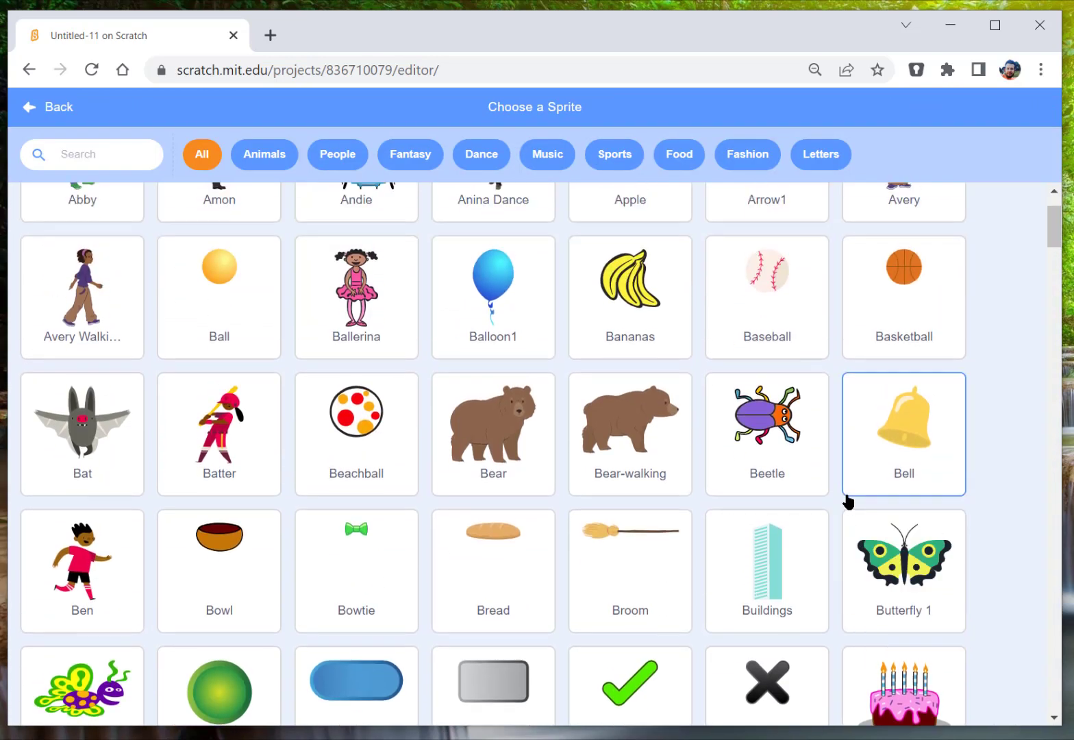
left_click(493, 289)
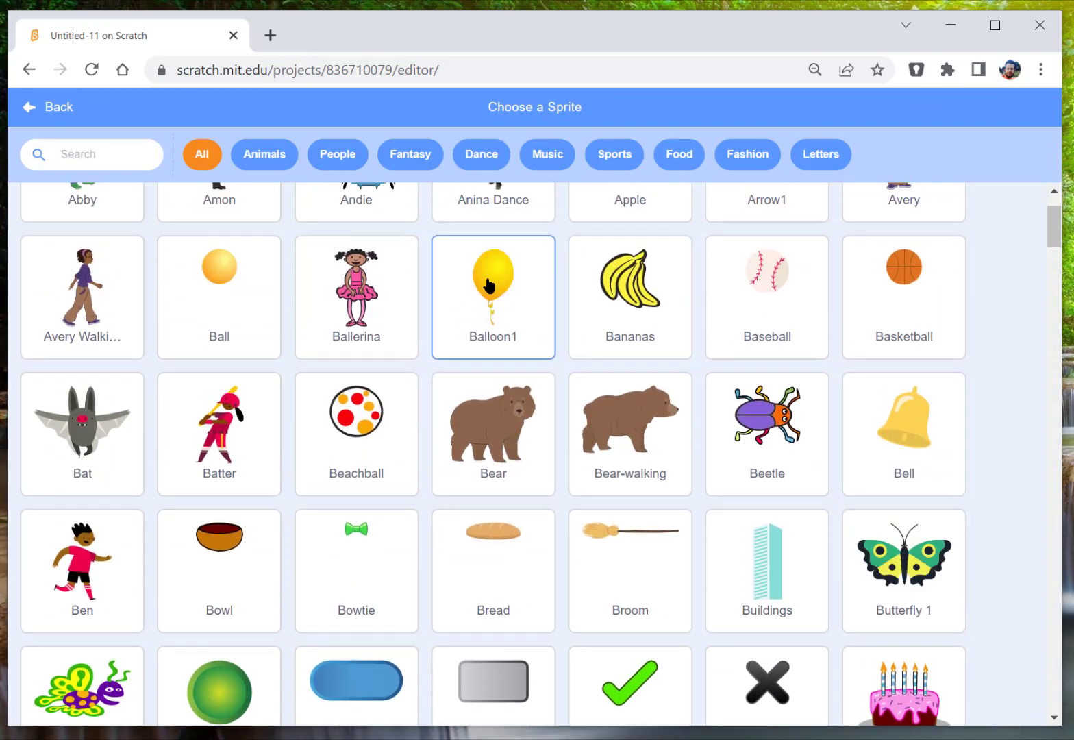
left_click(493, 293)
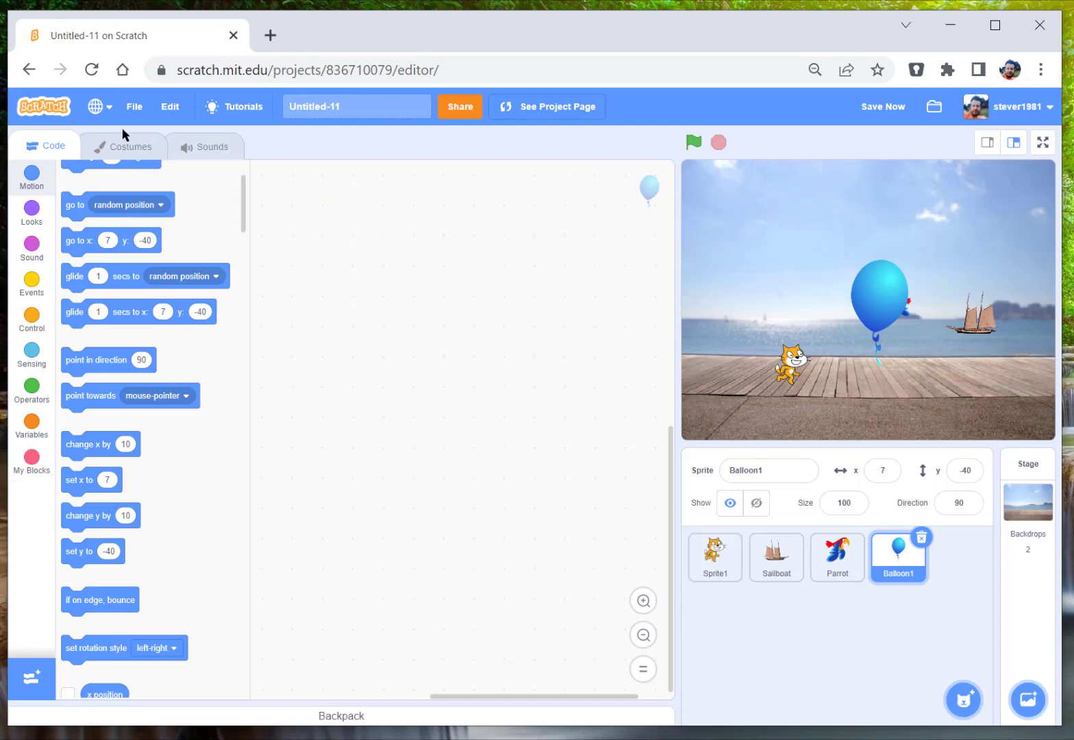
- Switch the balloon to its yellow balloon1-b costume and return to its scripts
left_click(129, 146)
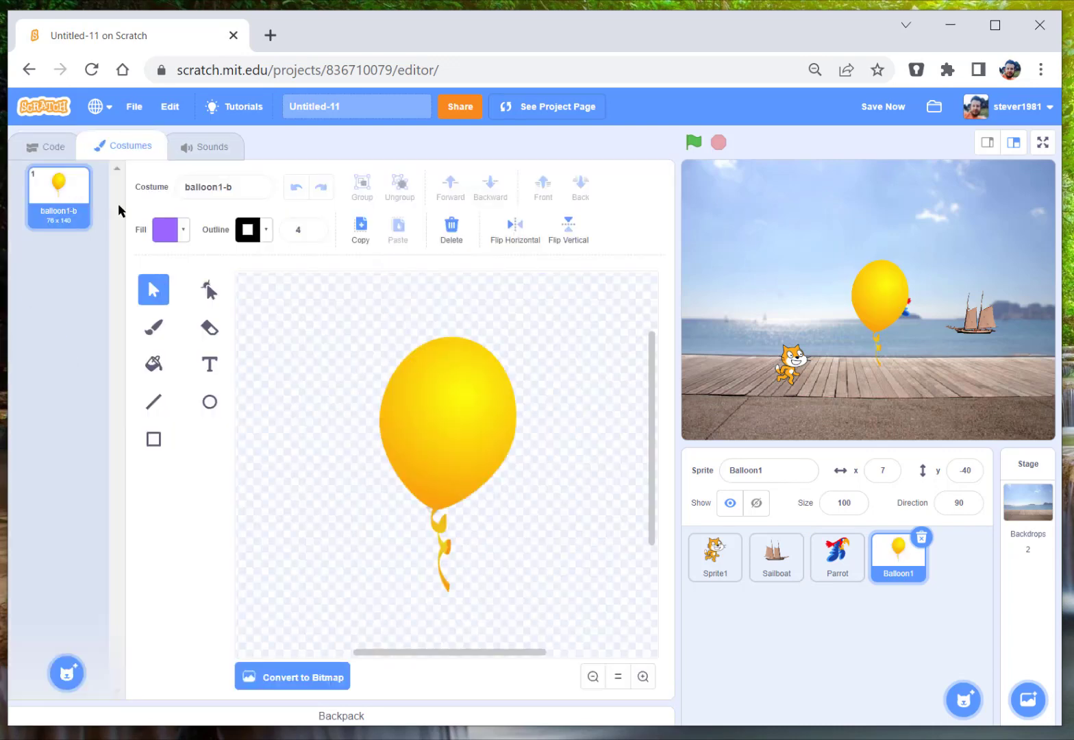
left_click(44, 145)
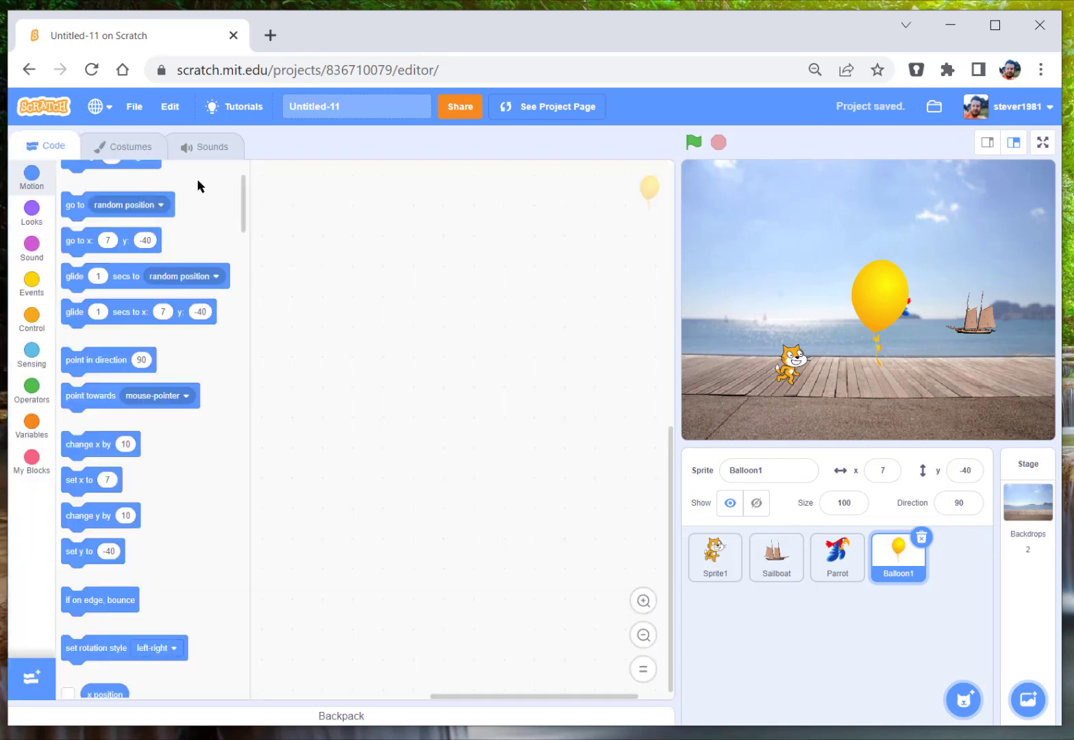
mouse_move(693, 317)
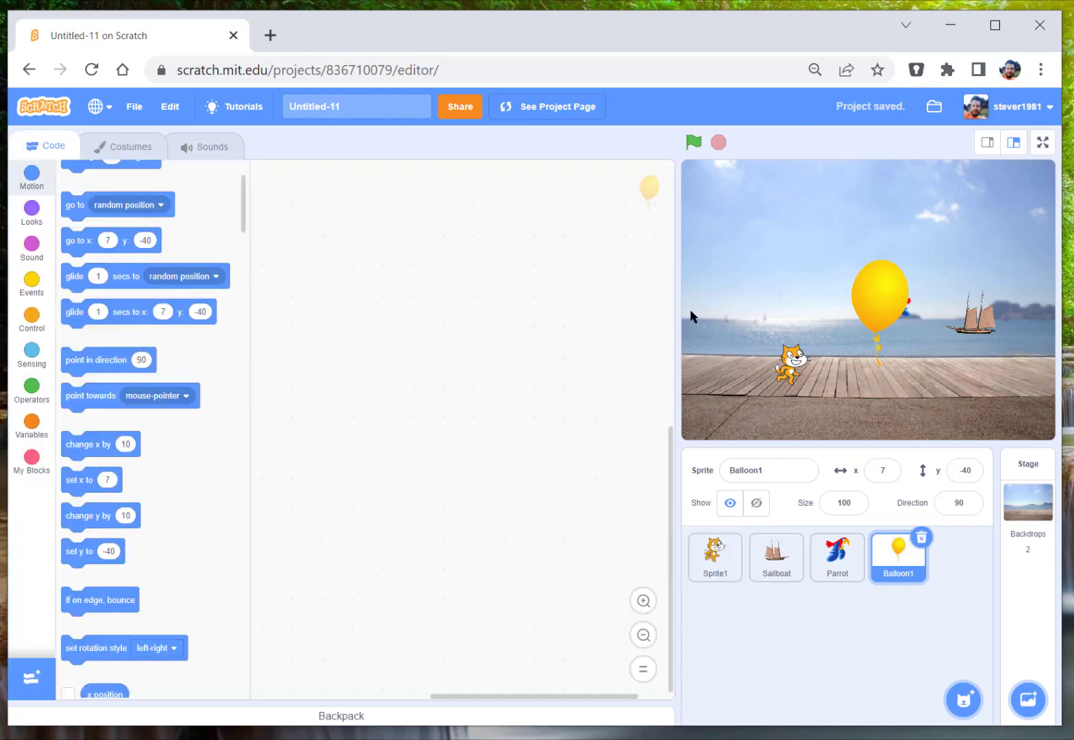
- Give the balloon a green-flag script setting its size to 40% and test-run it
left_click(30, 284)
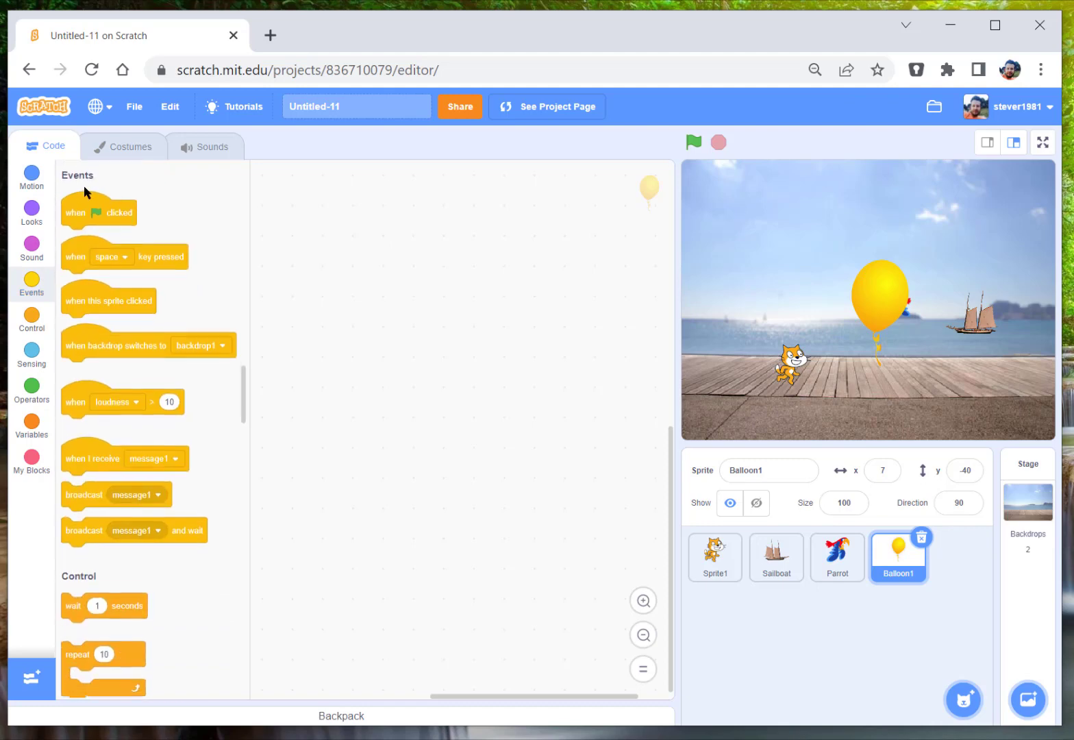
left_click_drag(99, 211, 384, 236)
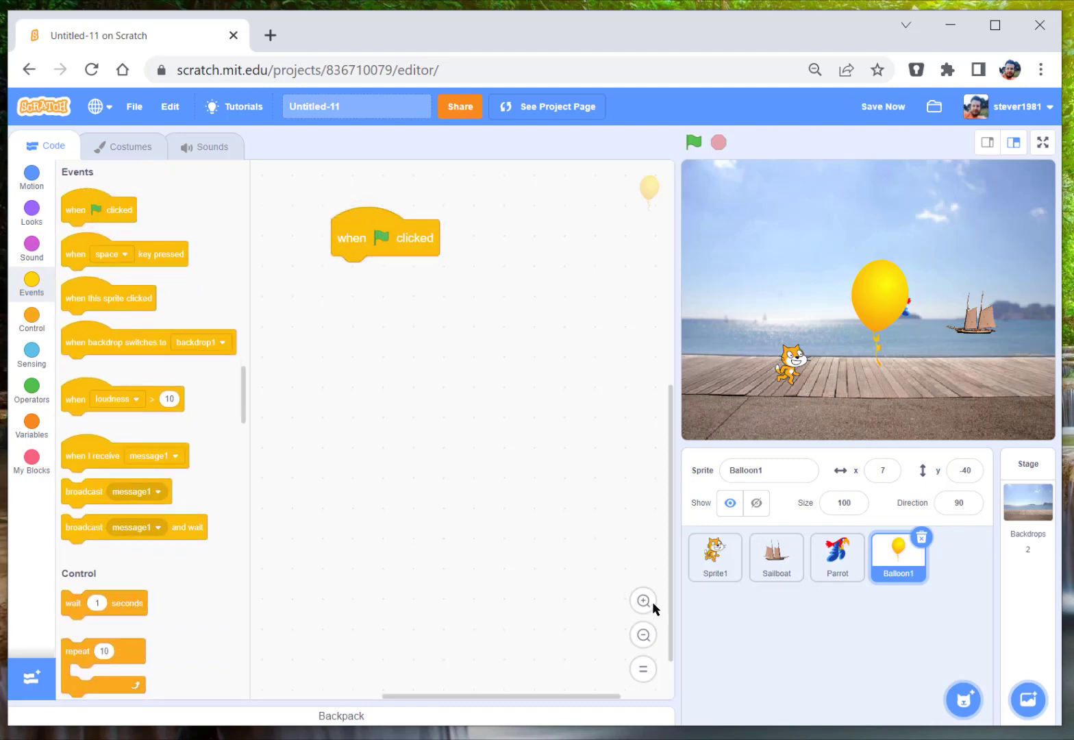
left_click(30, 208)
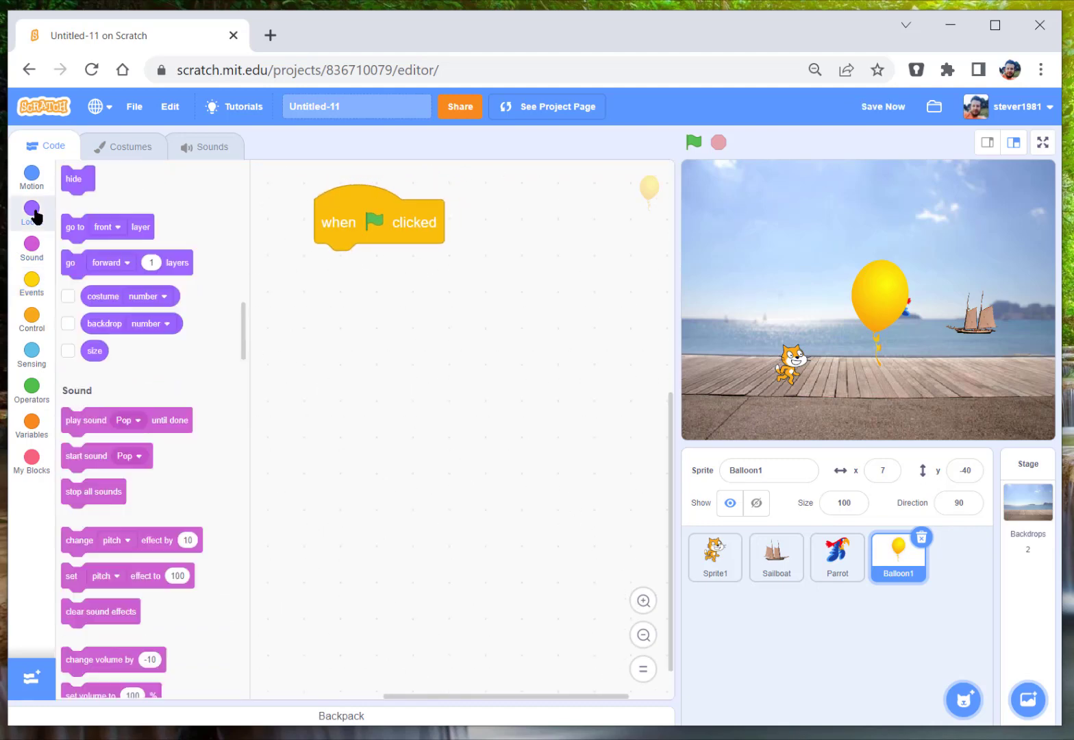
left_click(30, 207)
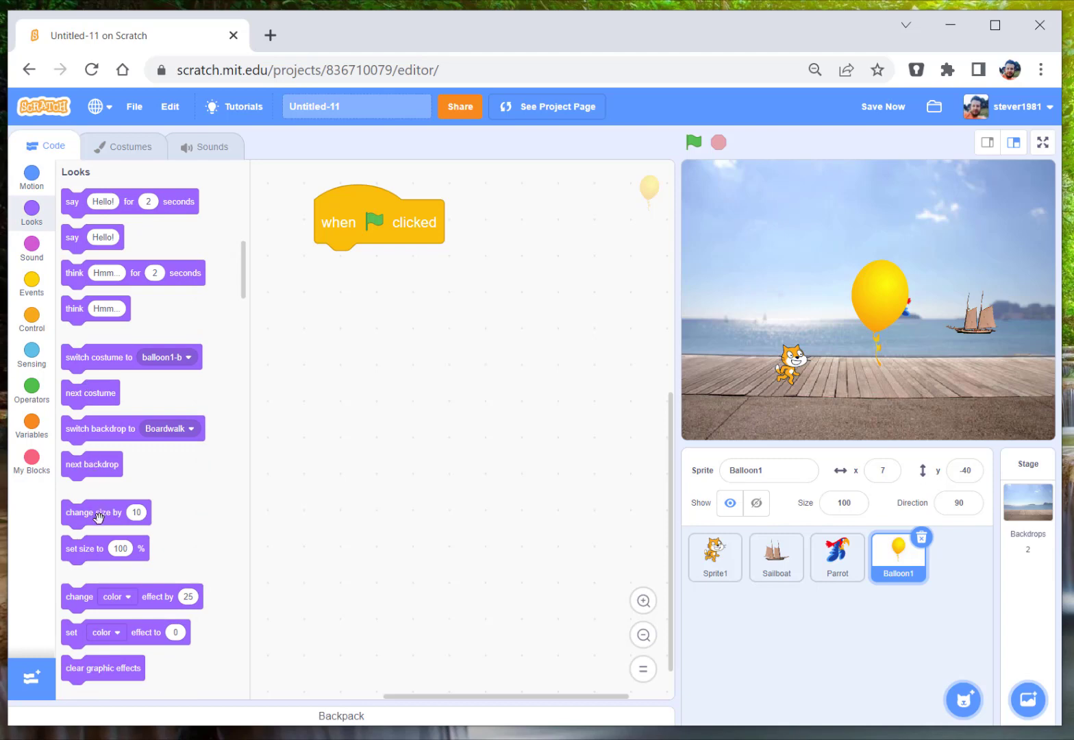
left_click_drag(105, 548, 388, 256)
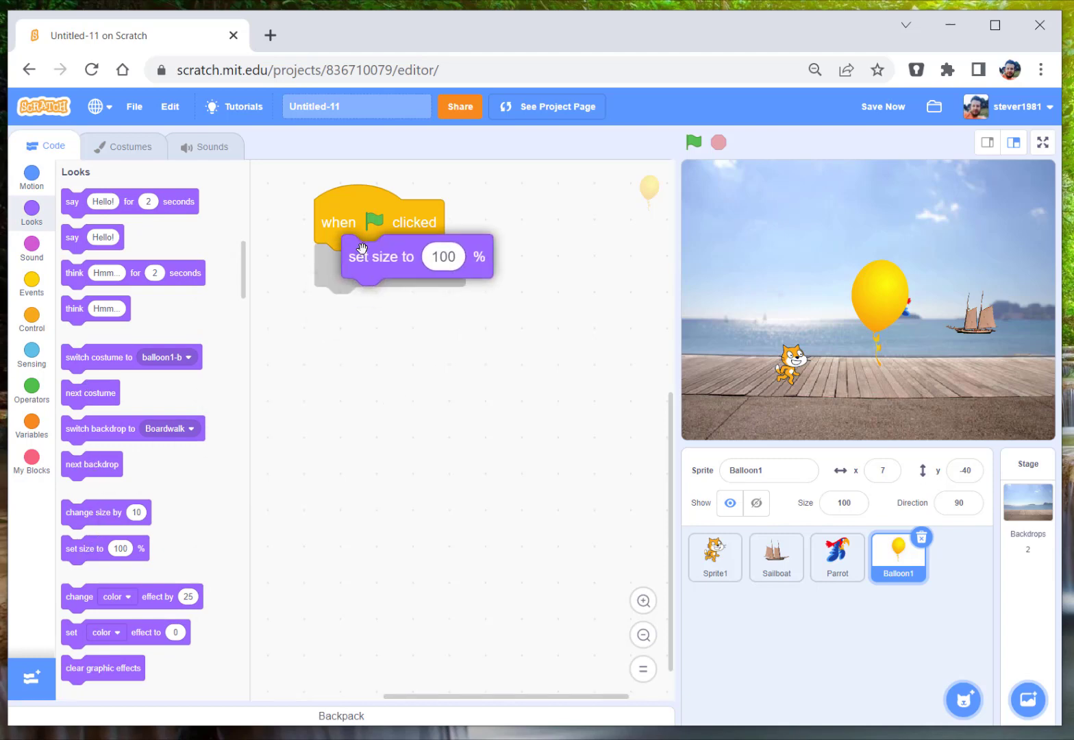
type("40")
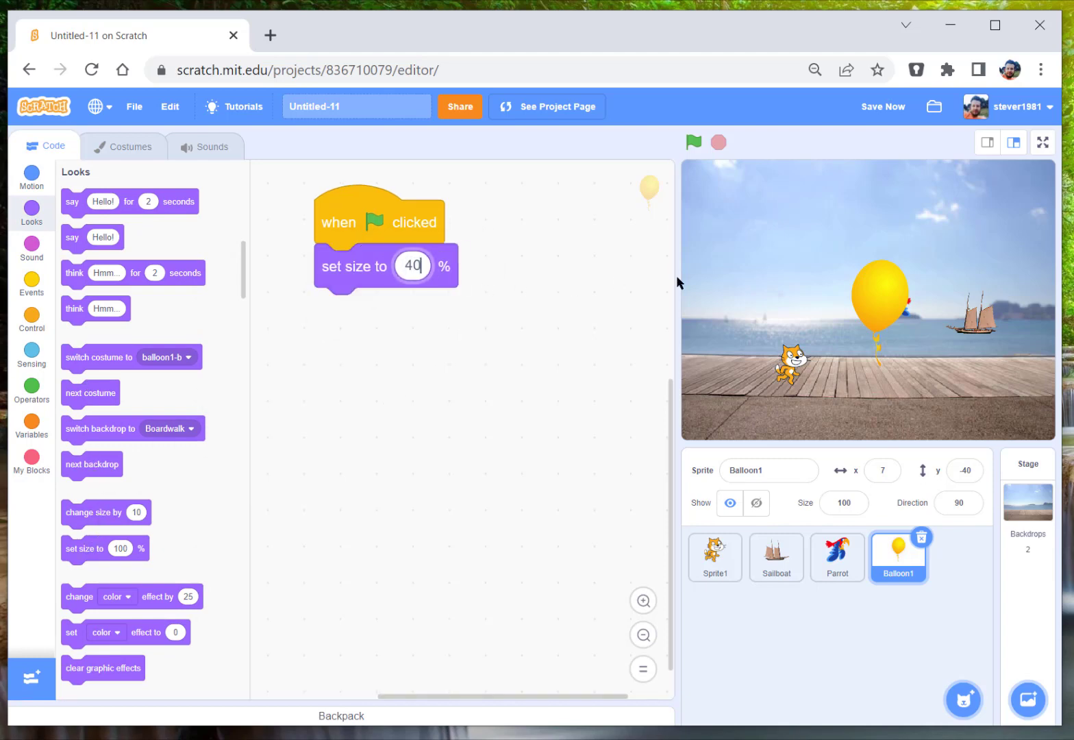
left_click(693, 142)
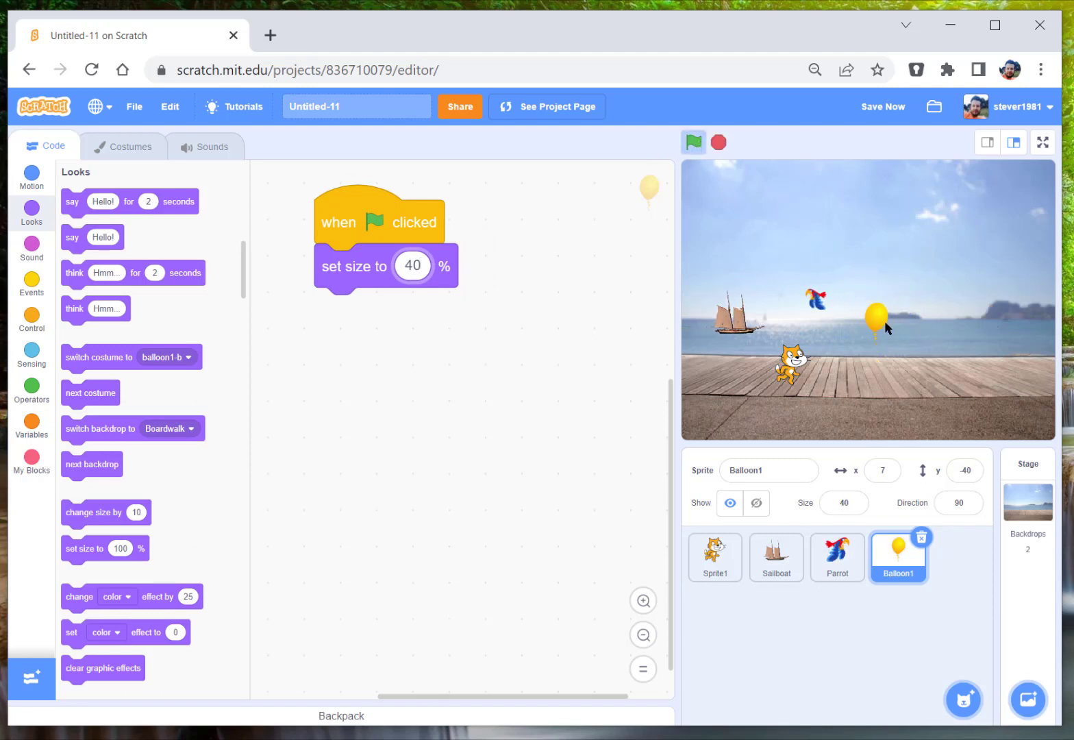
left_click(693, 142)
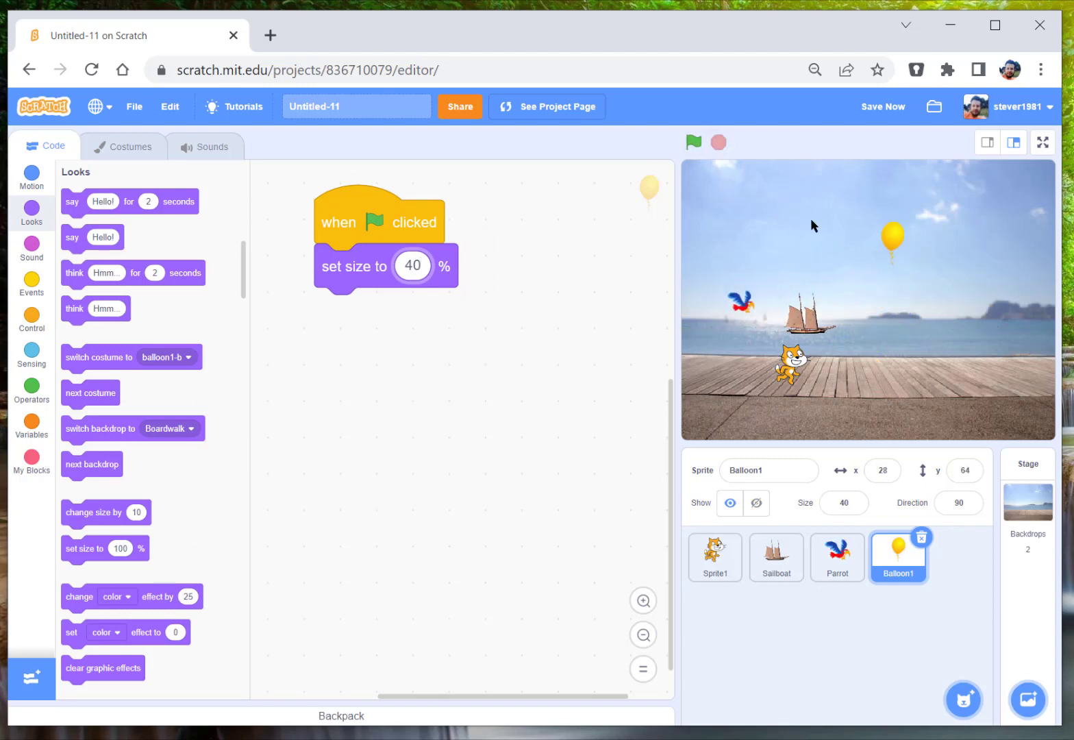
mouse_move(357, 276)
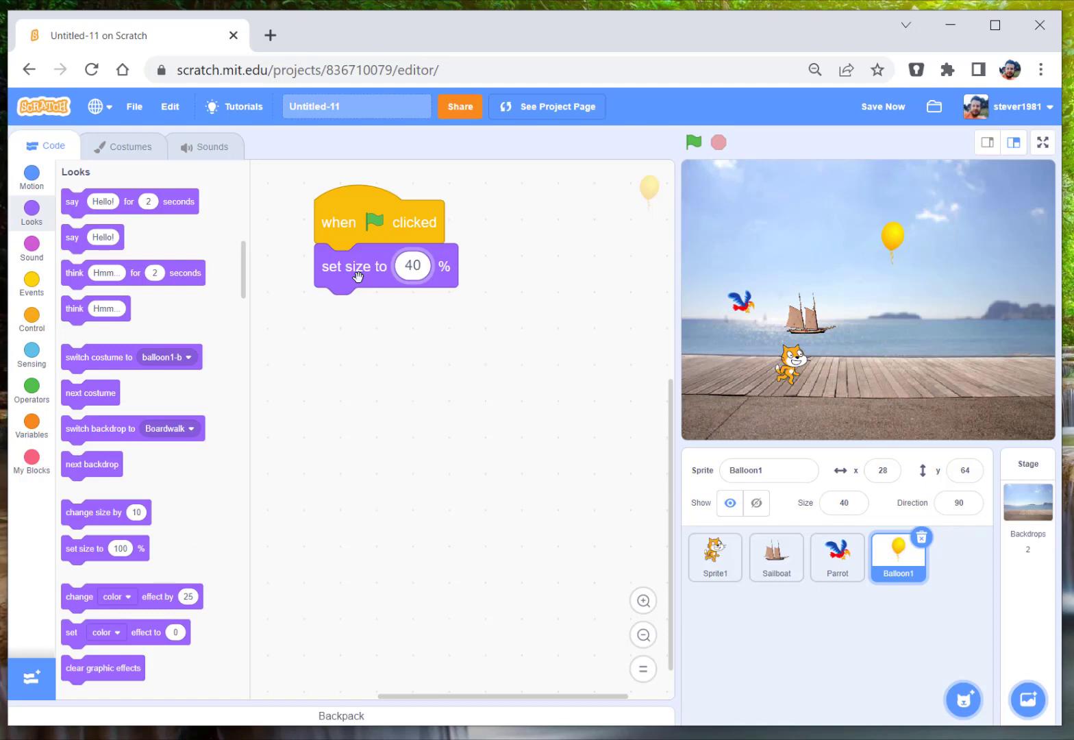
mouse_move(30, 178)
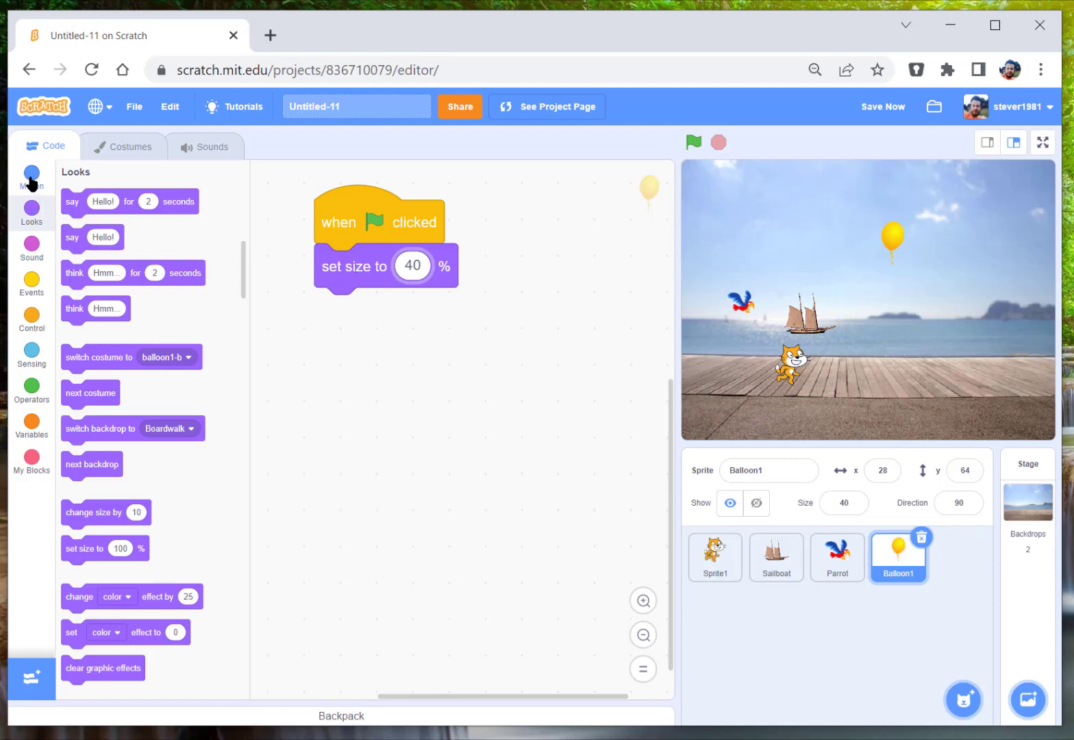
- Make the balloon glide 1 sec to a random position forever, then select the Parrot sprite
left_click(30, 176)
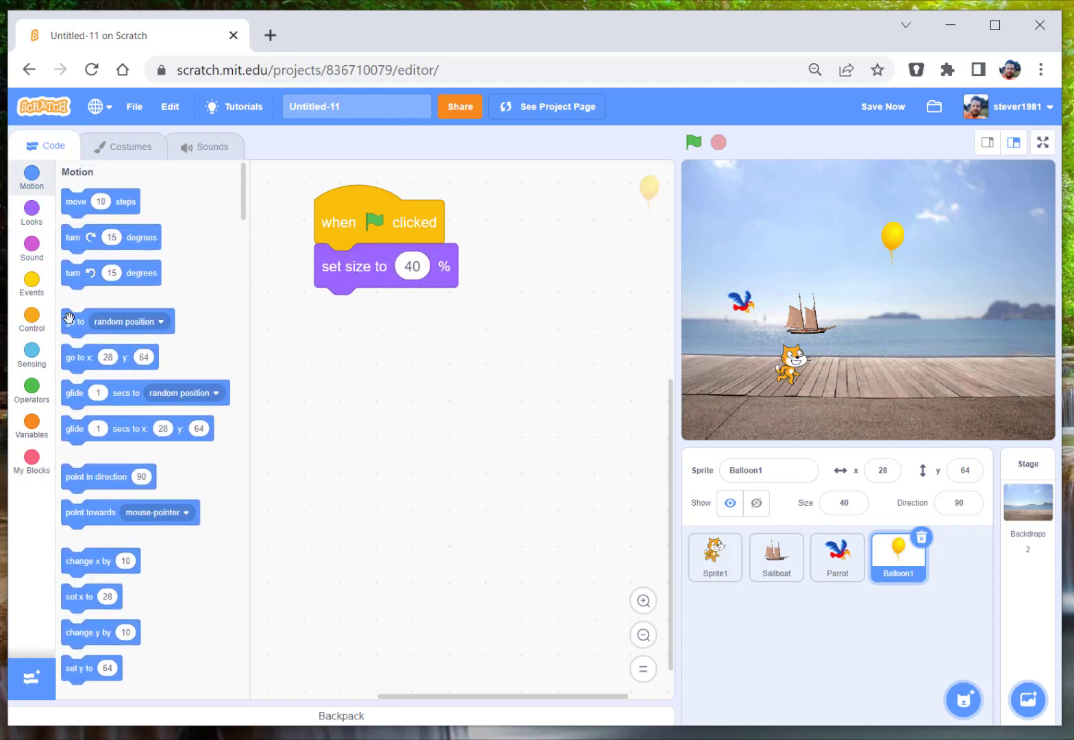
left_click(30, 318)
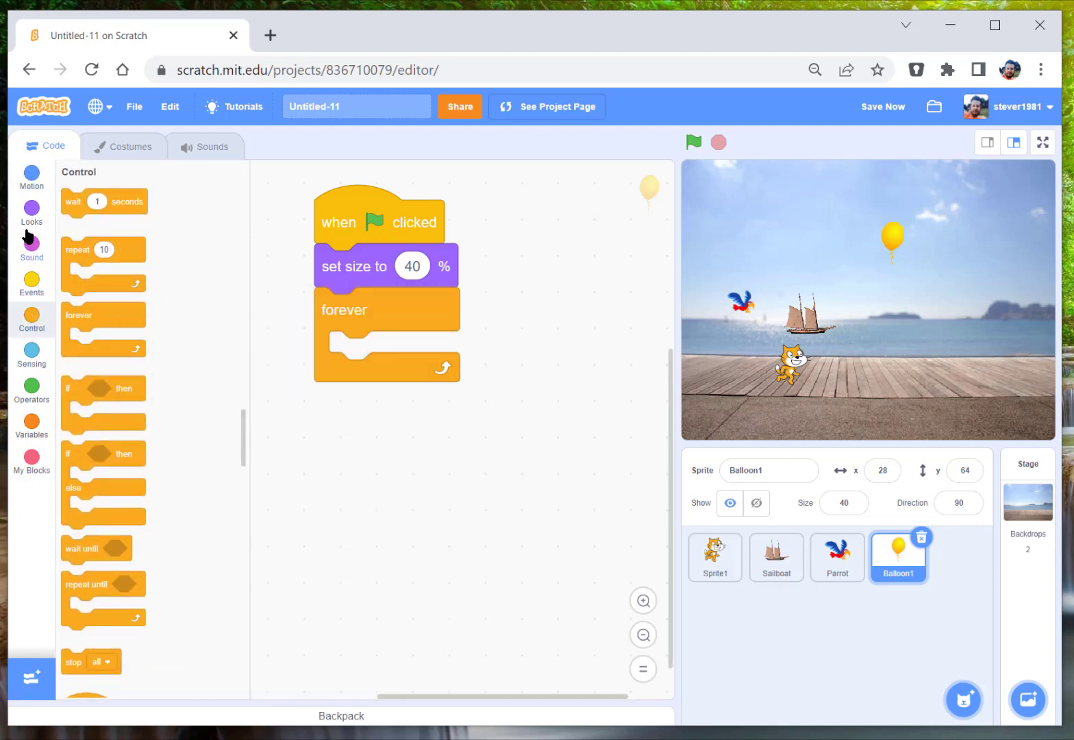
left_click(30, 176)
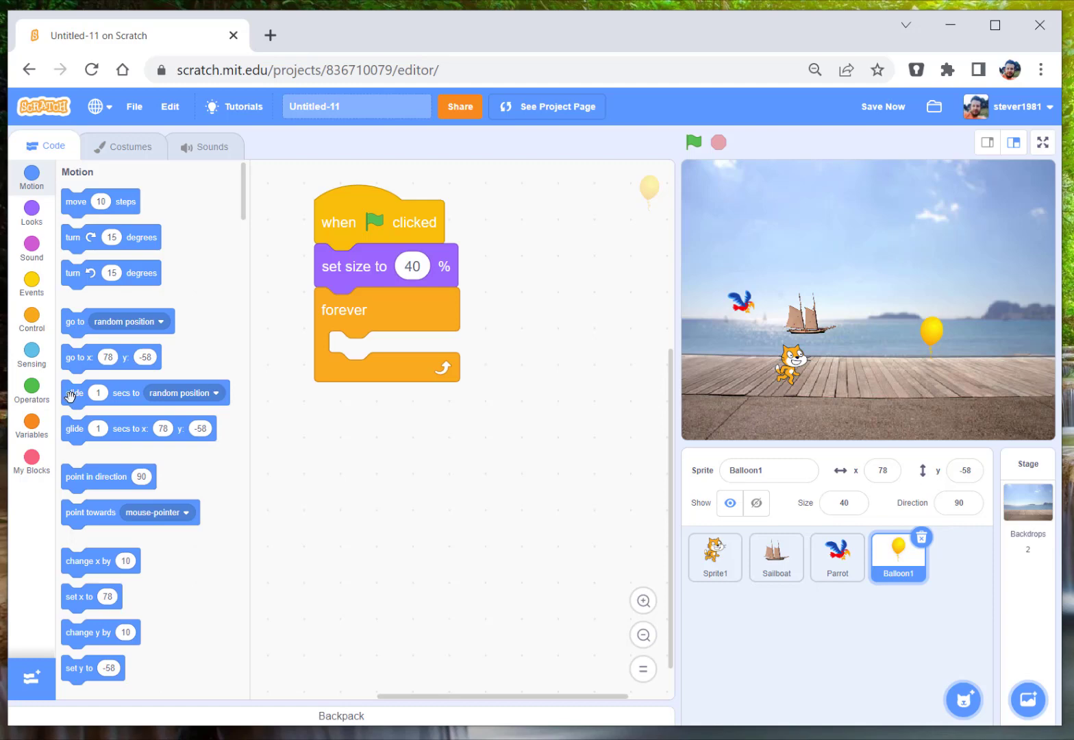
left_click_drag(74, 392, 349, 353)
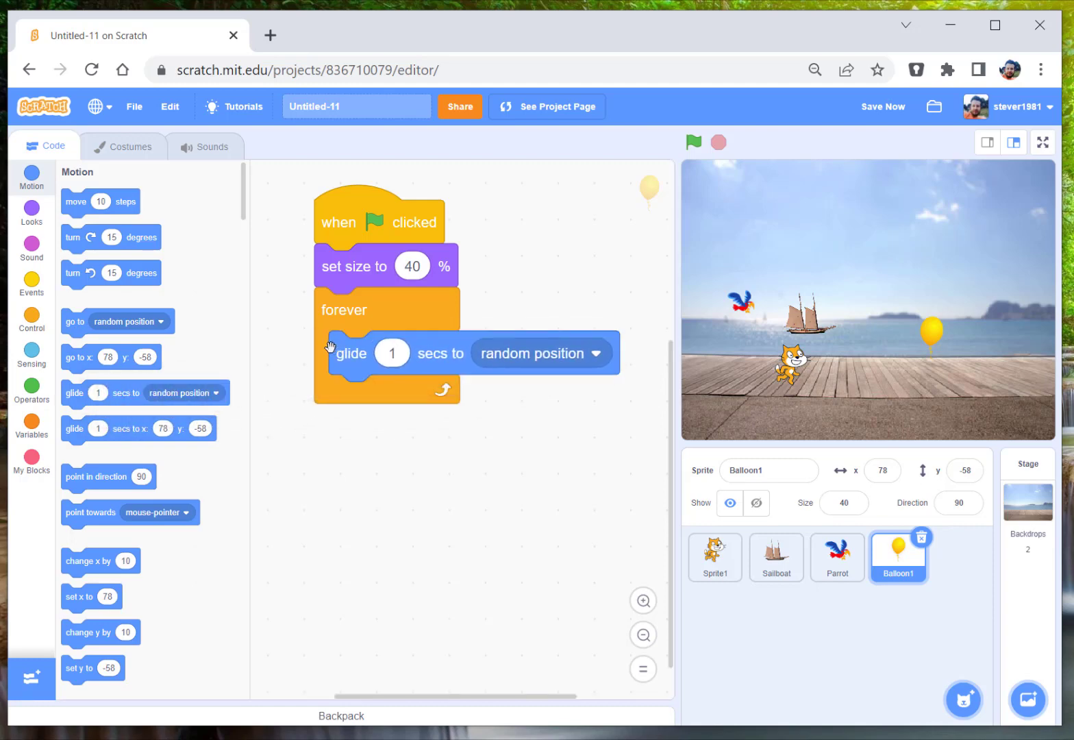
left_click(392, 353)
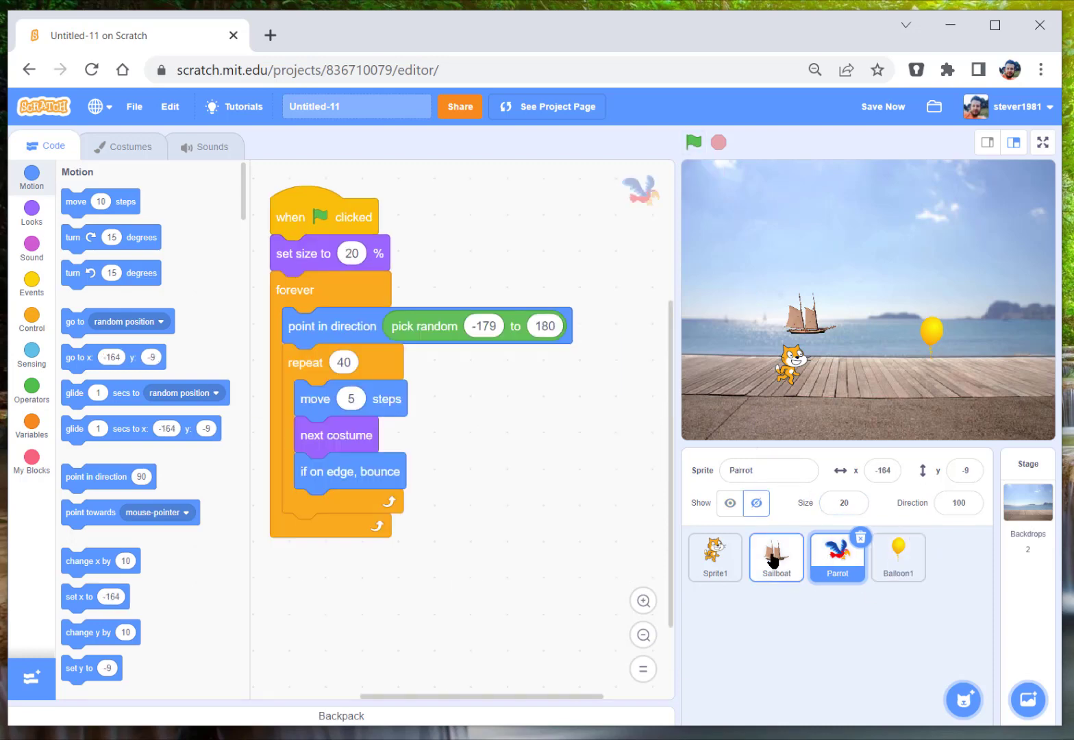
- View the Sailboat's scripts, then return to the Balloon1 sprite
left_click(775, 556)
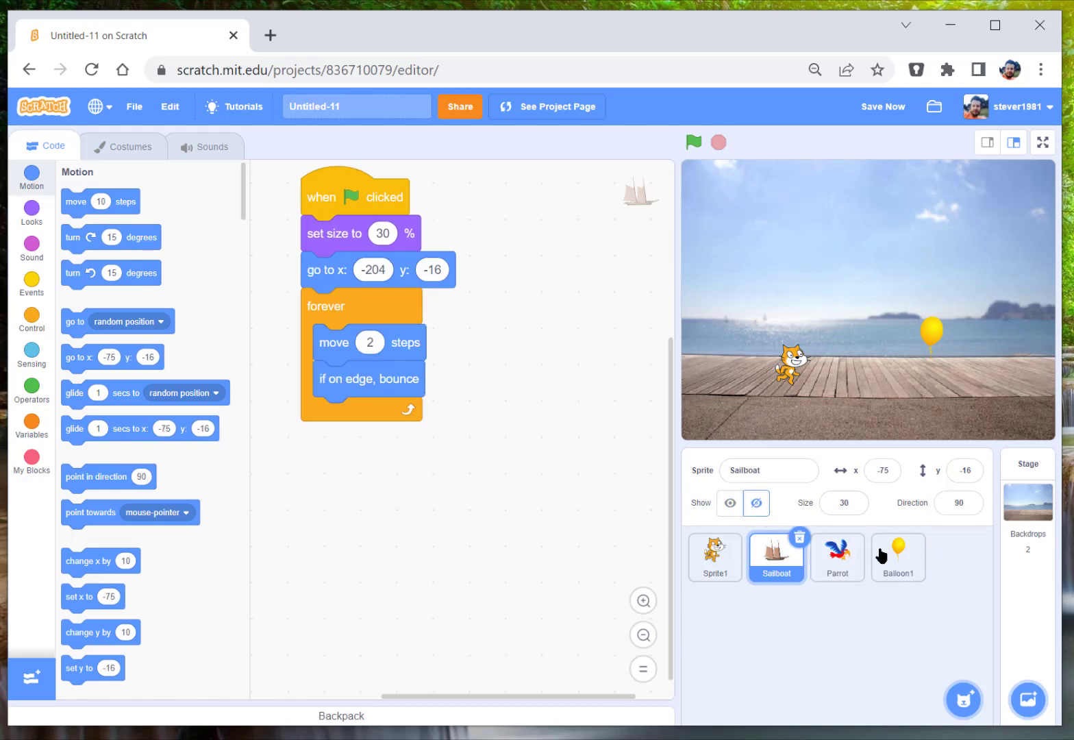
left_click(898, 557)
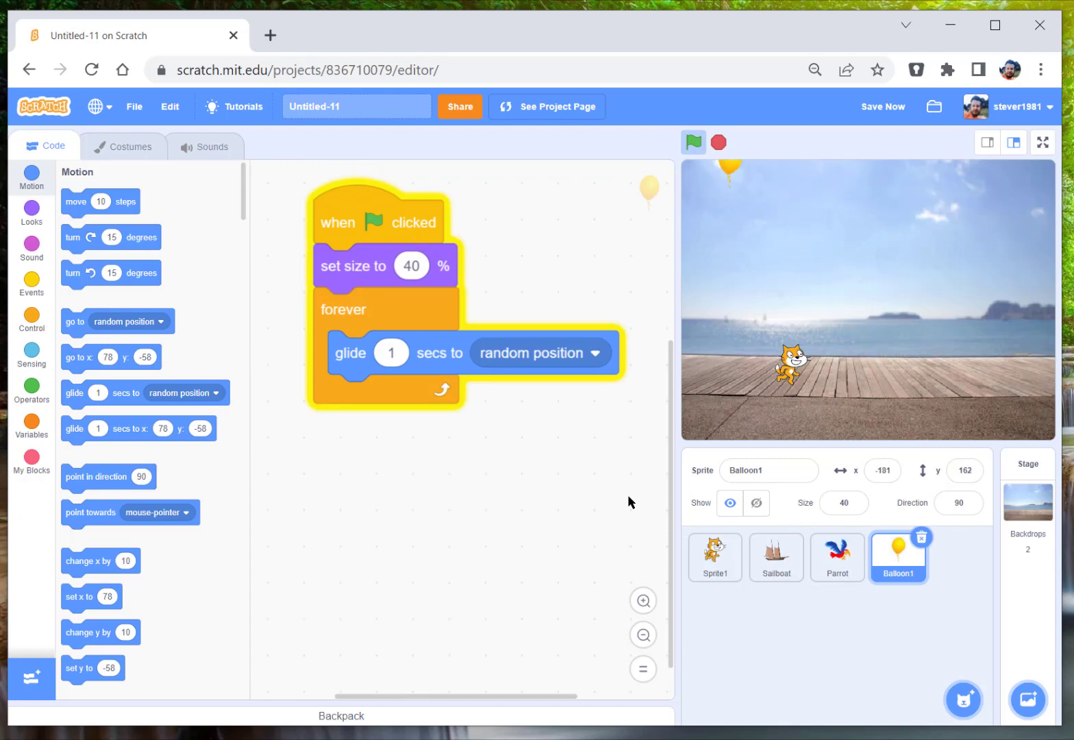
- Run the project, change the balloon's glide to 2 seconds, and stop it
left_click(693, 143)
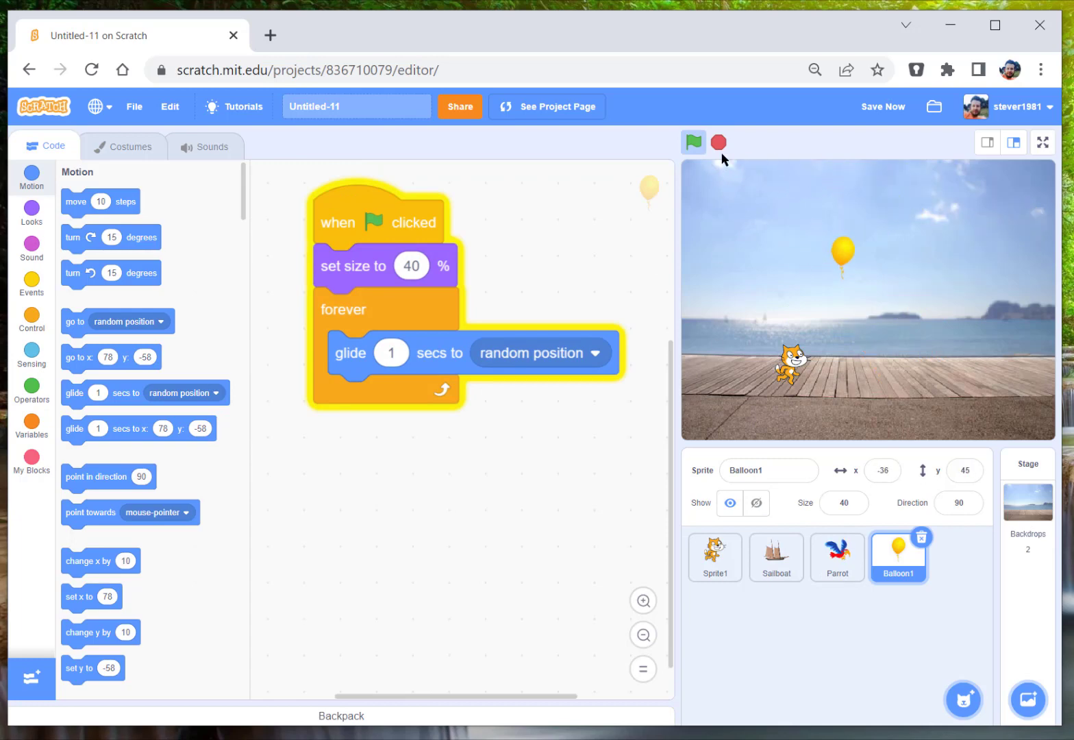
left_click(693, 142)
type("2")
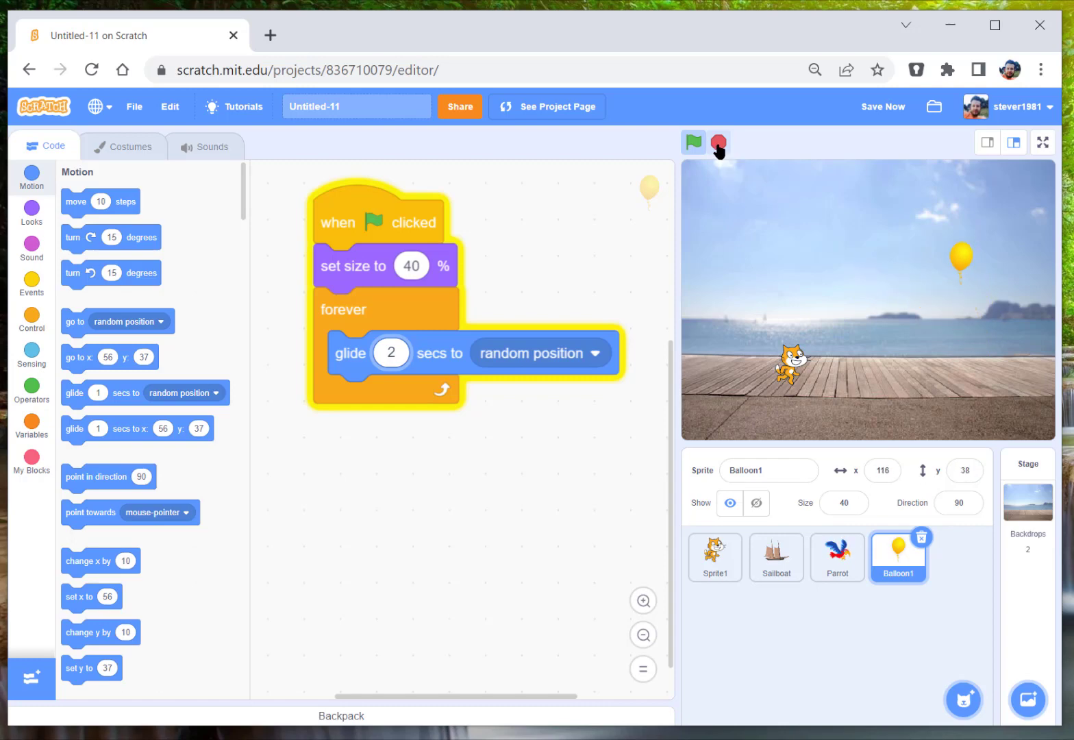
left_click(718, 142)
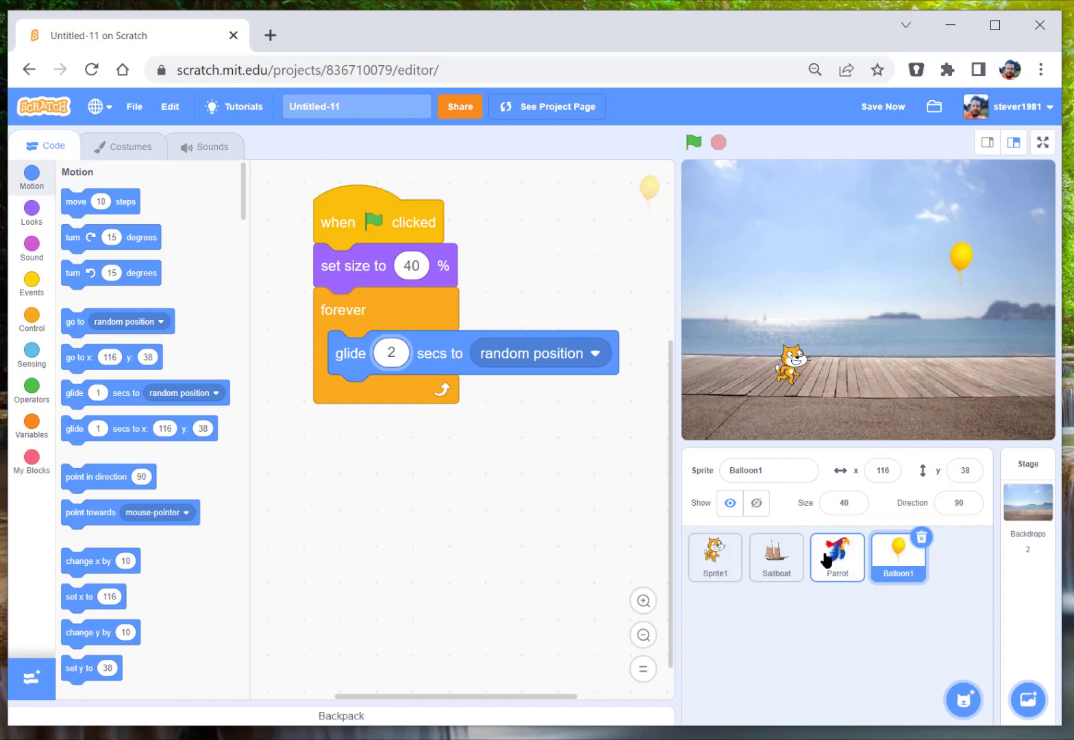